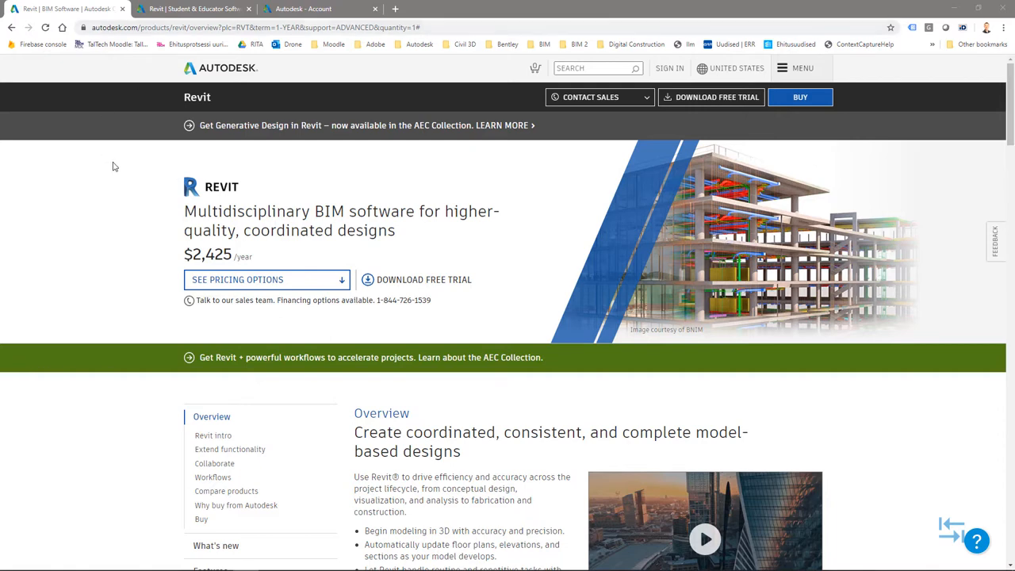
mouse_move(712, 97)
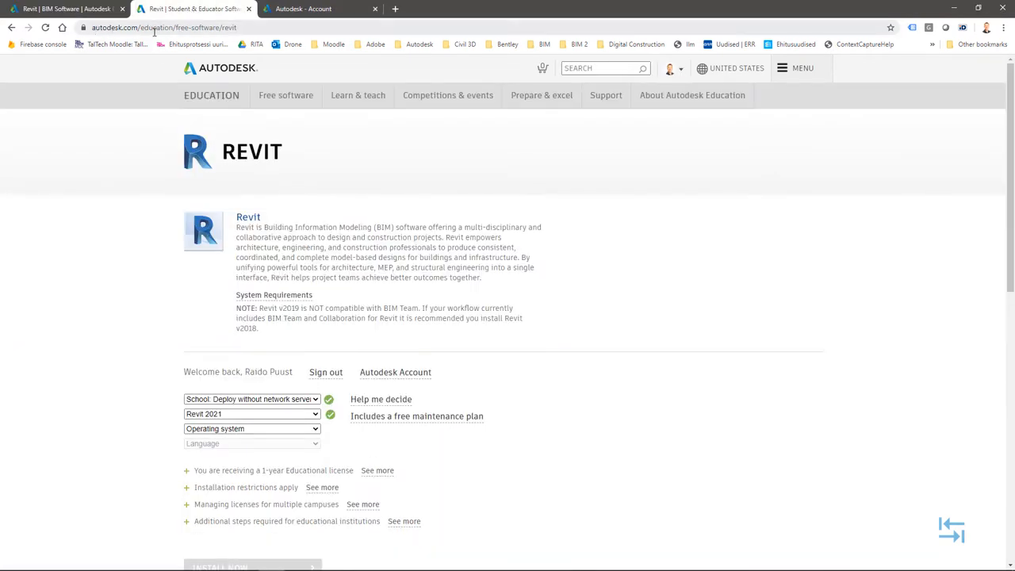
mouse_move(125, 416)
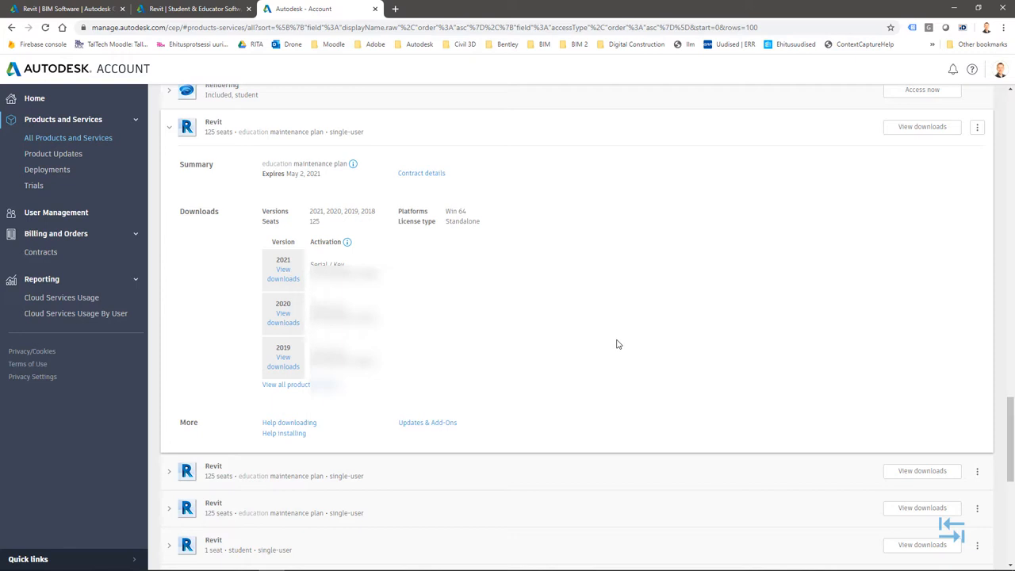
mouse_move(611, 342)
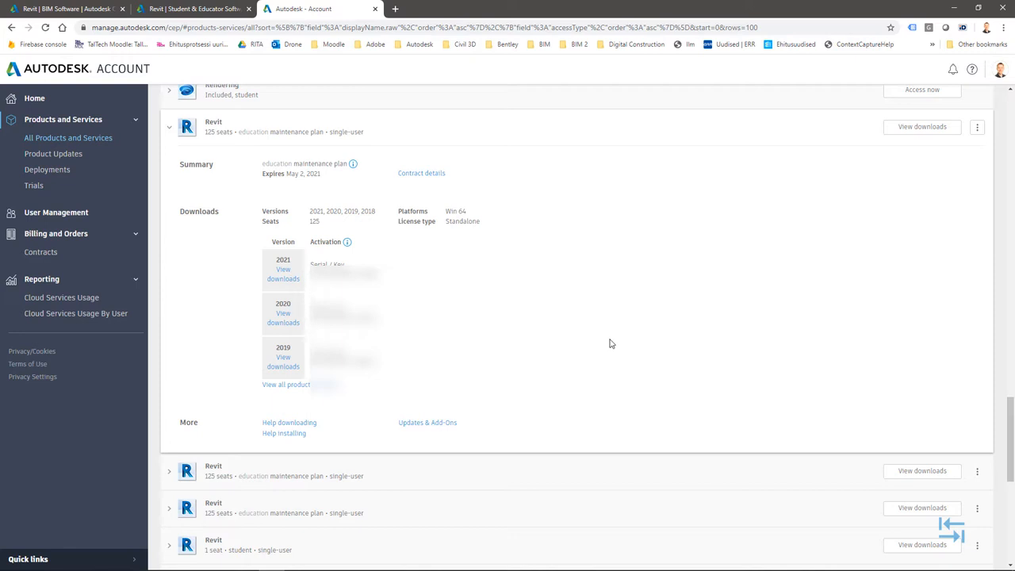
mouse_move(76, 38)
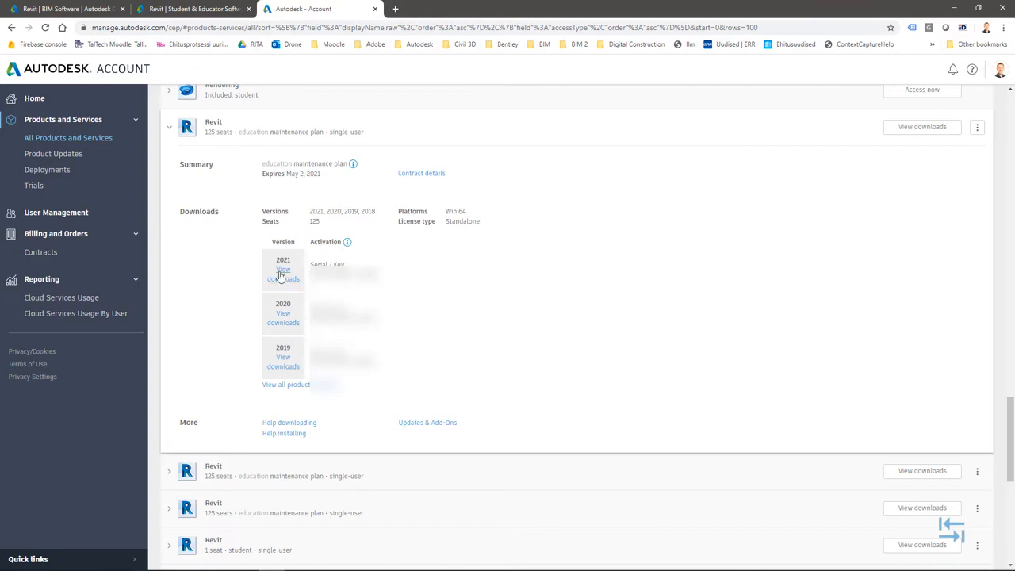
Step: Start the Revit 2021 Win 64 English download via the download manager method
left_click(283, 273)
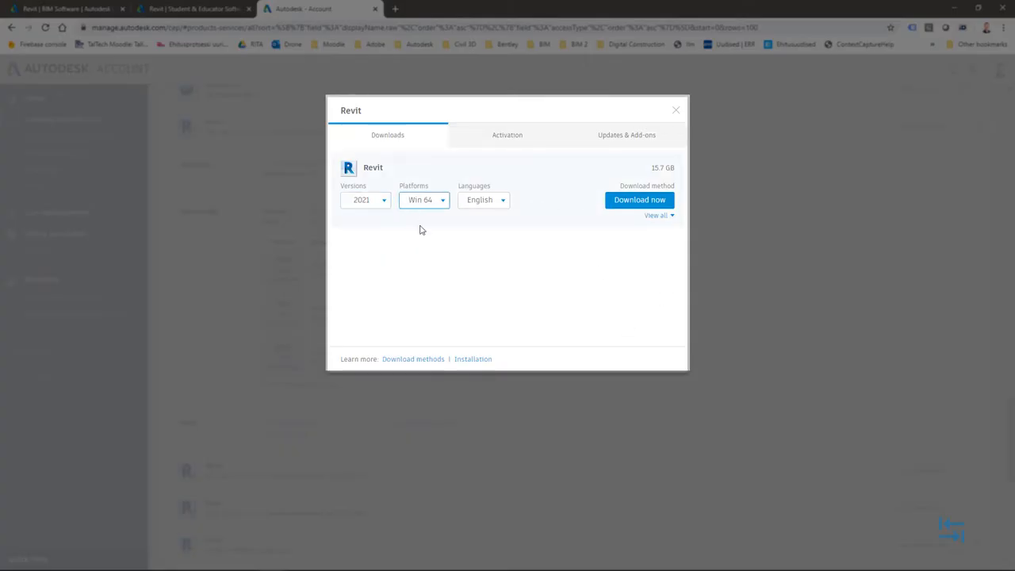
left_click(657, 216)
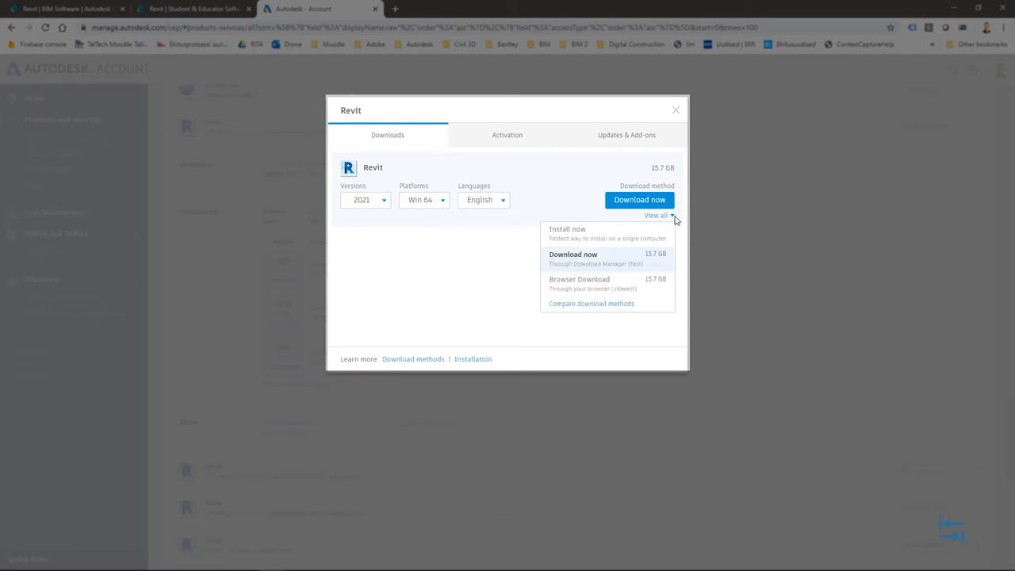
mouse_move(670, 221)
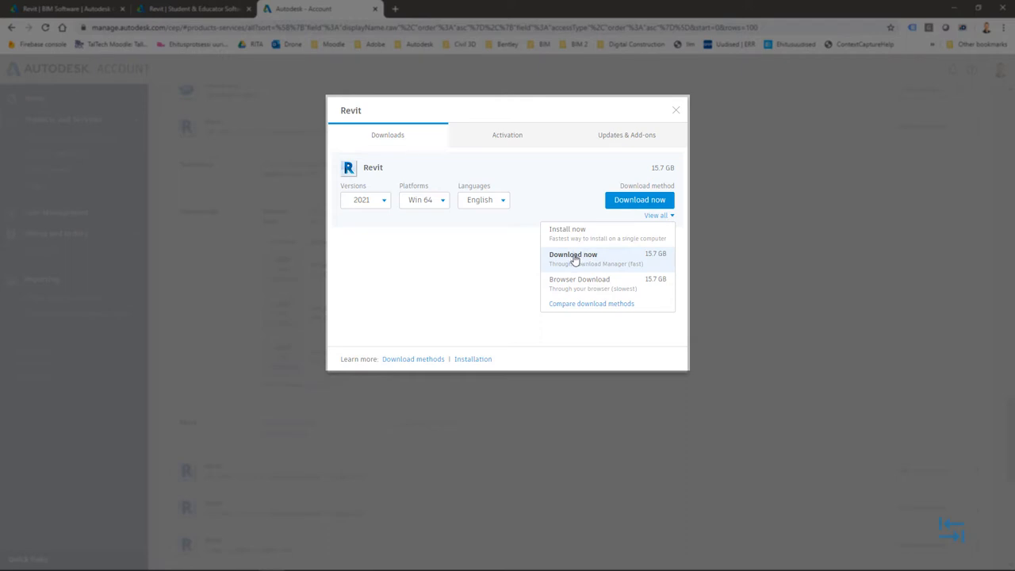
mouse_move(571, 231)
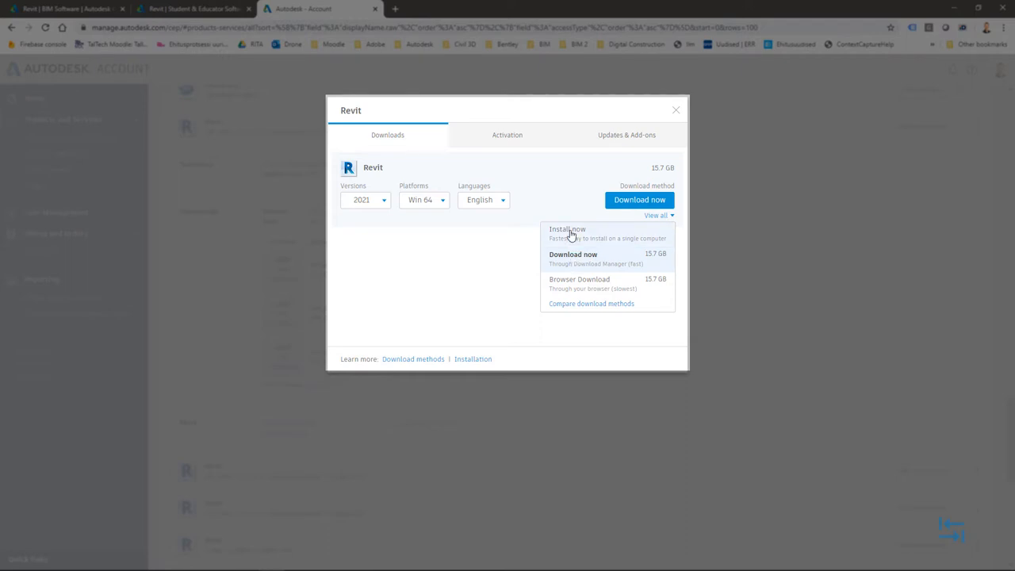
left_click(658, 216)
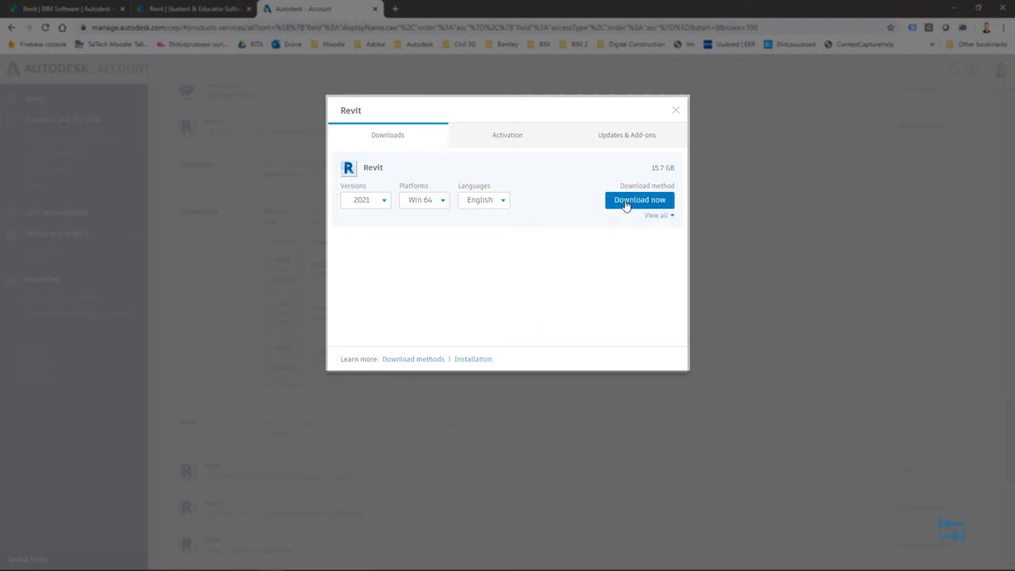
left_click(639, 200)
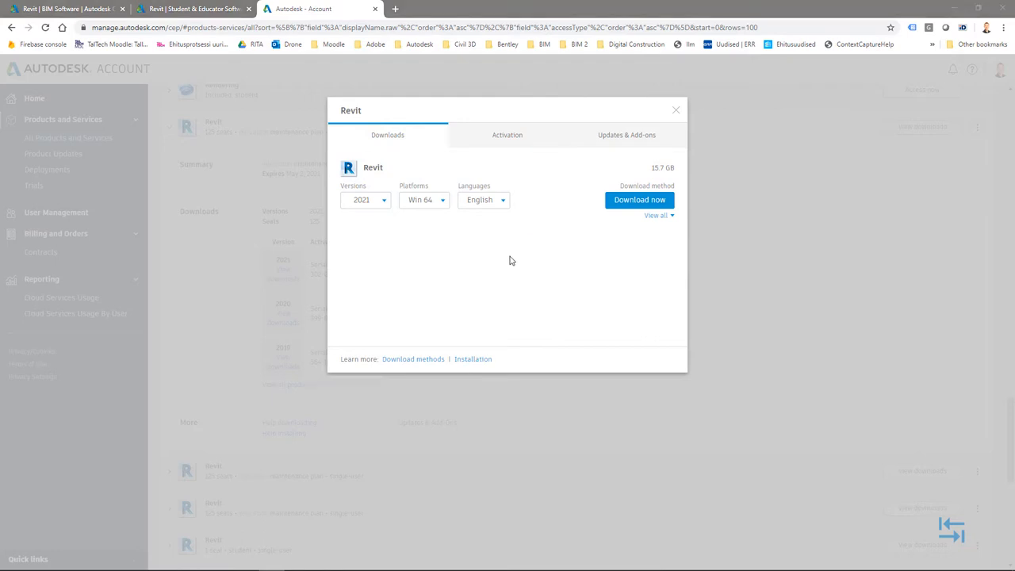
Step: Cancel saving the Revit download and close the empty Download Manager
left_click(639, 200)
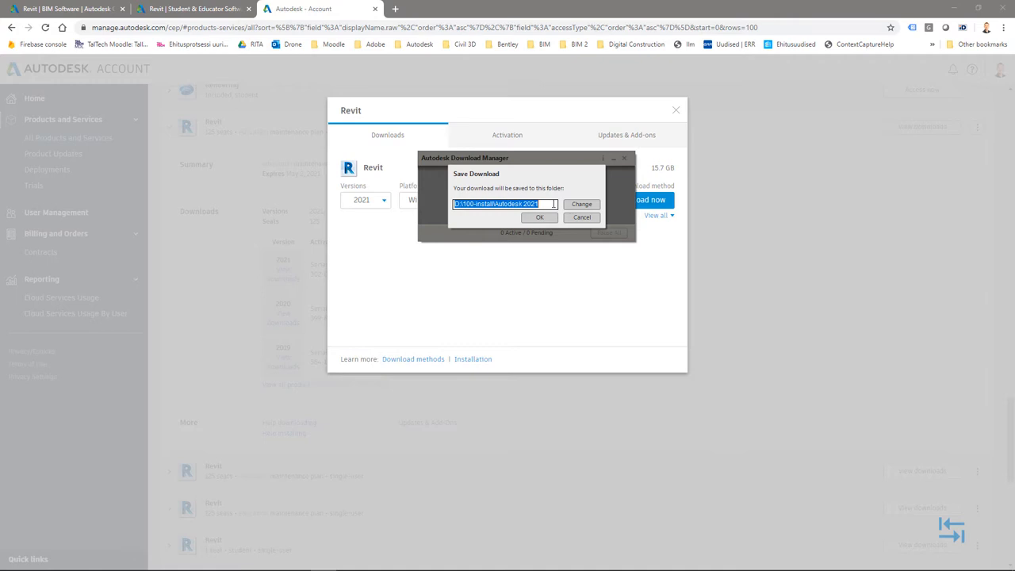
mouse_move(547, 203)
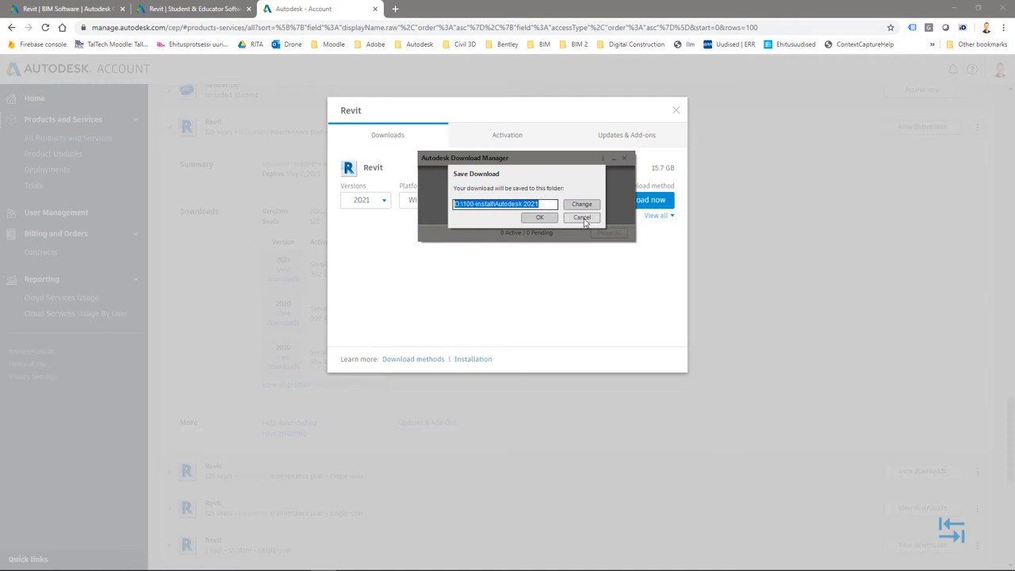
left_click(581, 218)
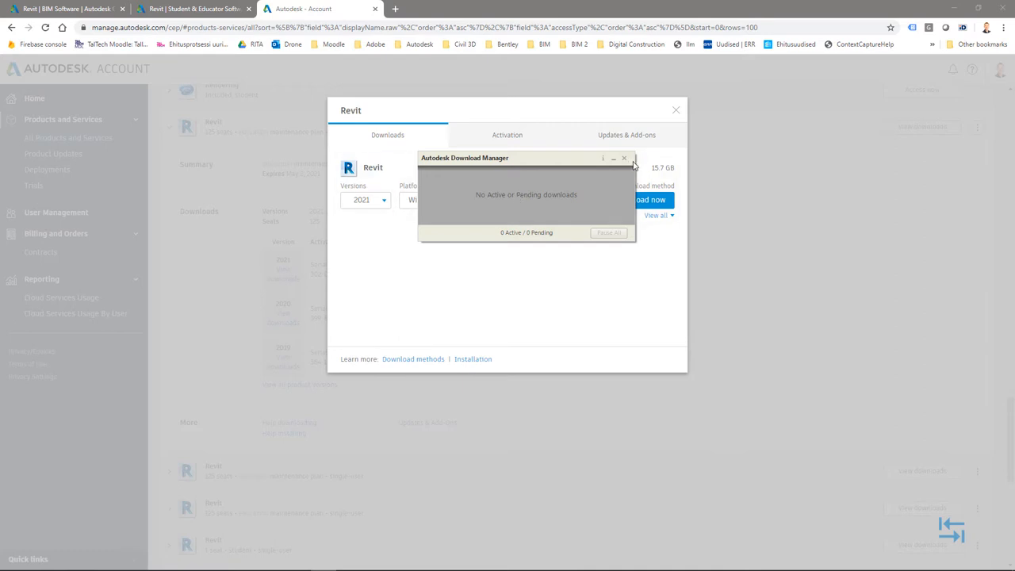
left_click(625, 158)
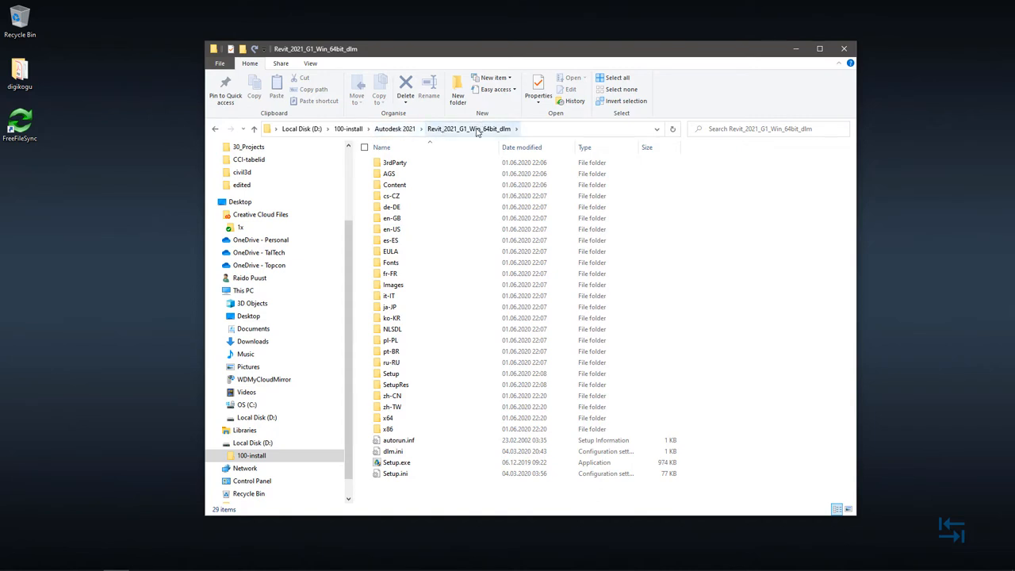
Step: Run Setup.exe from the Revit_2021_G1_Win_64bit_dlm folder
left_click(397, 463)
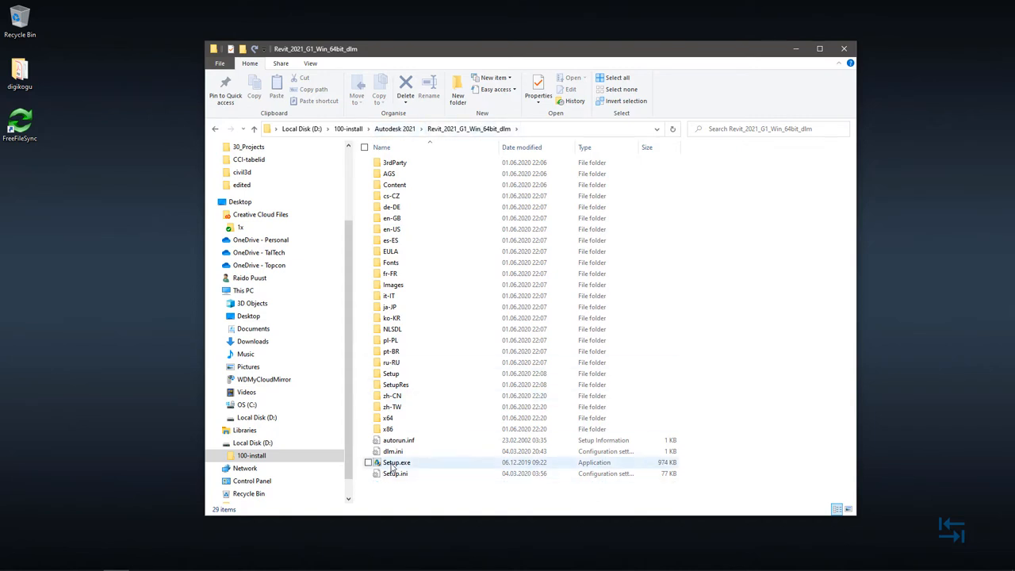
left_click(396, 463)
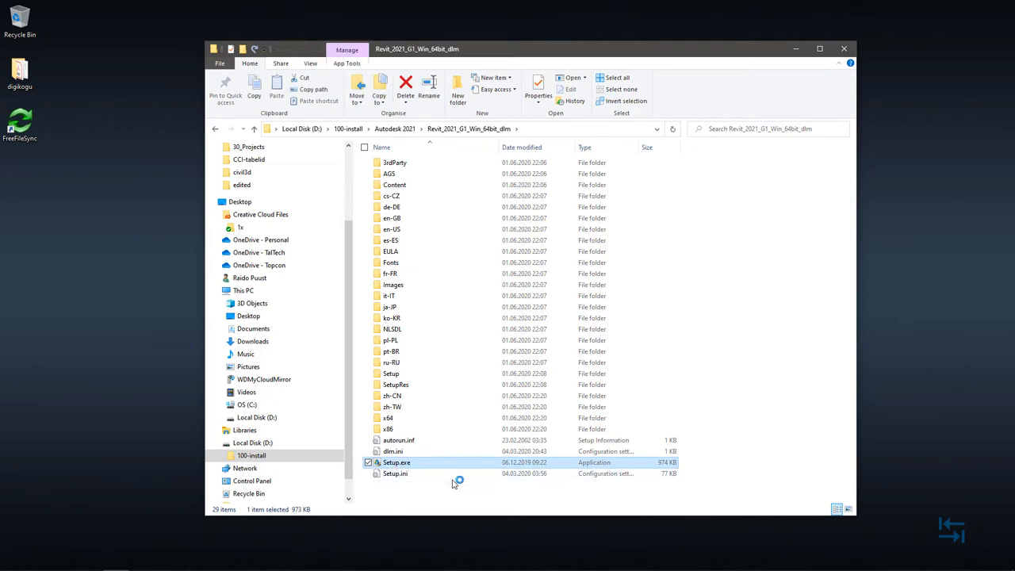
double_click(396, 463)
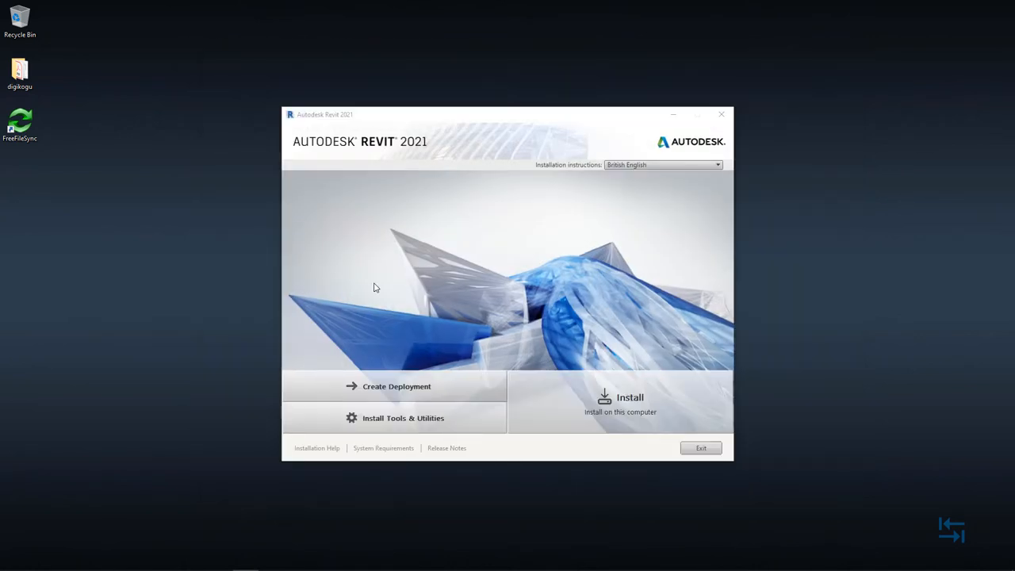
mouse_move(487, 305)
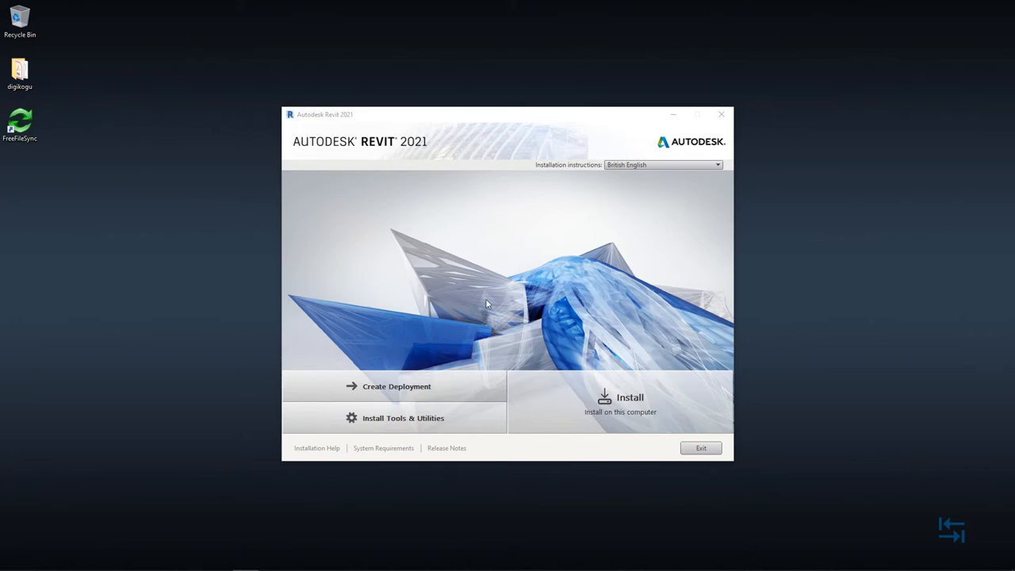
mouse_move(627, 410)
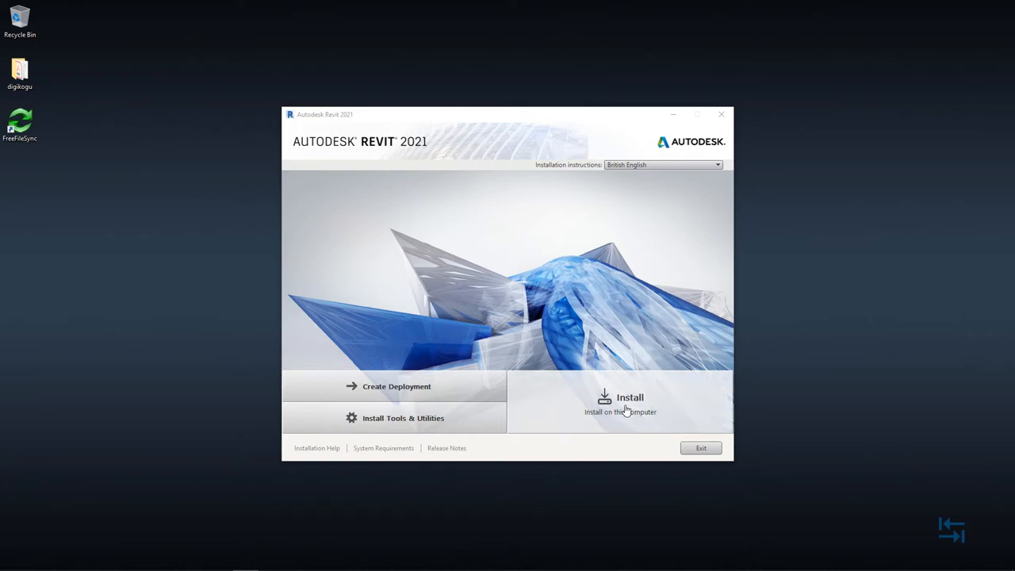
mouse_move(625, 411)
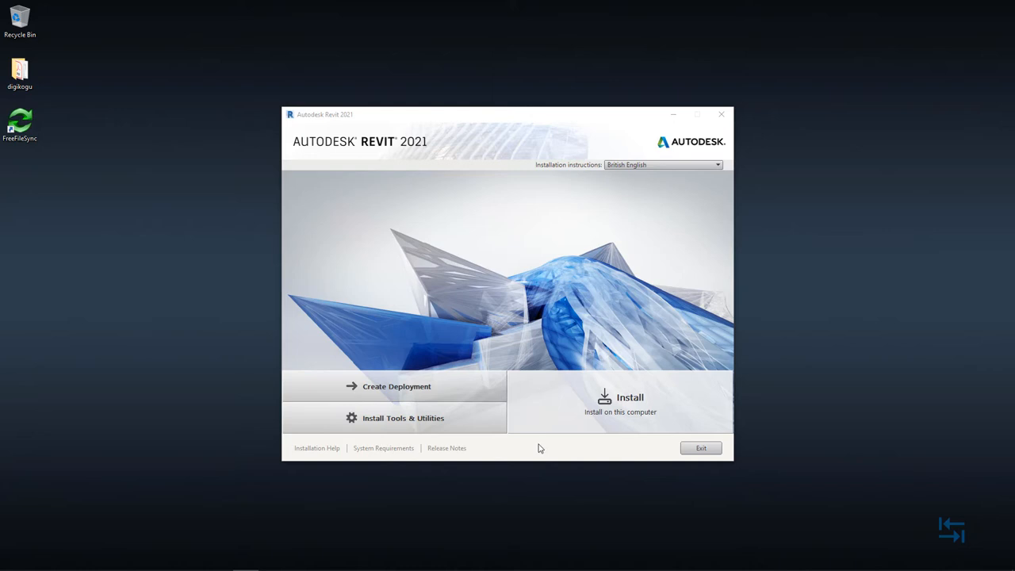
mouse_move(372, 447)
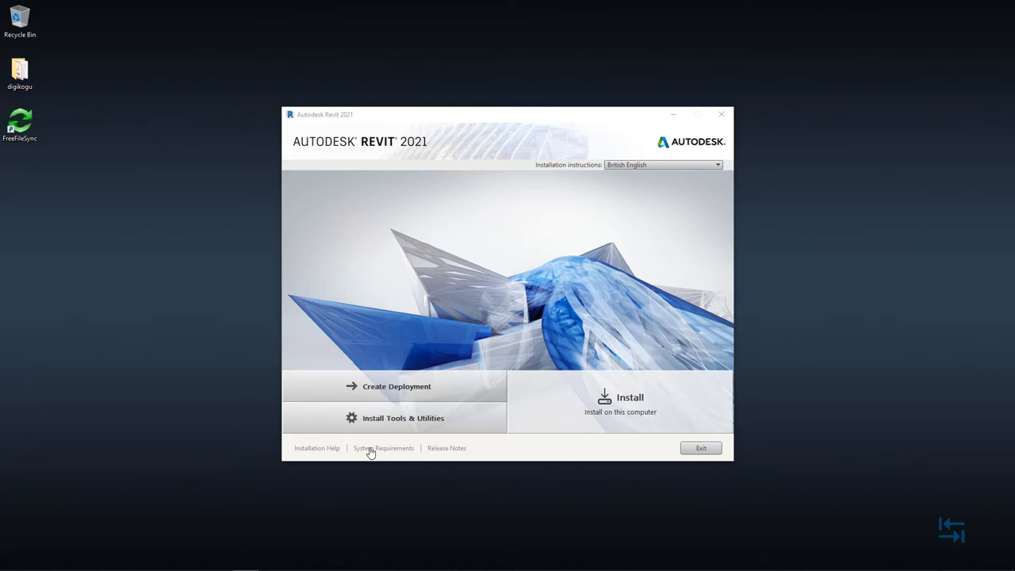
mouse_move(381, 450)
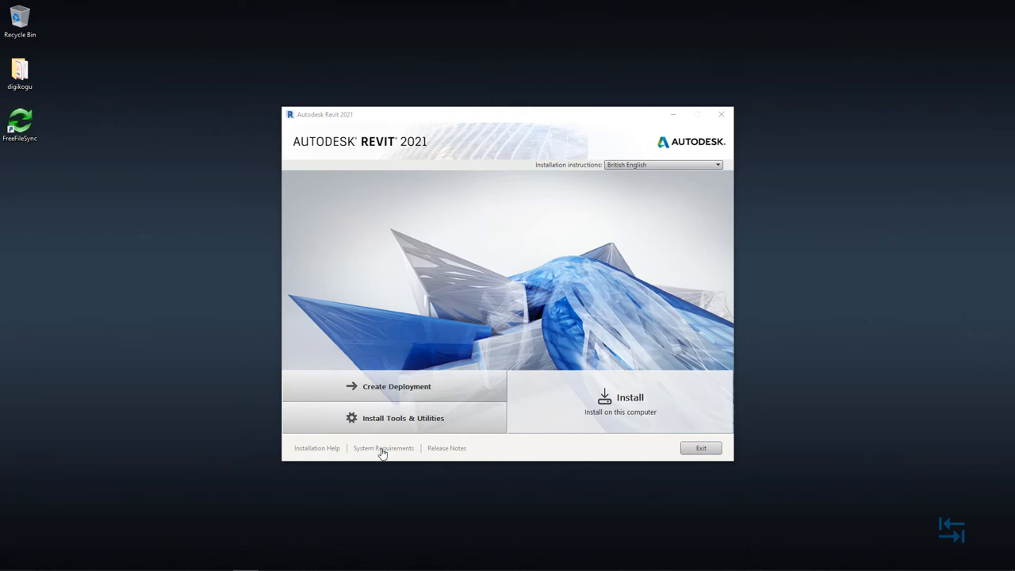
mouse_move(447, 452)
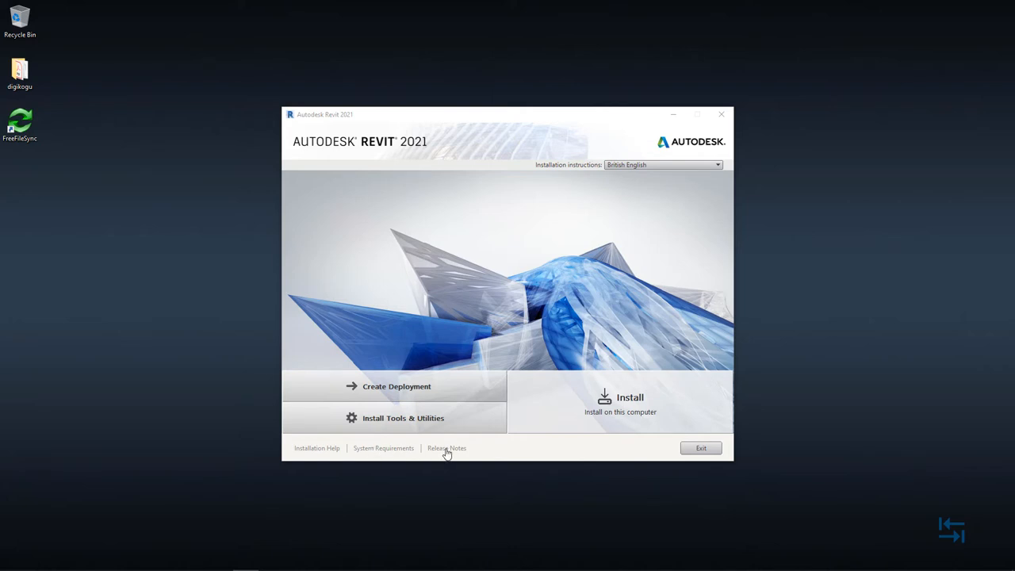
mouse_move(559, 448)
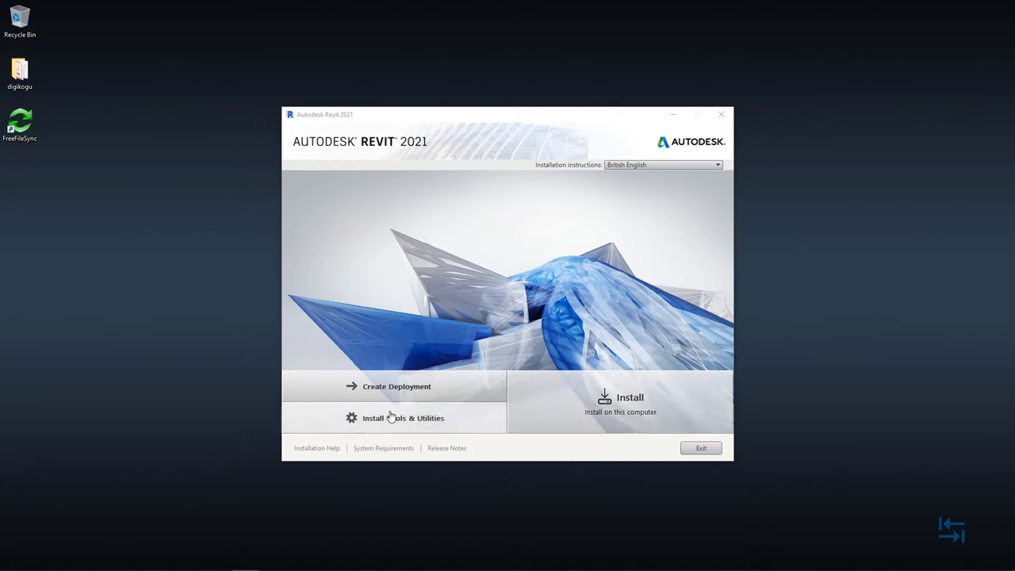
mouse_move(377, 418)
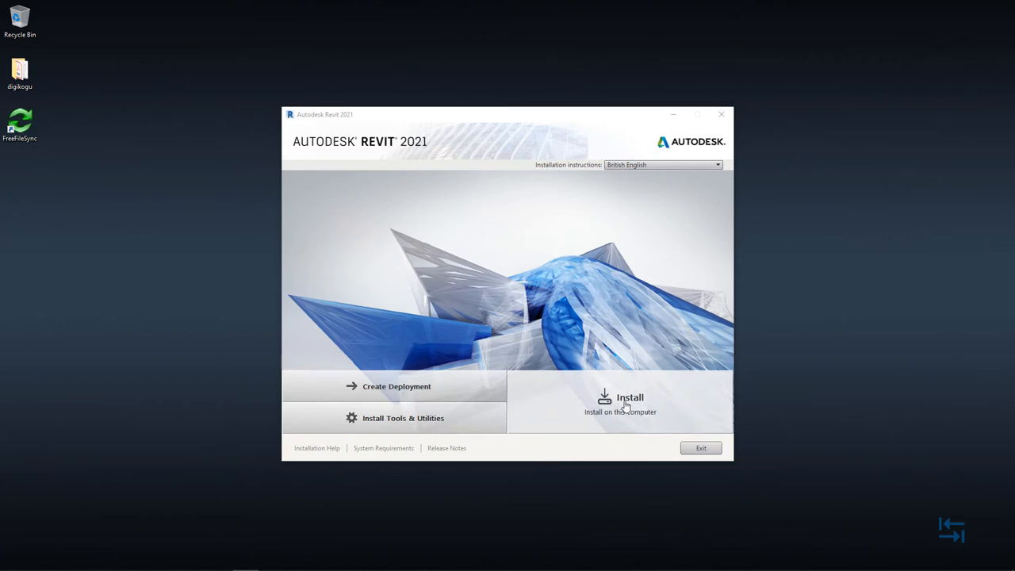
Step: Begin the install and select 'I Accept' on the License Agreement page
left_click(630, 396)
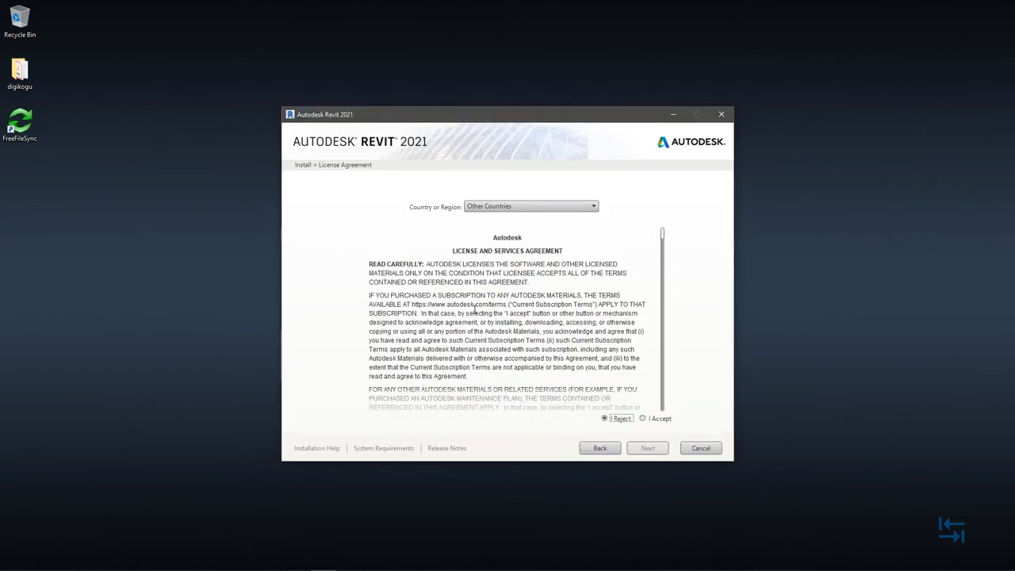
mouse_move(581, 298)
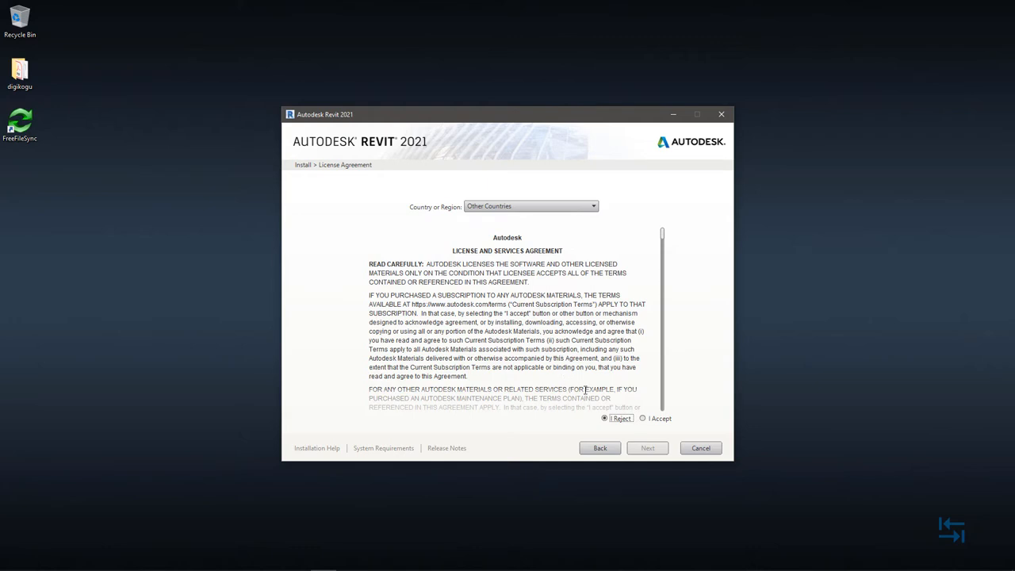
left_click(642, 419)
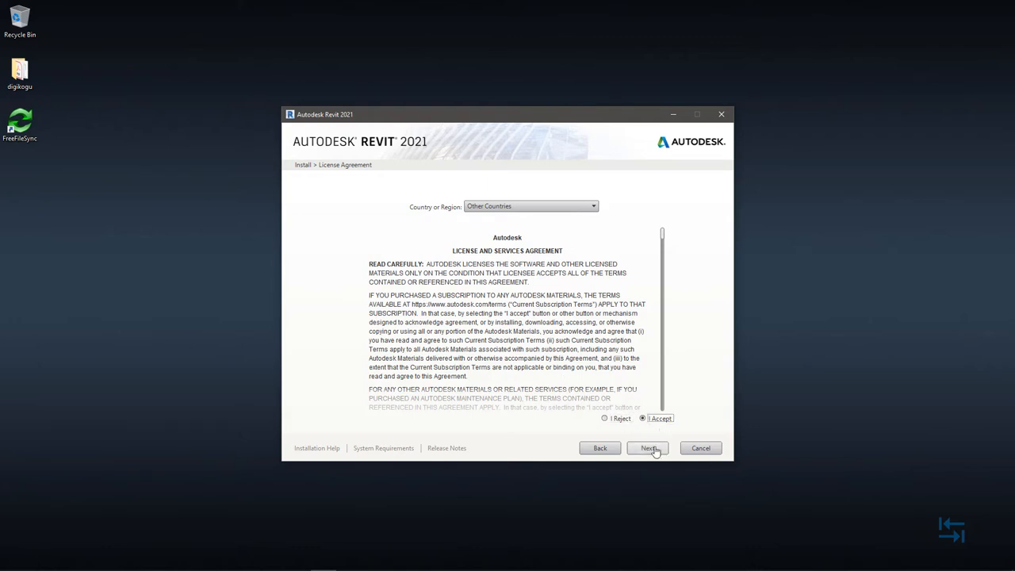
Step: Continue to the Configure Installation page listing Revit and family libraries
left_click(647, 448)
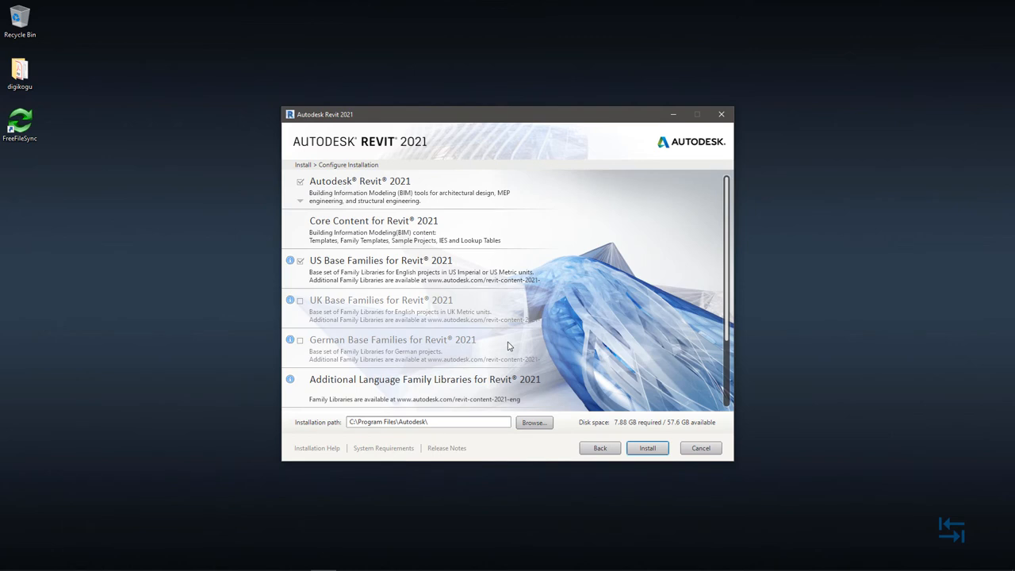
mouse_move(533, 232)
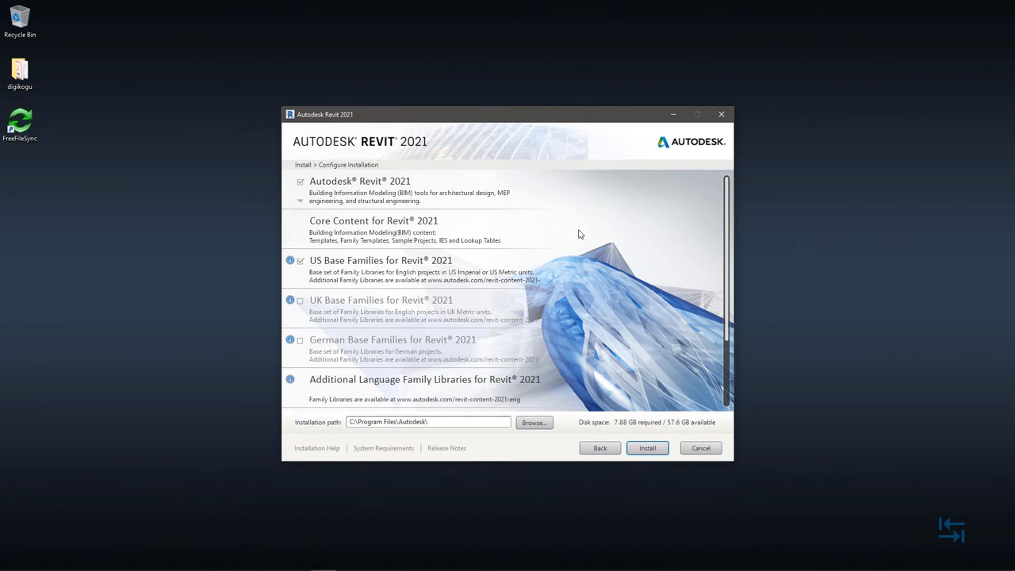
mouse_move(606, 433)
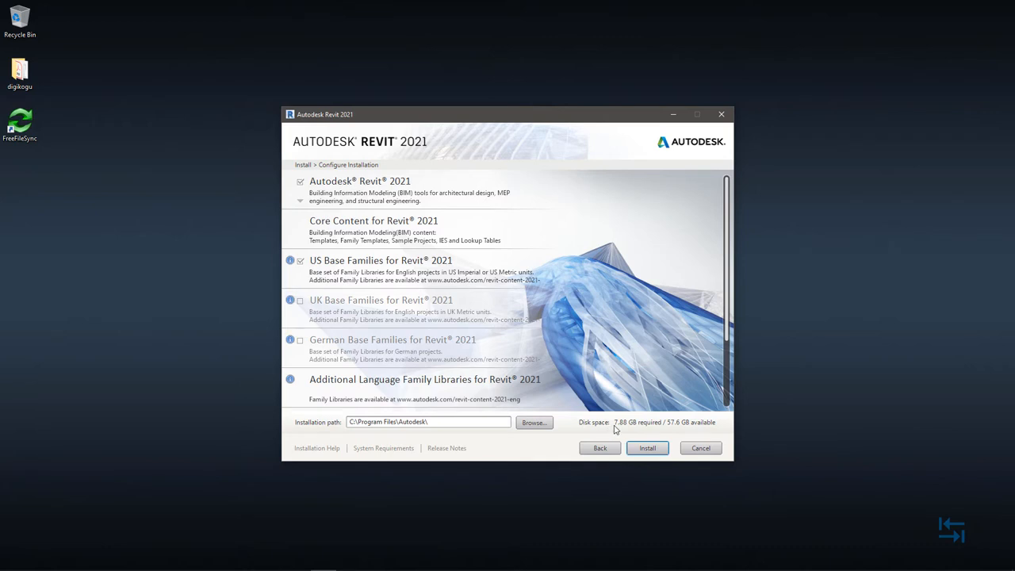
mouse_move(621, 430)
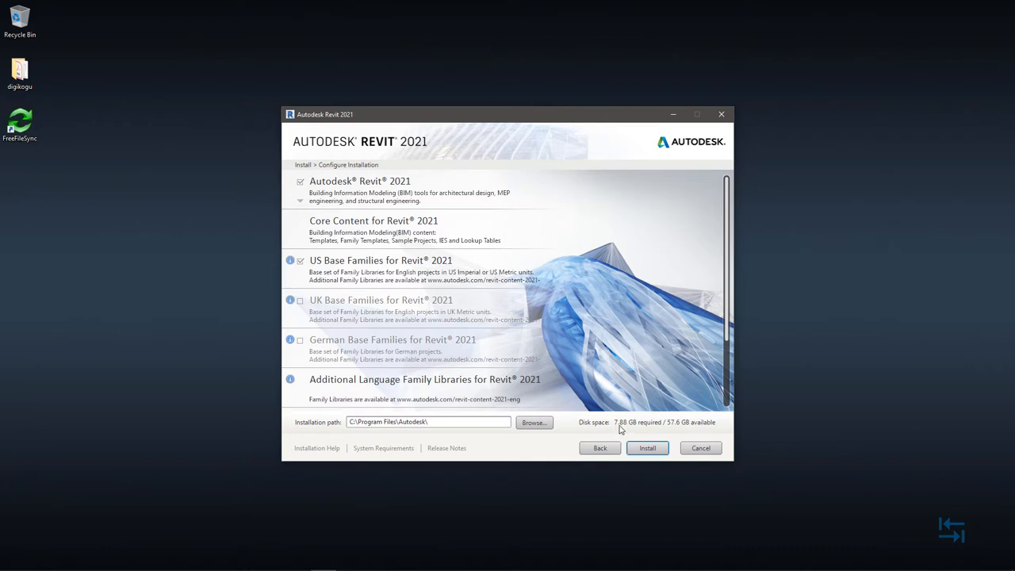
mouse_move(663, 430)
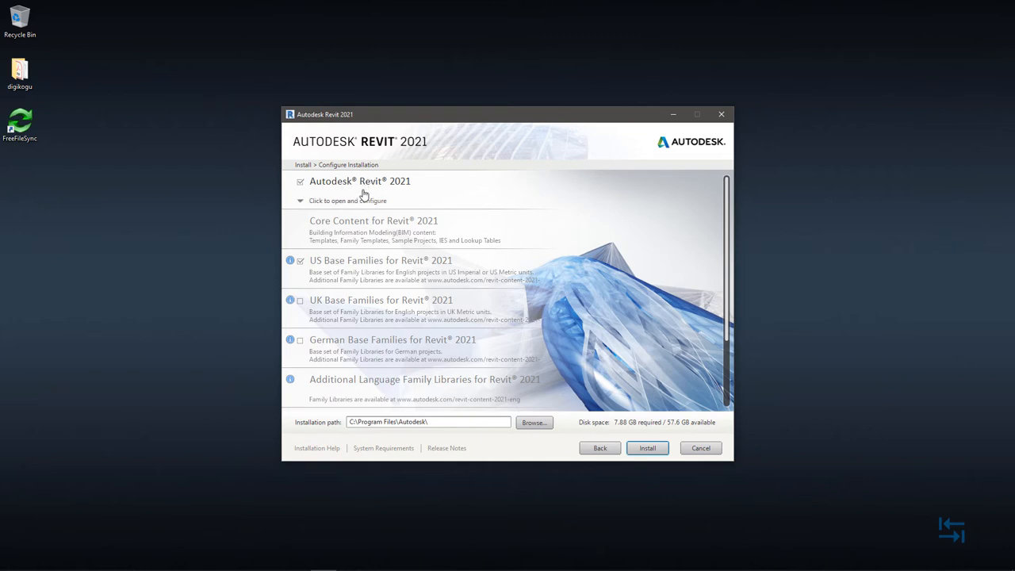
mouse_move(444, 197)
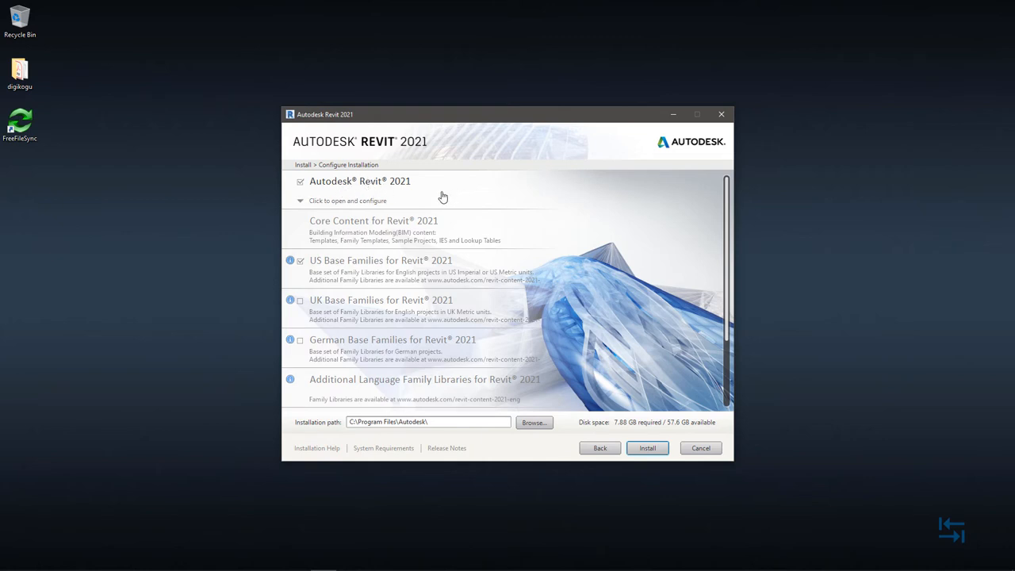
Step: Untick MEP Fabrication Configuration - Imperial in Revit's settings, keeping Metric
left_click(360, 181)
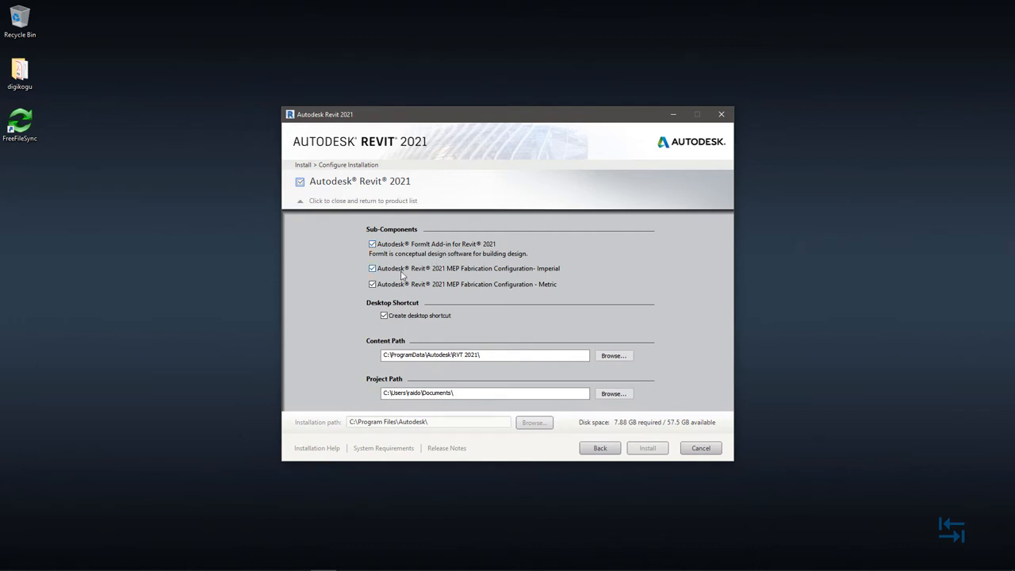
mouse_move(527, 294)
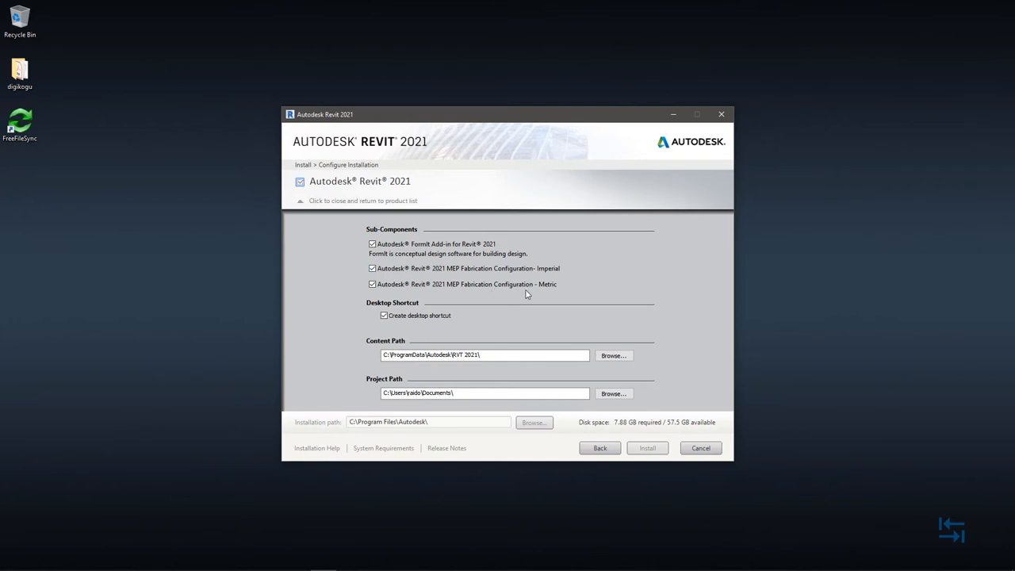
left_click(372, 268)
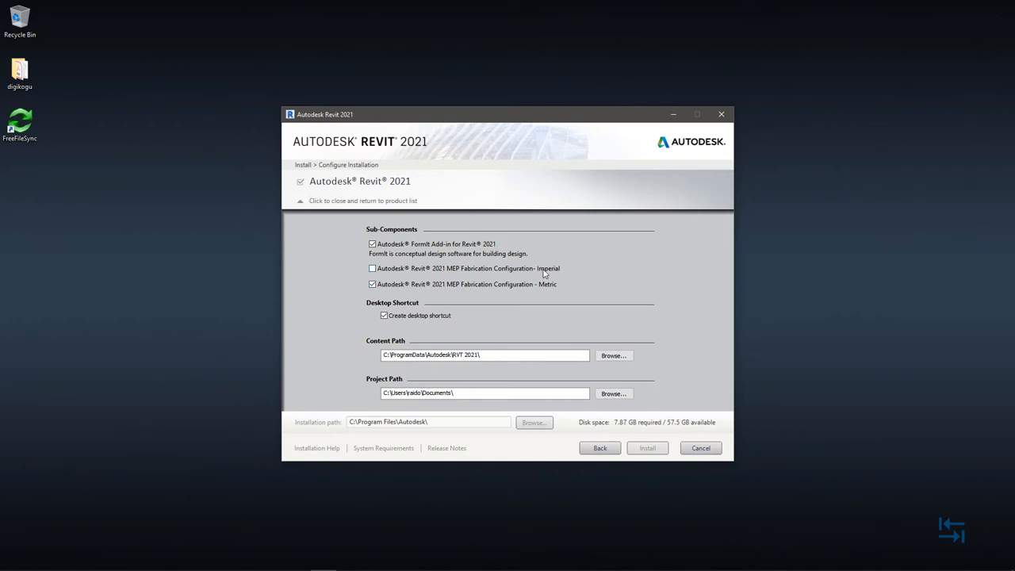
mouse_move(324, 314)
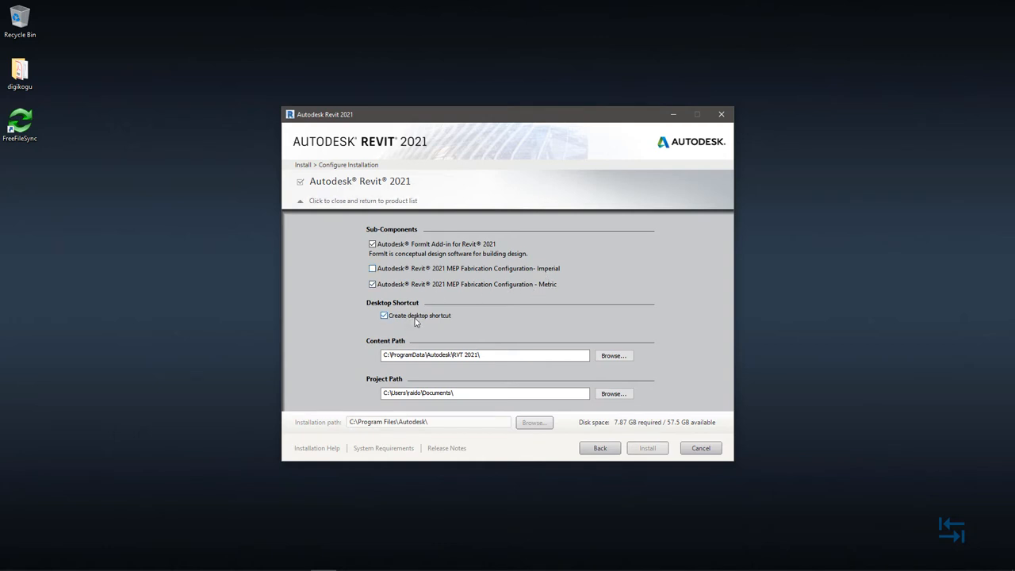
left_click(485, 356)
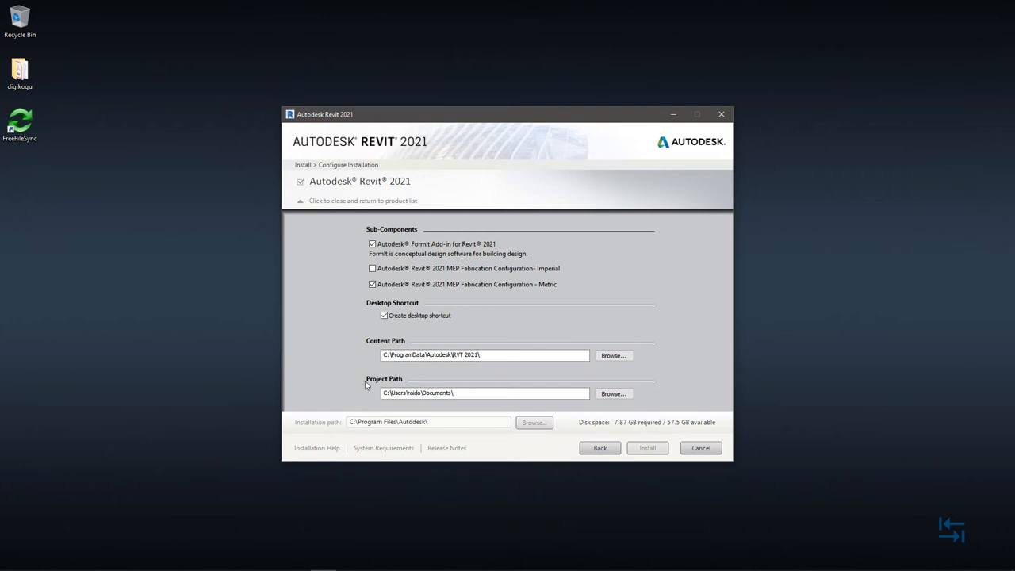
mouse_move(344, 352)
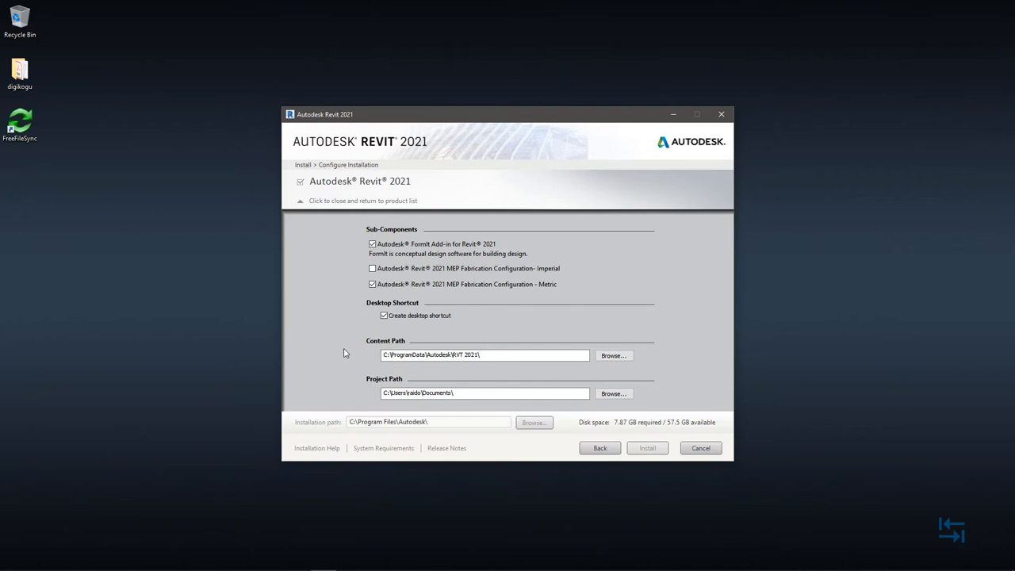
mouse_move(334, 350)
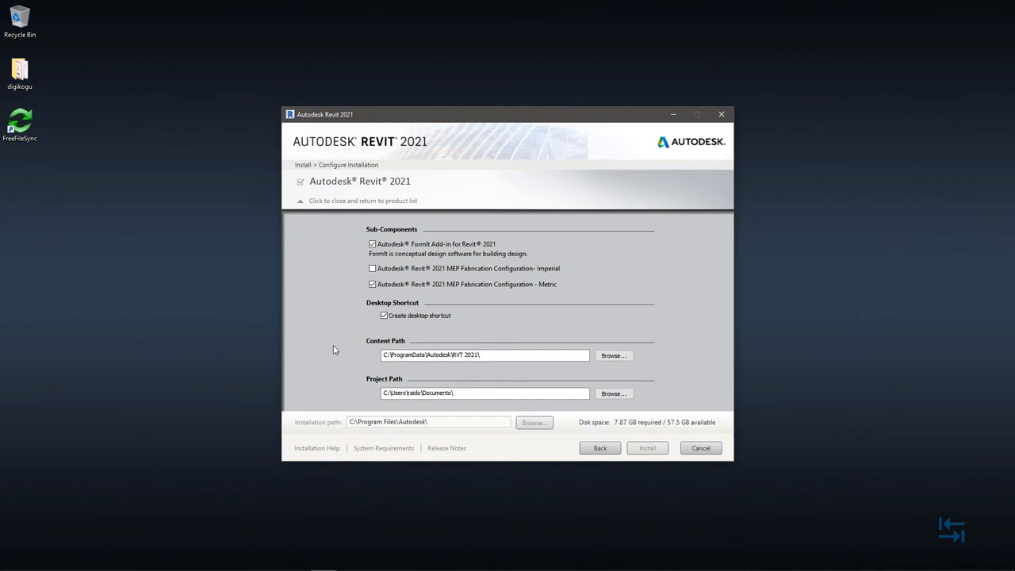
mouse_move(509, 308)
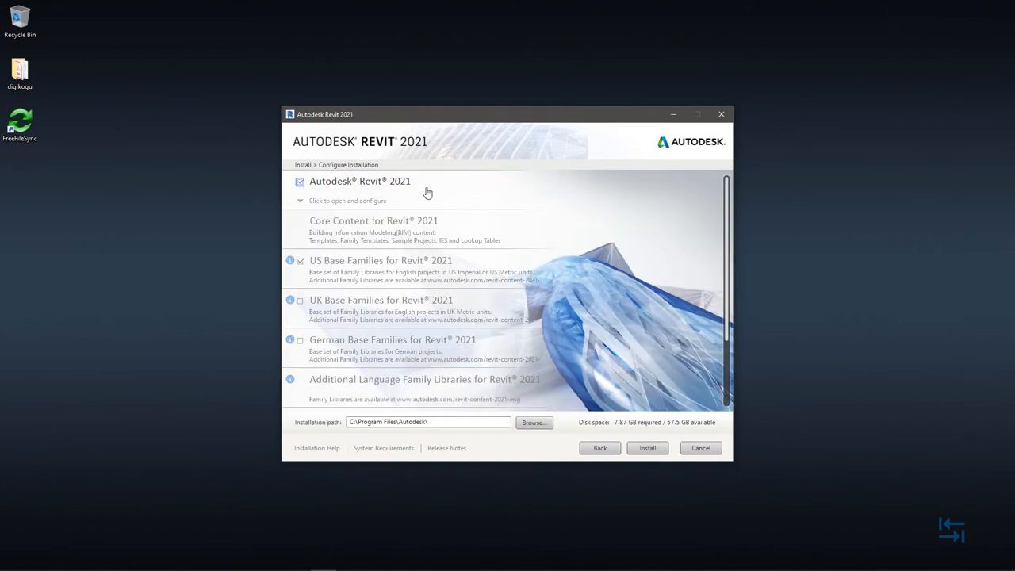
Step: Return to the product list and review components down to Shared Components
left_click(360, 181)
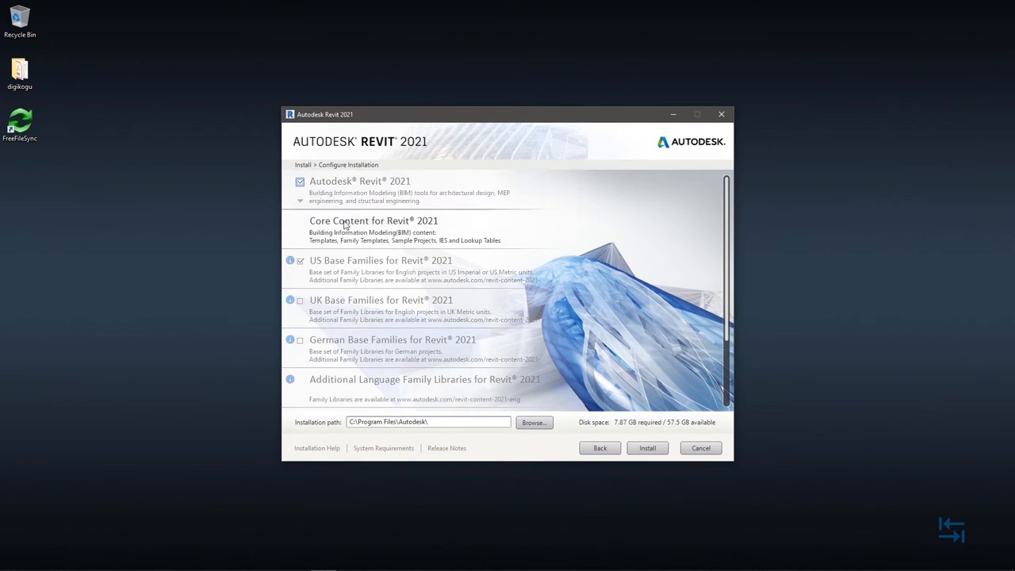
left_click(300, 180)
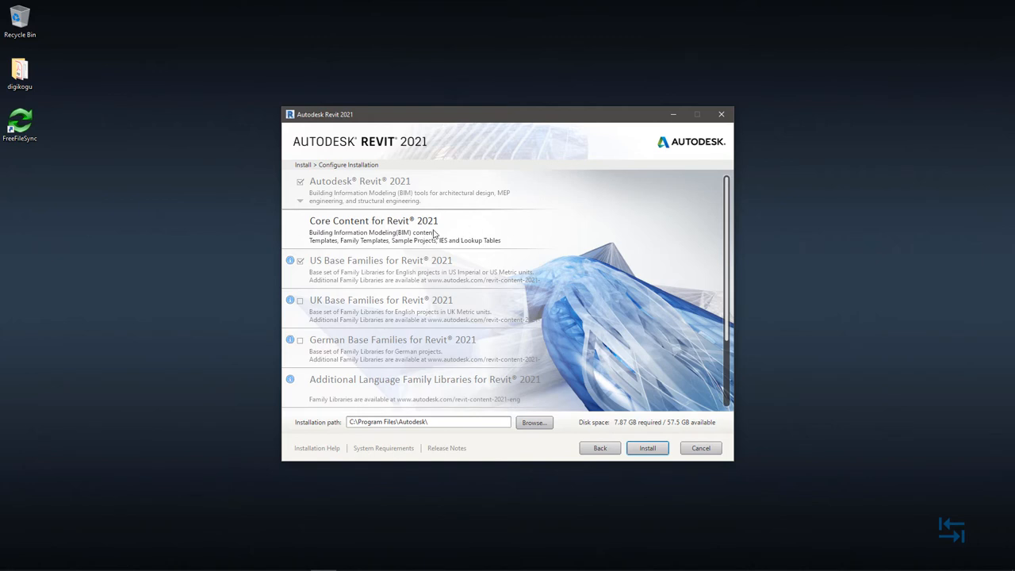
mouse_move(457, 238)
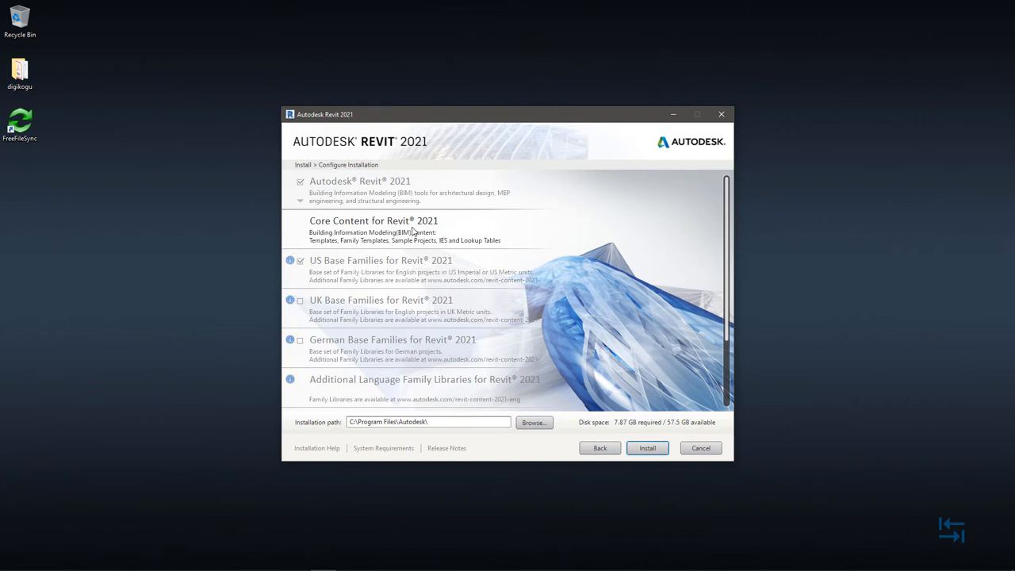
mouse_move(457, 231)
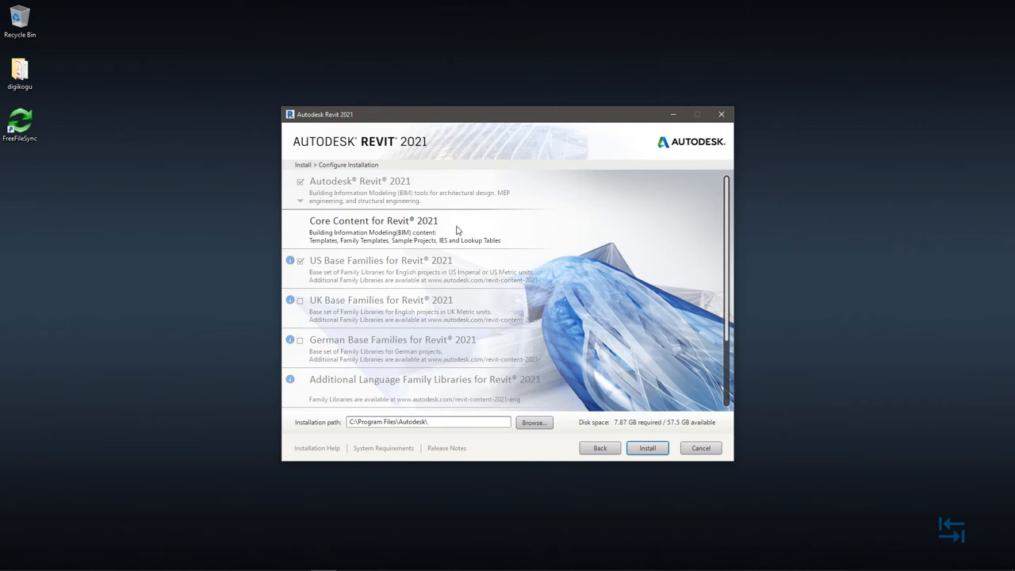
mouse_move(308, 230)
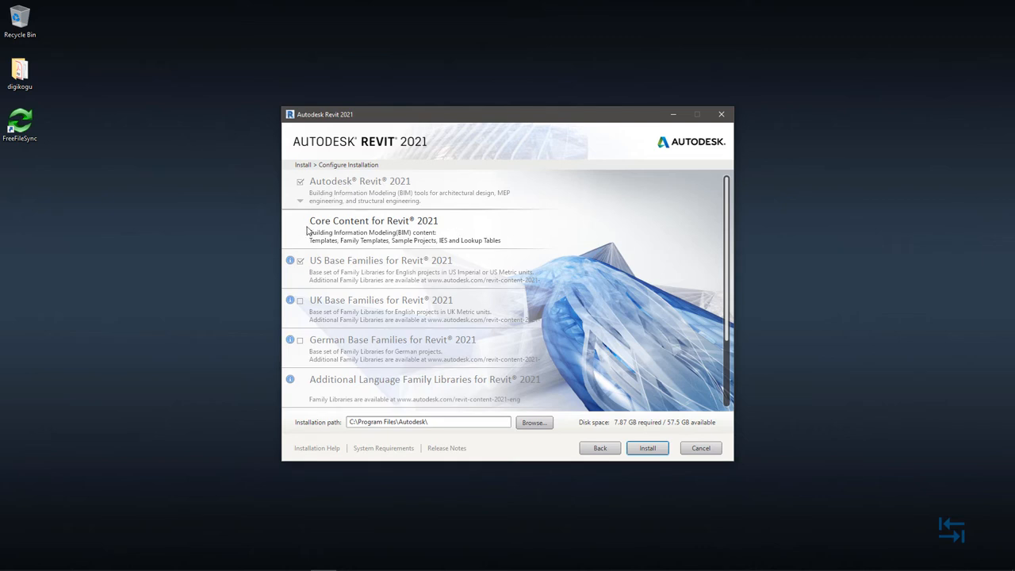
mouse_move(469, 228)
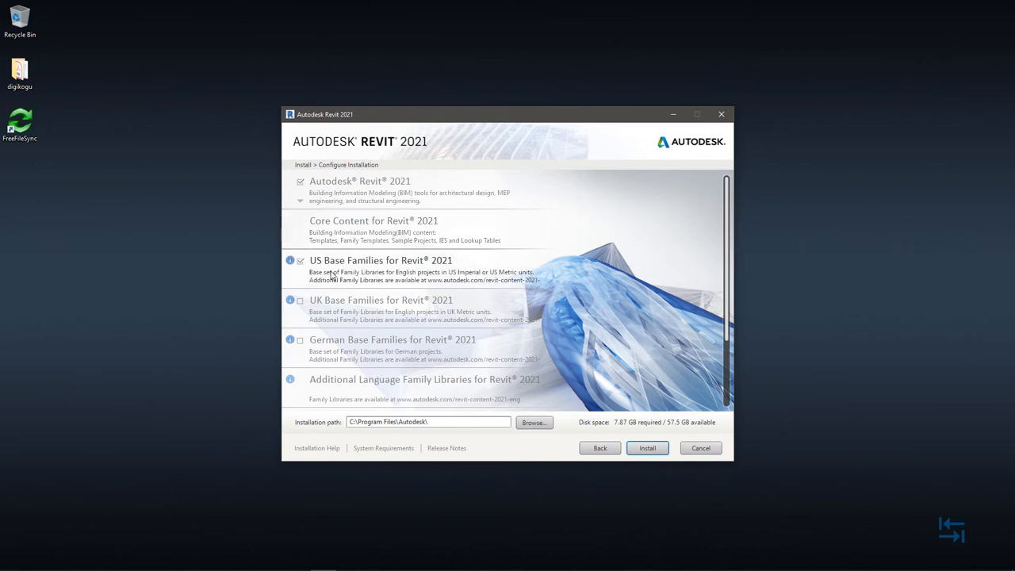
mouse_move(379, 273)
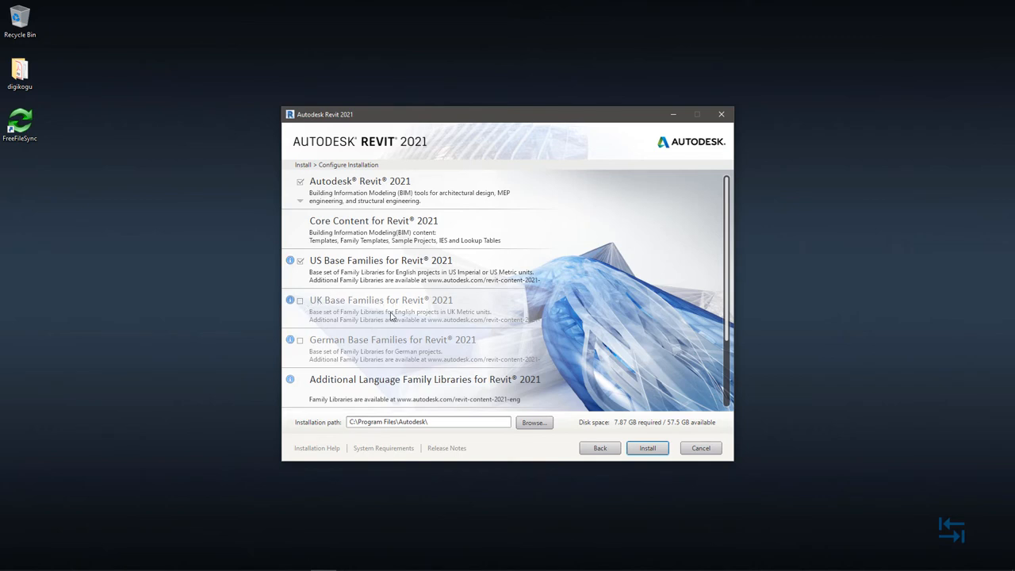
mouse_move(381, 364)
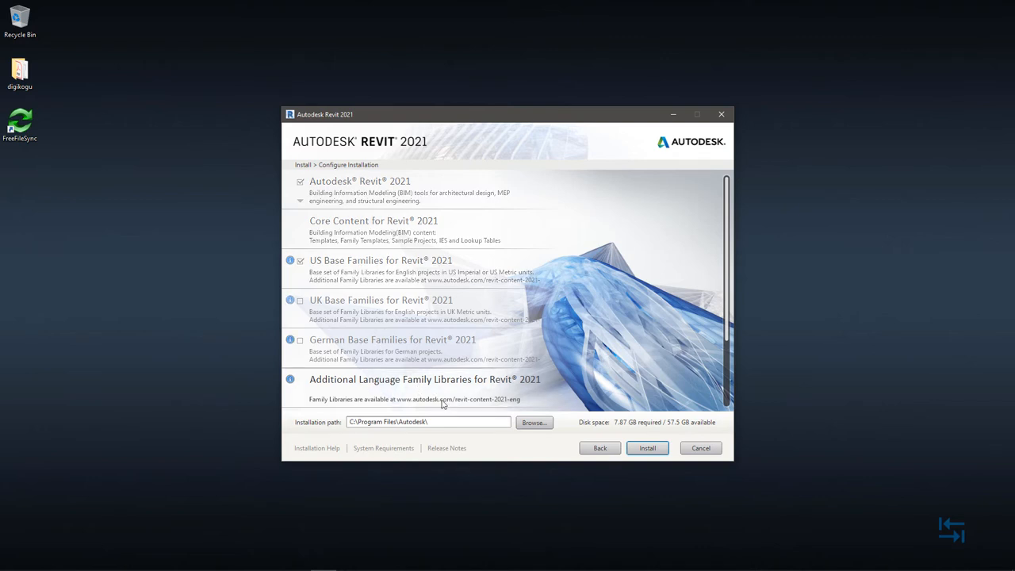
mouse_move(476, 409)
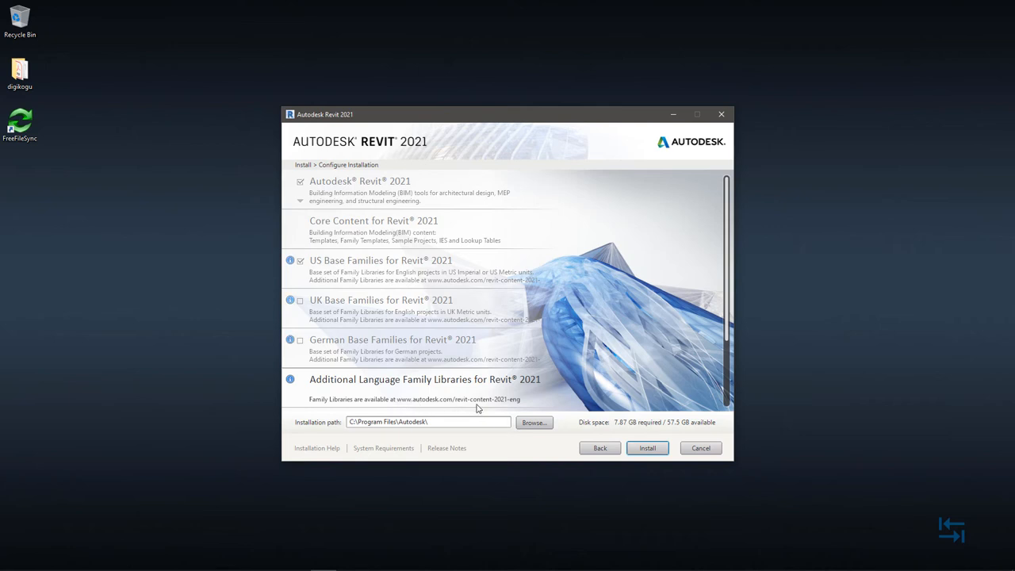
mouse_move(495, 404)
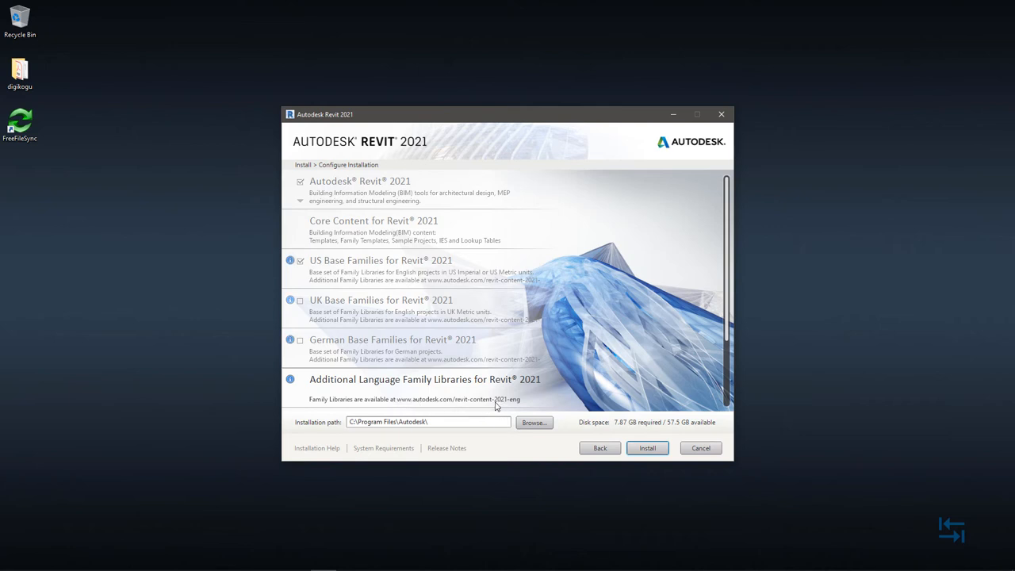
mouse_move(492, 405)
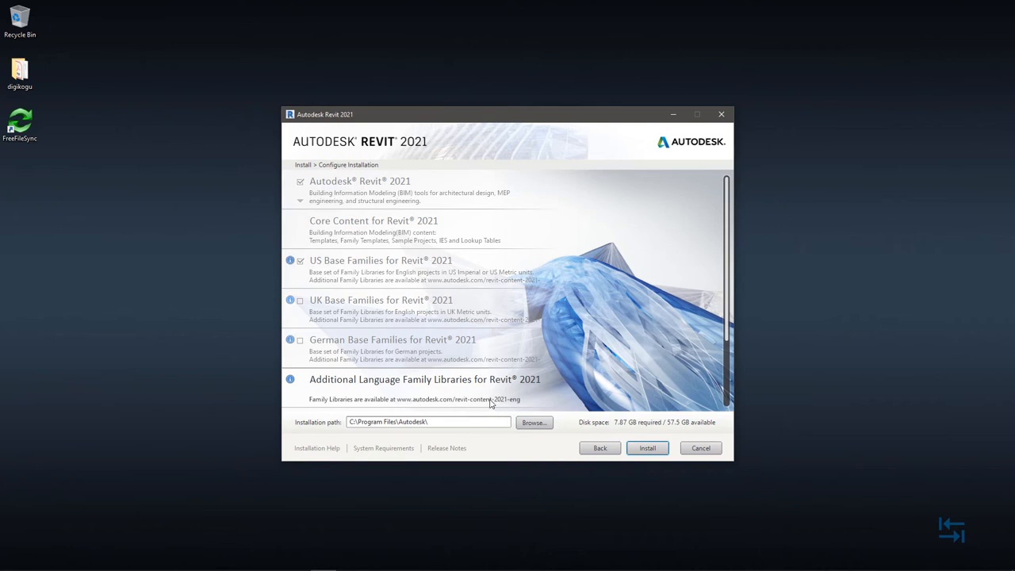
scroll("down", 3)
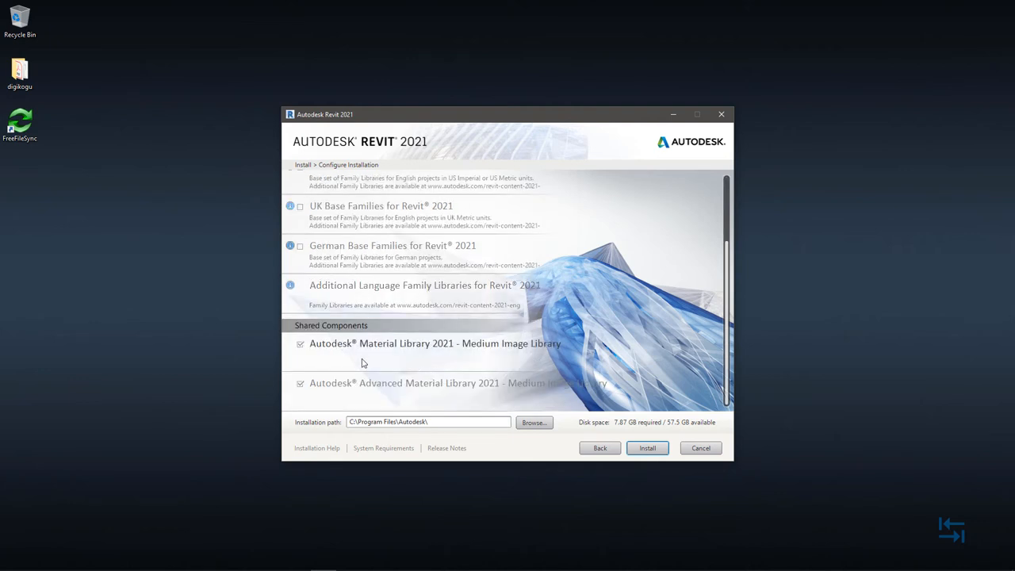
mouse_move(341, 349)
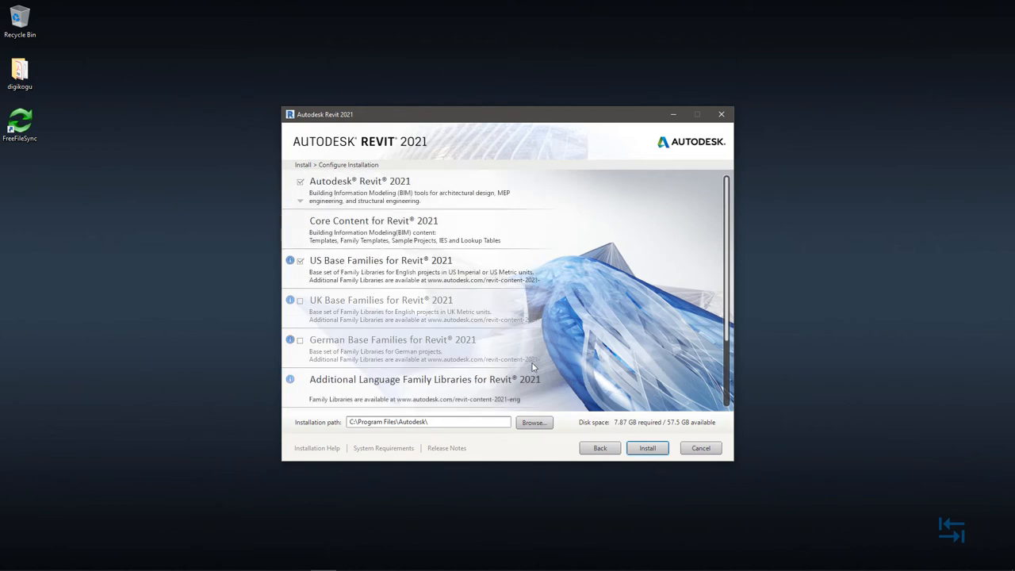
Step: Start installing the selected Revit 2021 components
left_click(647, 447)
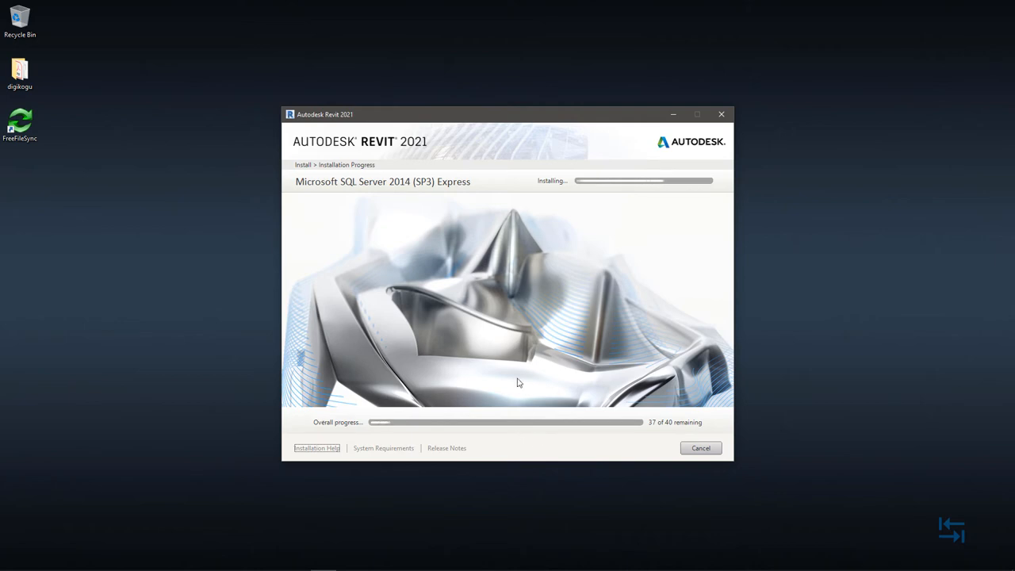
mouse_move(476, 257)
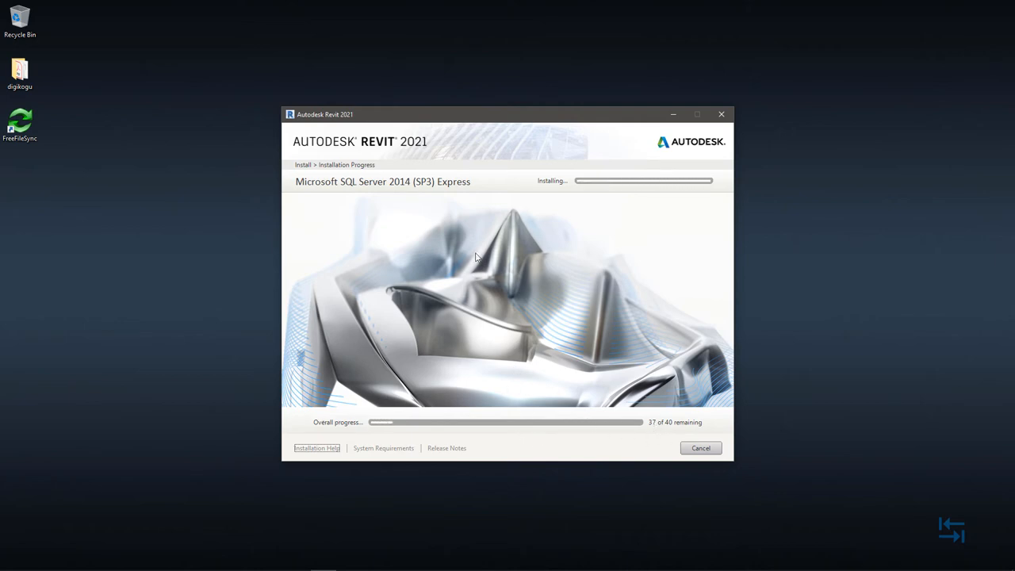
mouse_move(517, 342)
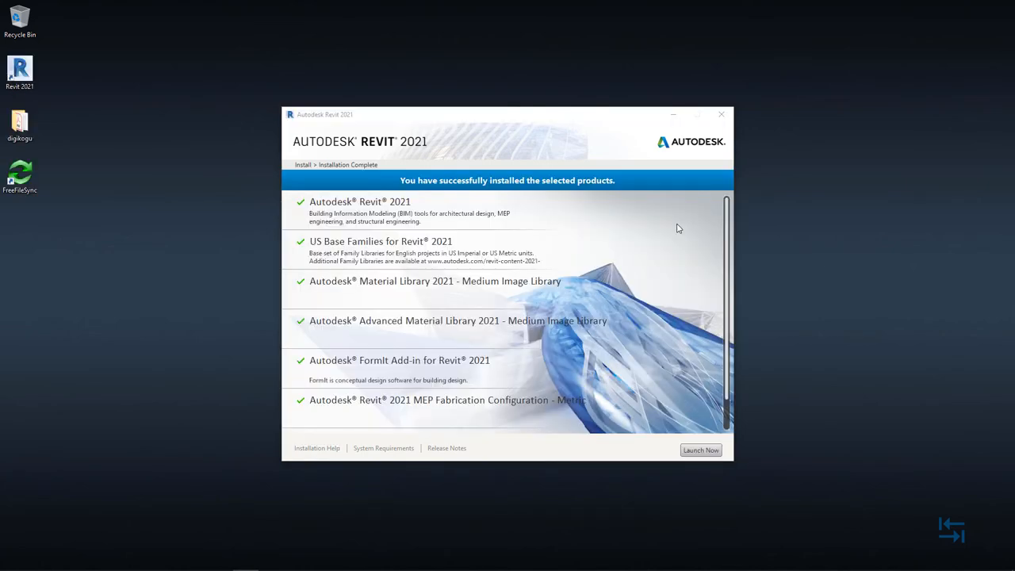
mouse_move(677, 240)
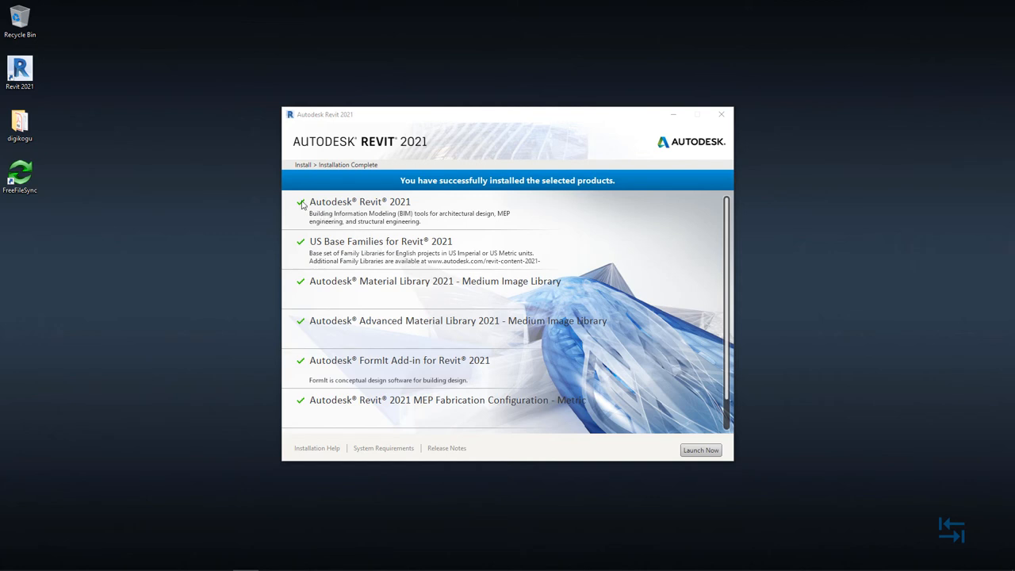
mouse_move(363, 216)
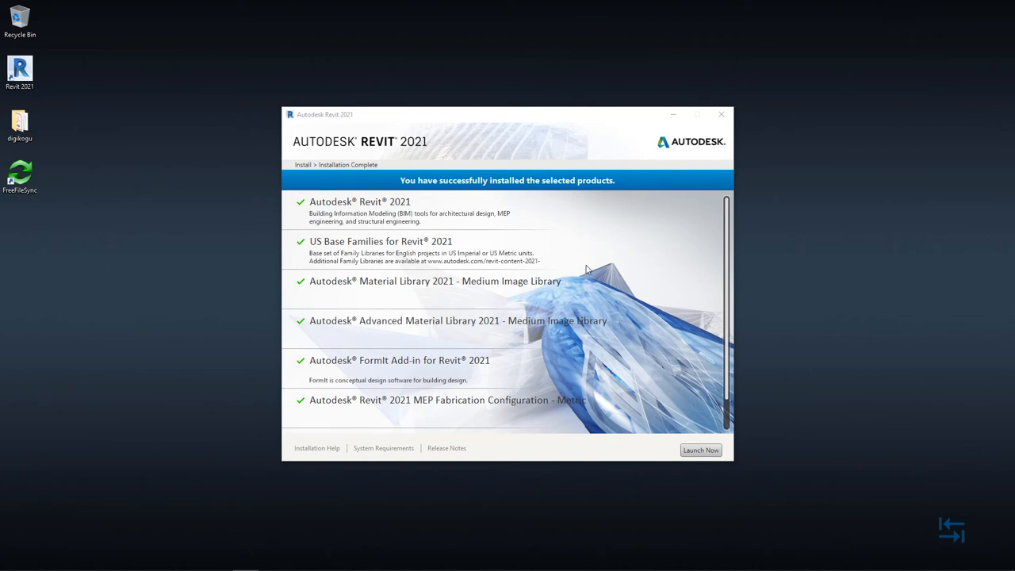
mouse_move(663, 359)
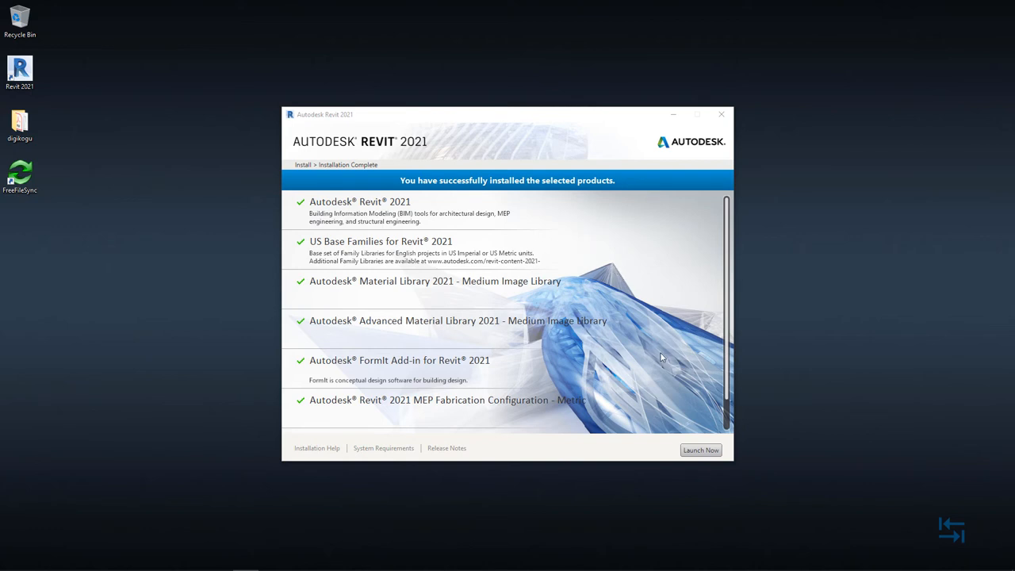
mouse_move(323, 303)
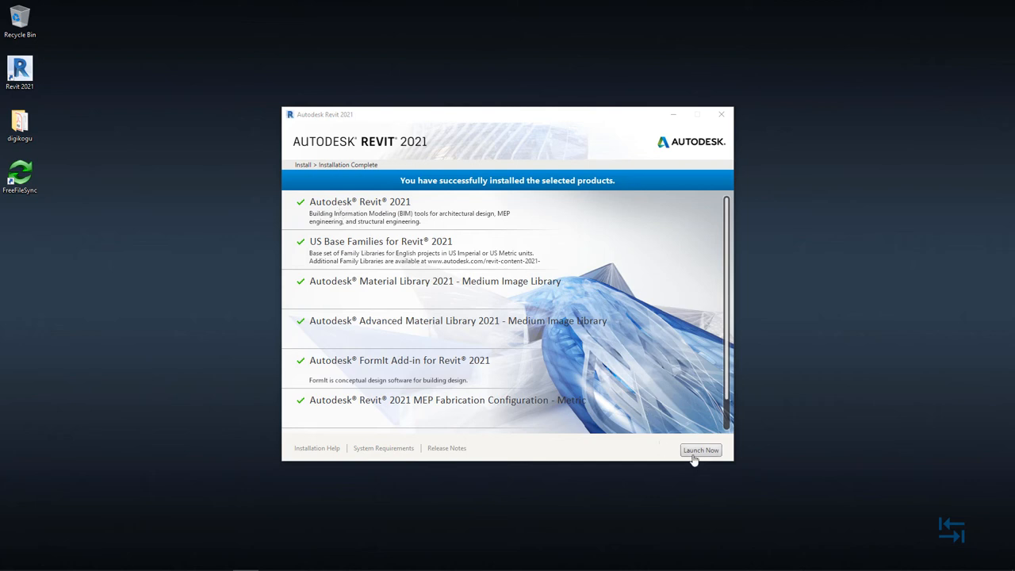
mouse_move(634, 451)
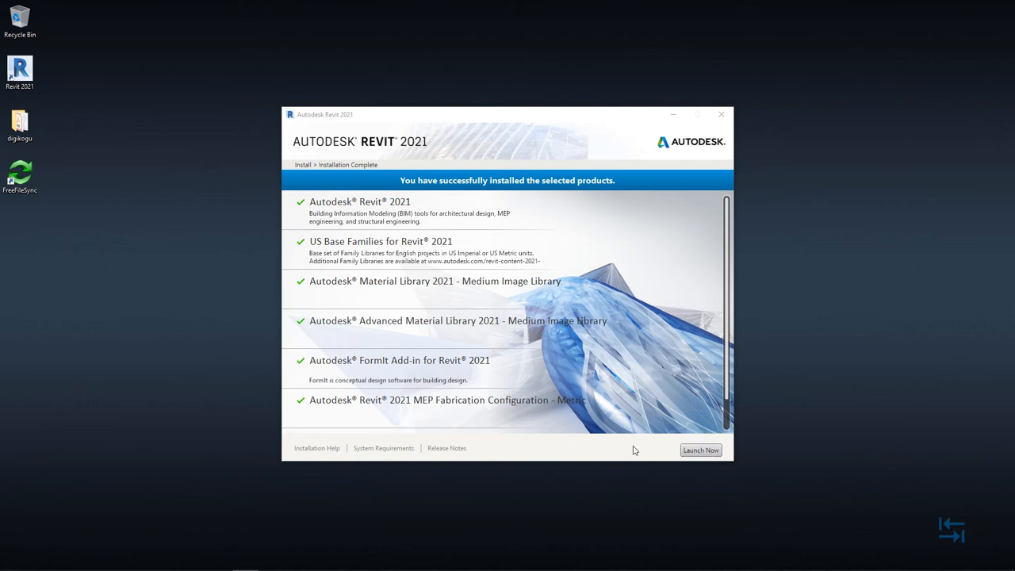
mouse_move(663, 448)
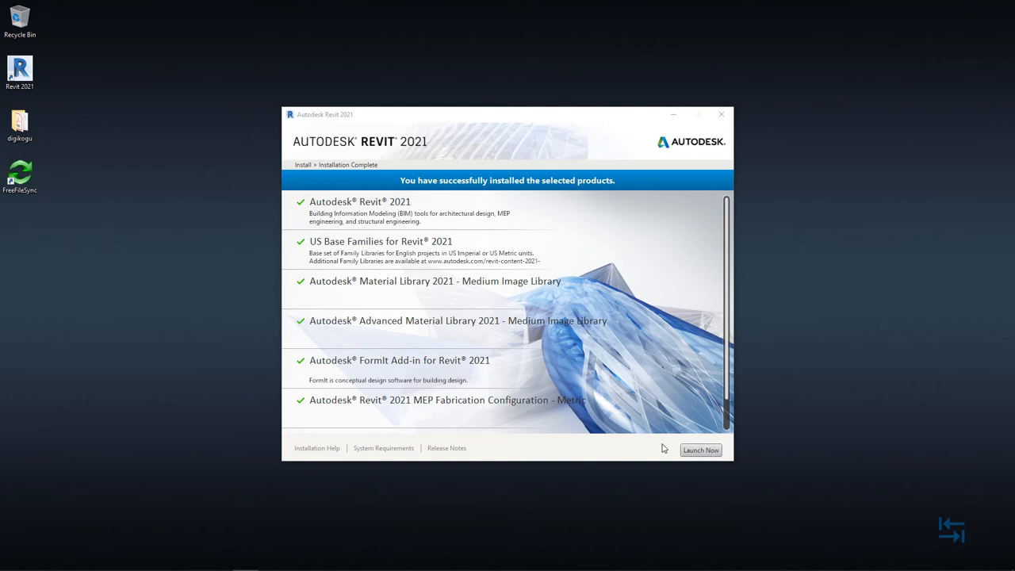
mouse_move(720, 115)
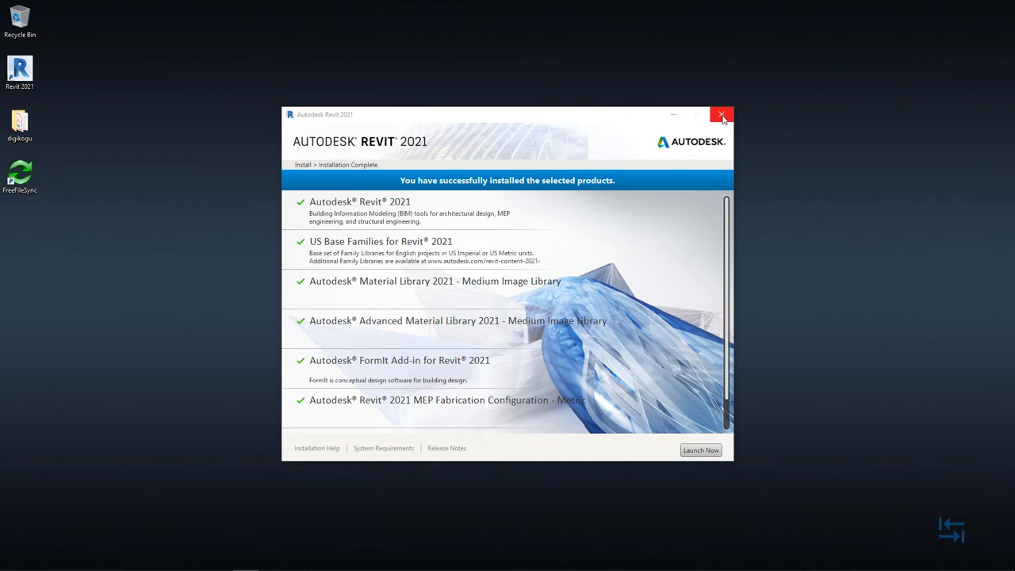
Step: Close the finished installer, leaving the desktop with the Revit 2021 shortcut
left_click(722, 114)
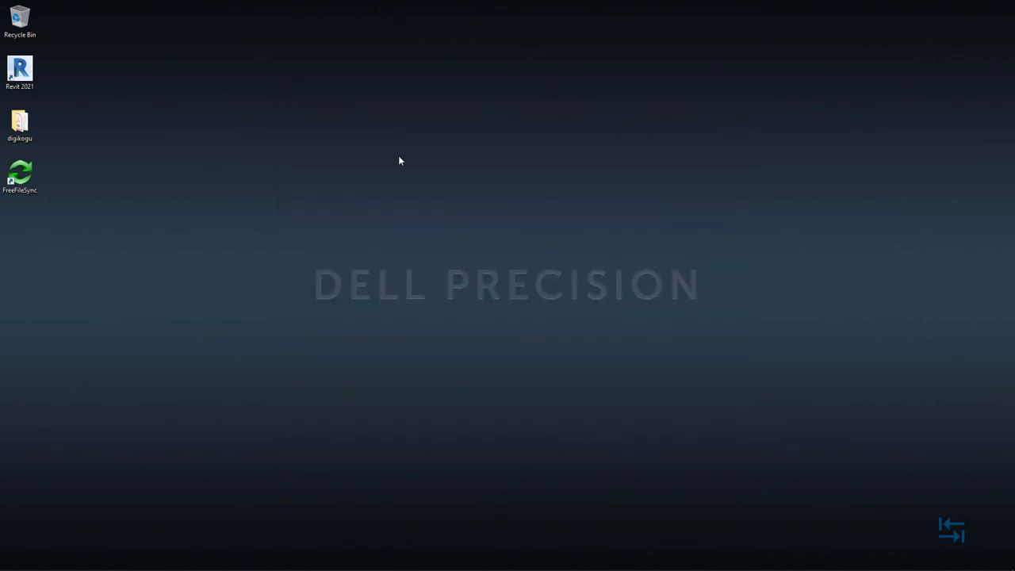
mouse_move(454, 225)
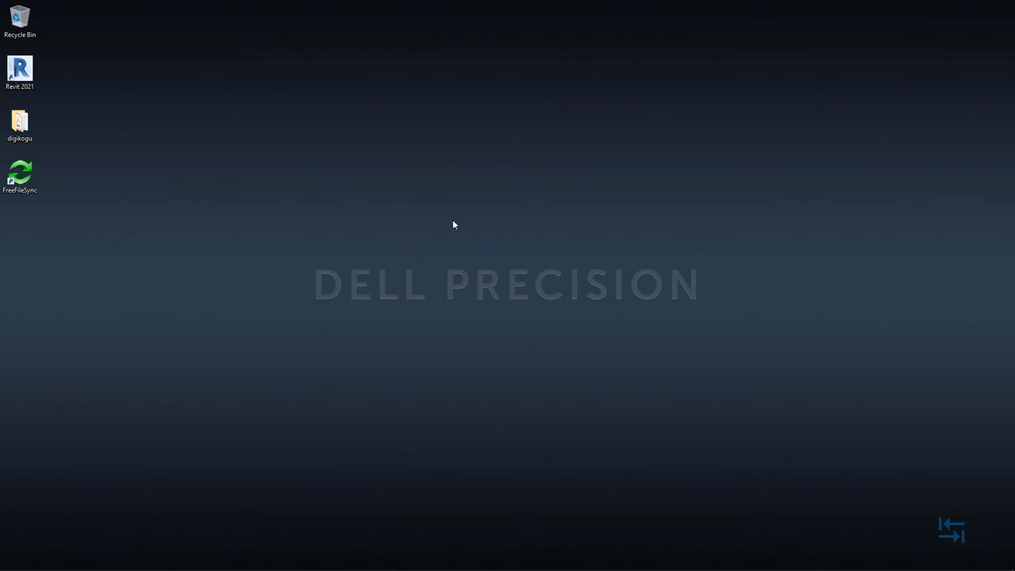
mouse_move(20, 66)
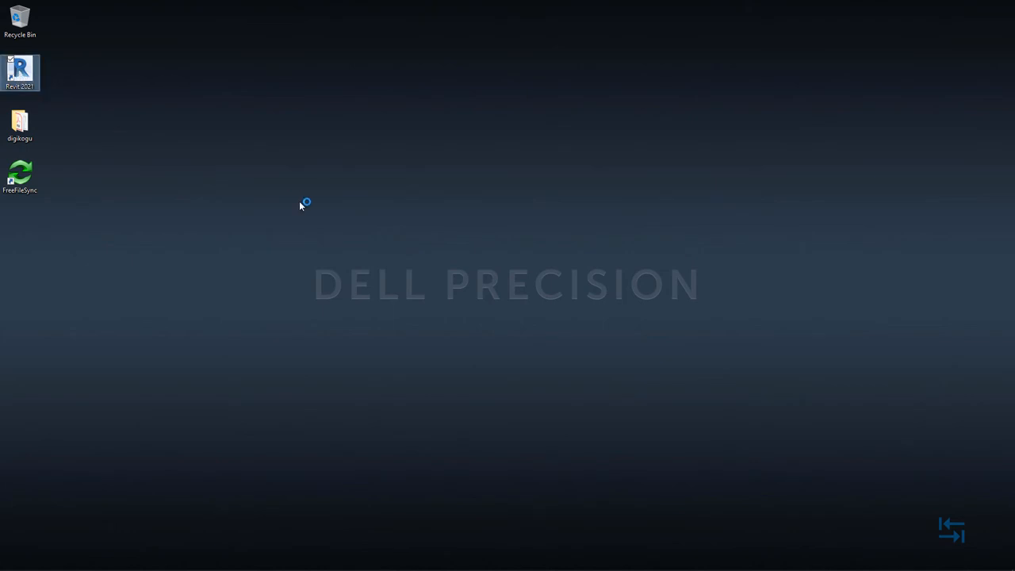
Step: Launch Revit 2021 from the desktop shortcut and start the 30-day trial
double_click(19, 71)
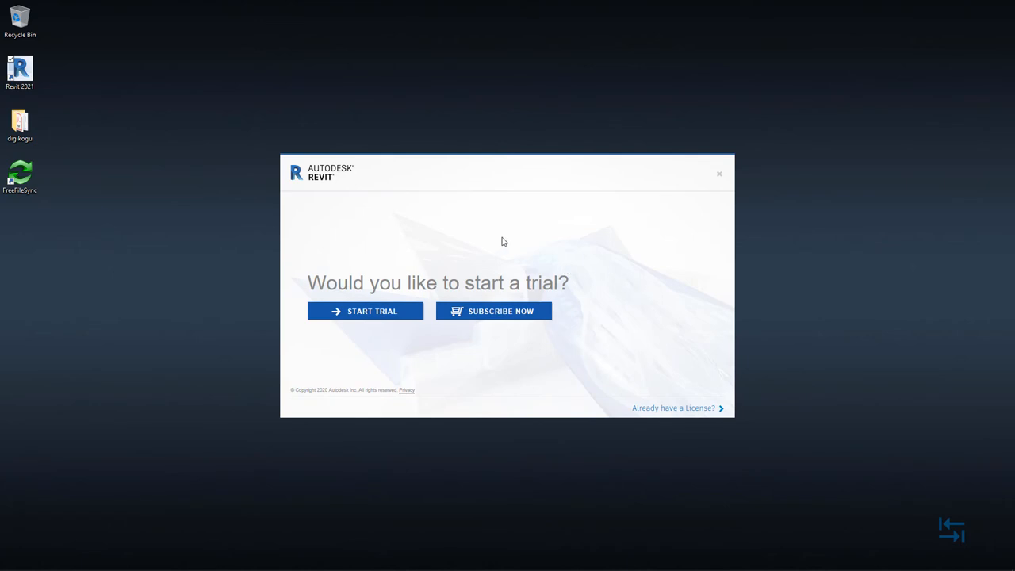
mouse_move(639, 266)
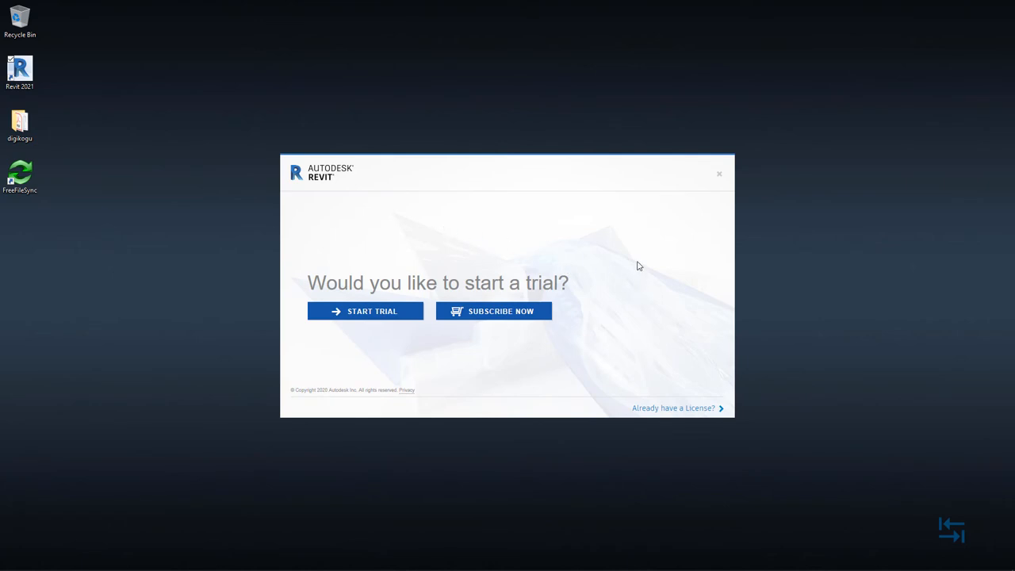
mouse_move(669, 311)
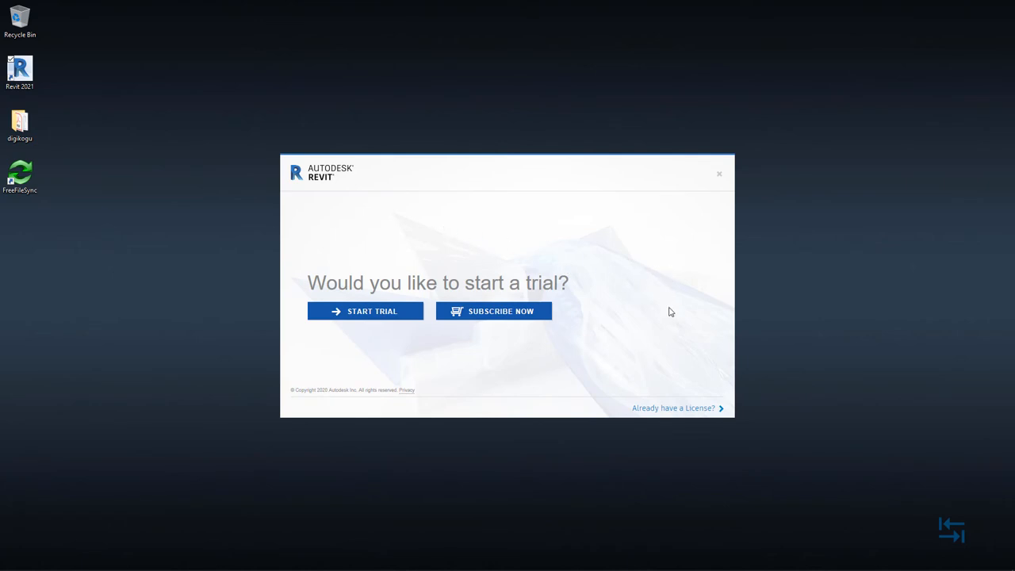
mouse_move(470, 374)
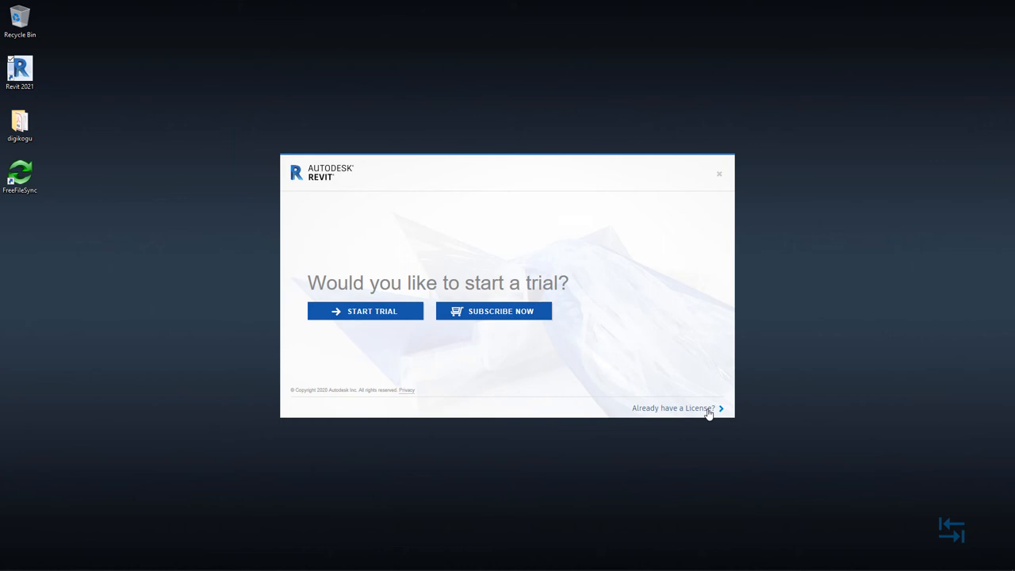
mouse_move(494, 311)
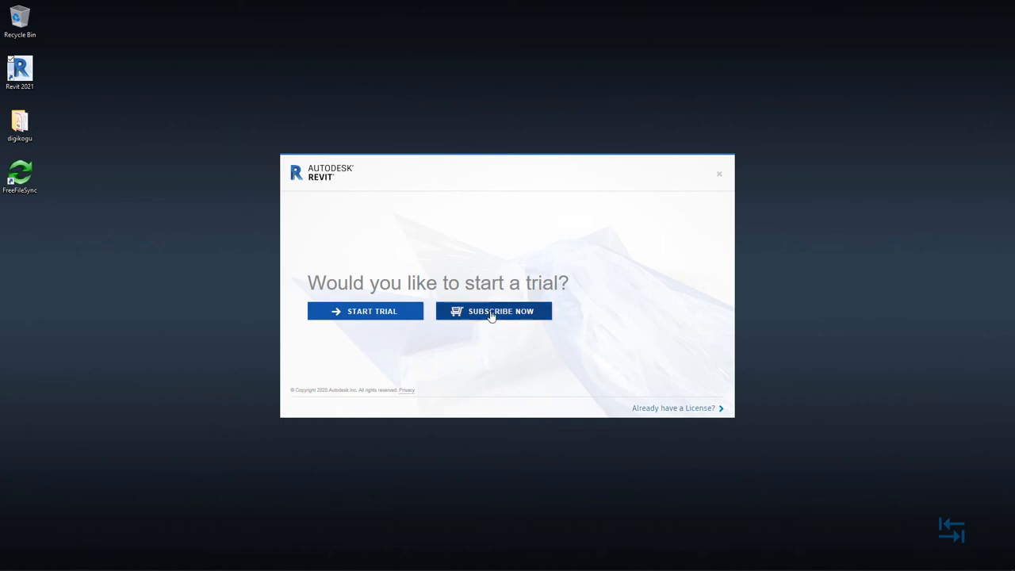
mouse_move(365, 311)
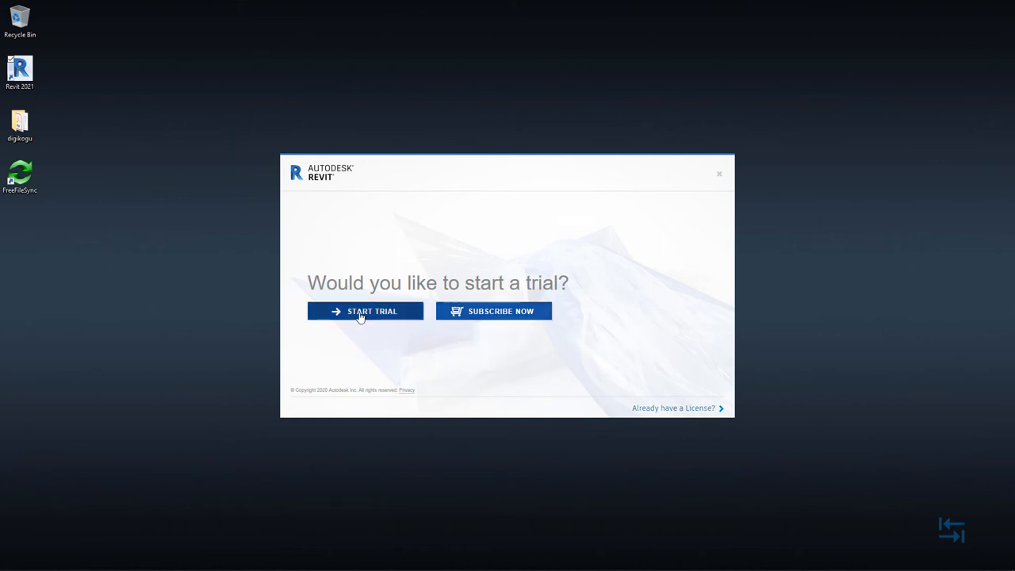
left_click(365, 311)
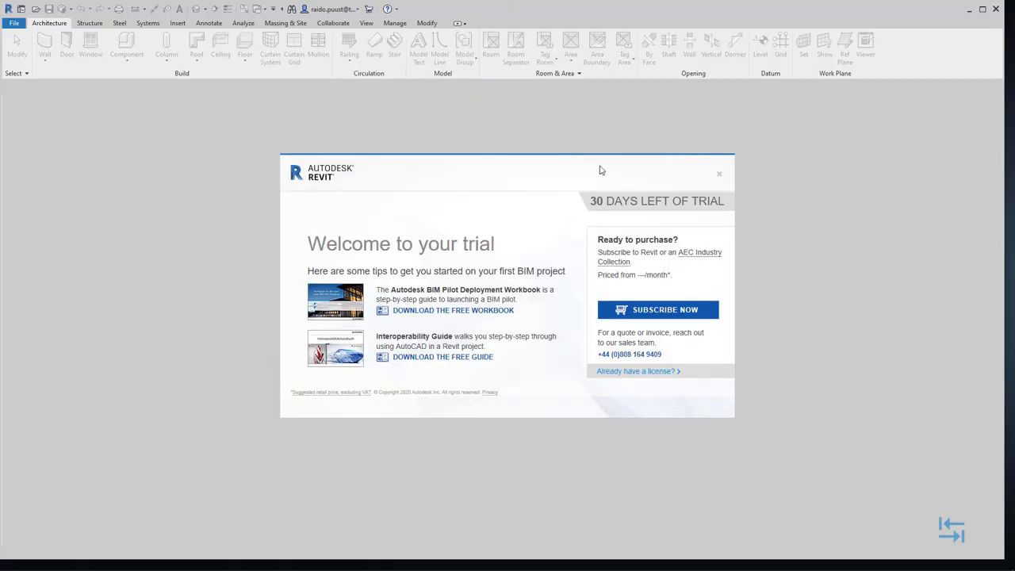
mouse_move(594, 212)
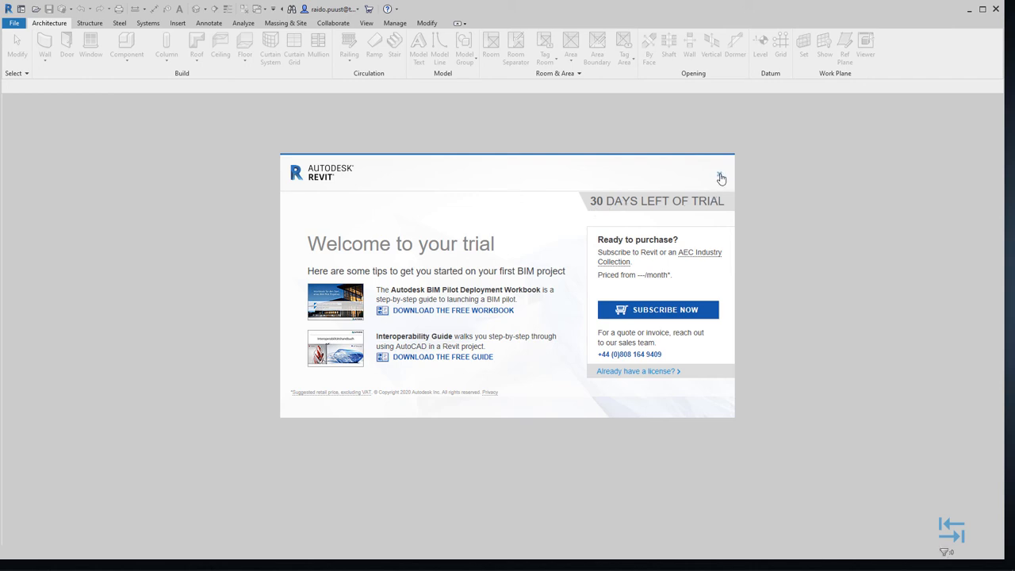
Step: Dismiss the trial welcome message and the 'Hello there' personalization prompt on the Home screen
left_click(720, 178)
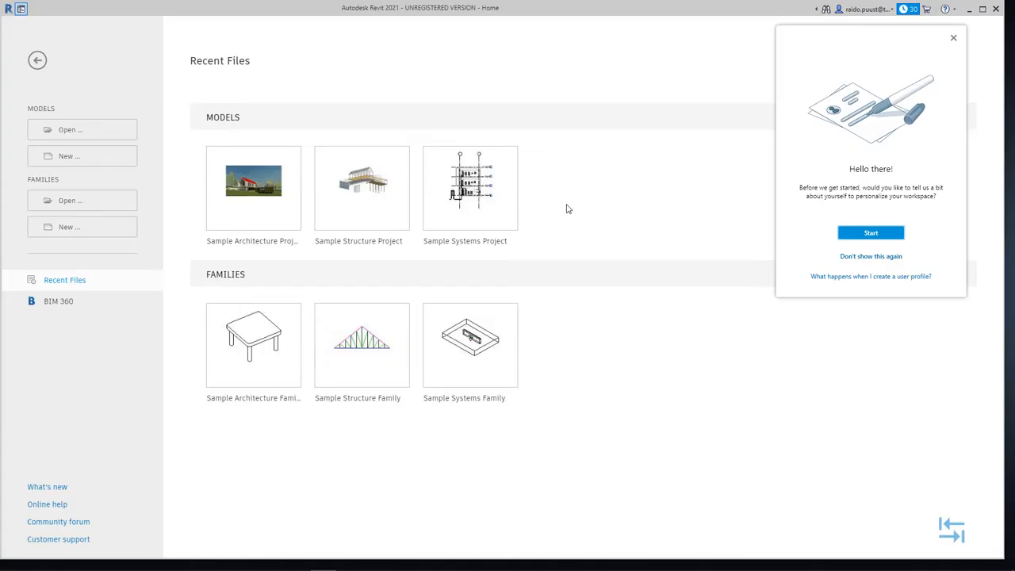
mouse_move(640, 178)
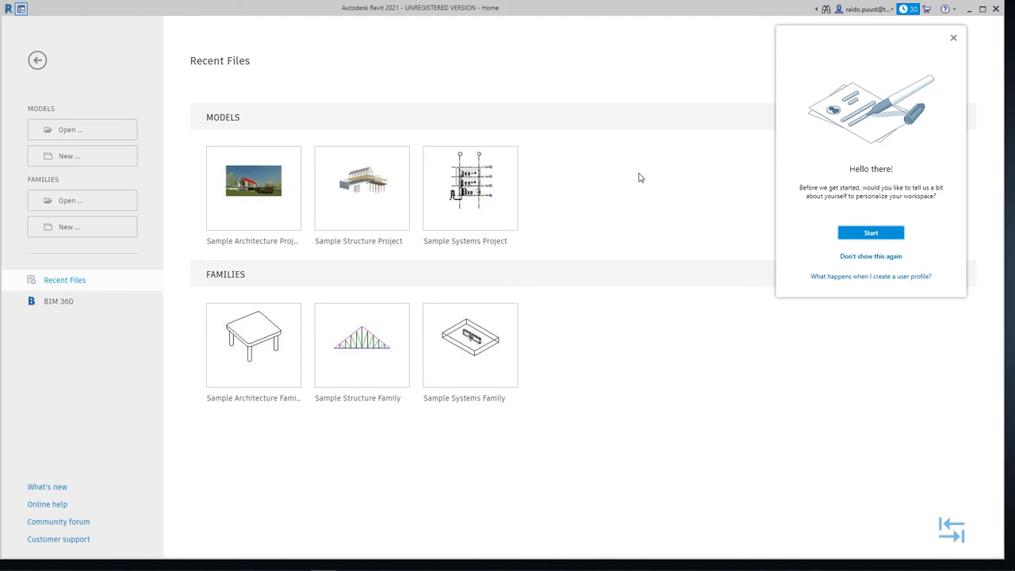
mouse_move(879, 219)
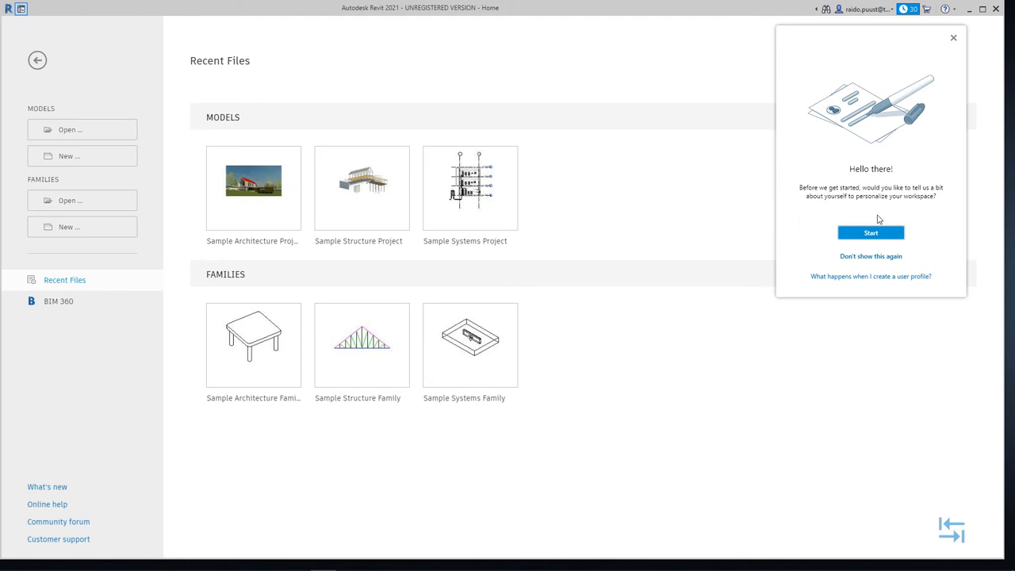
mouse_move(917, 205)
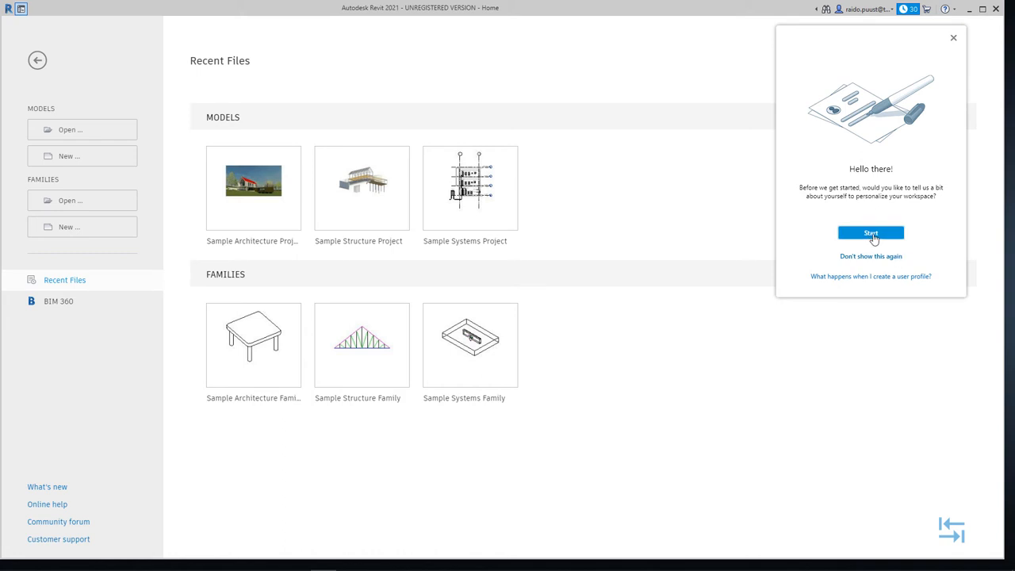
mouse_move(935, 90)
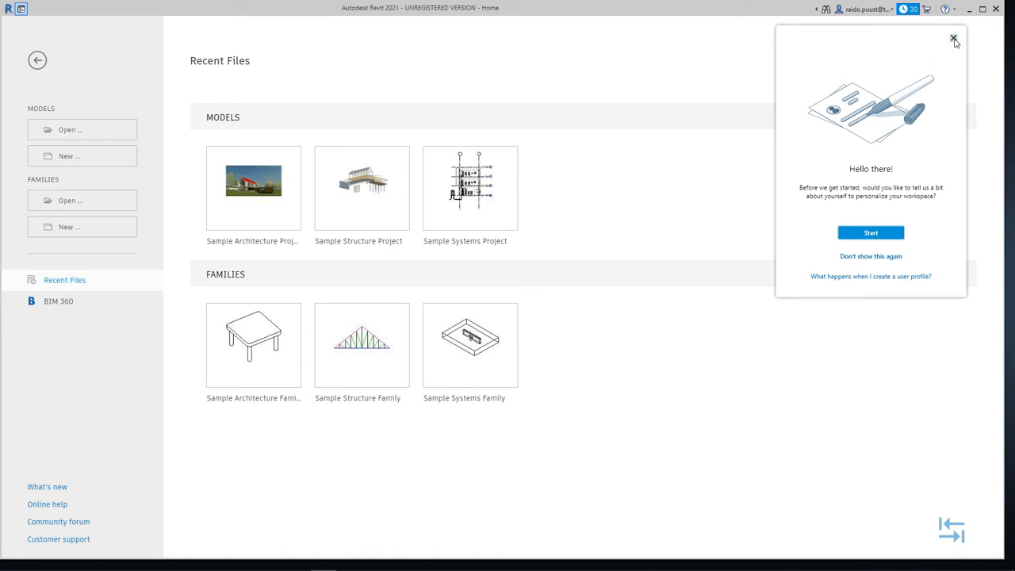
left_click(955, 38)
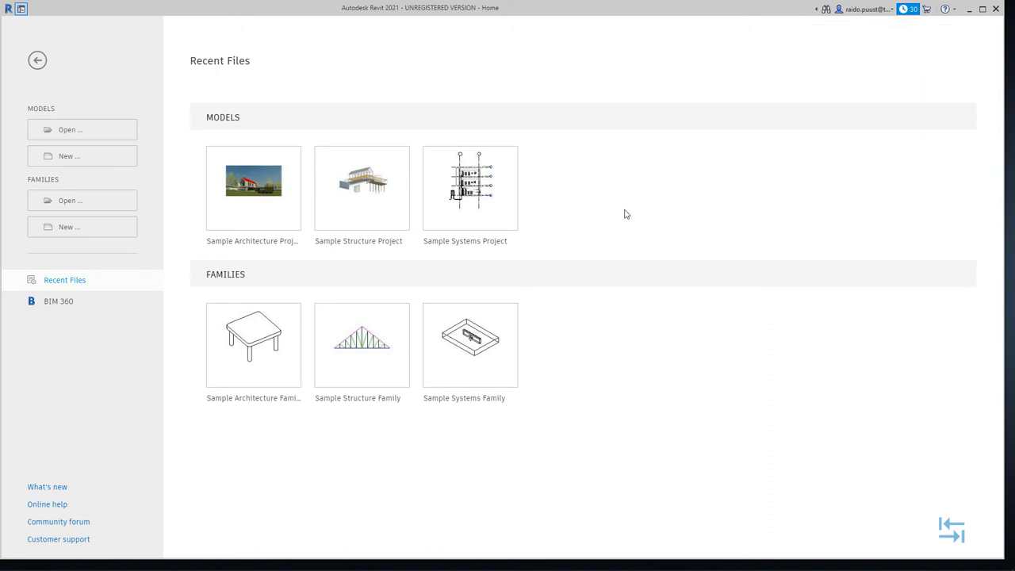
mouse_move(616, 212)
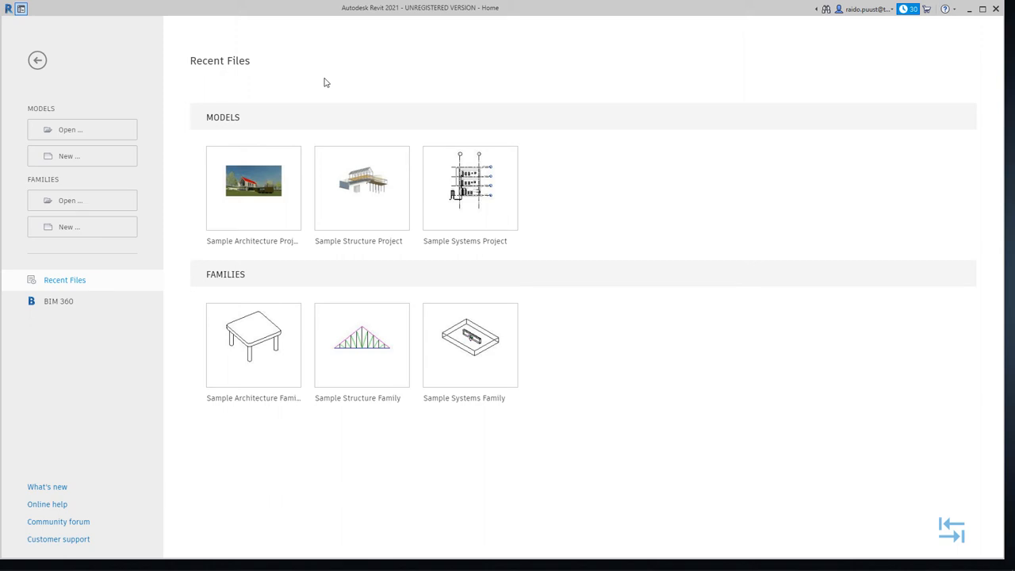
mouse_move(330, 80)
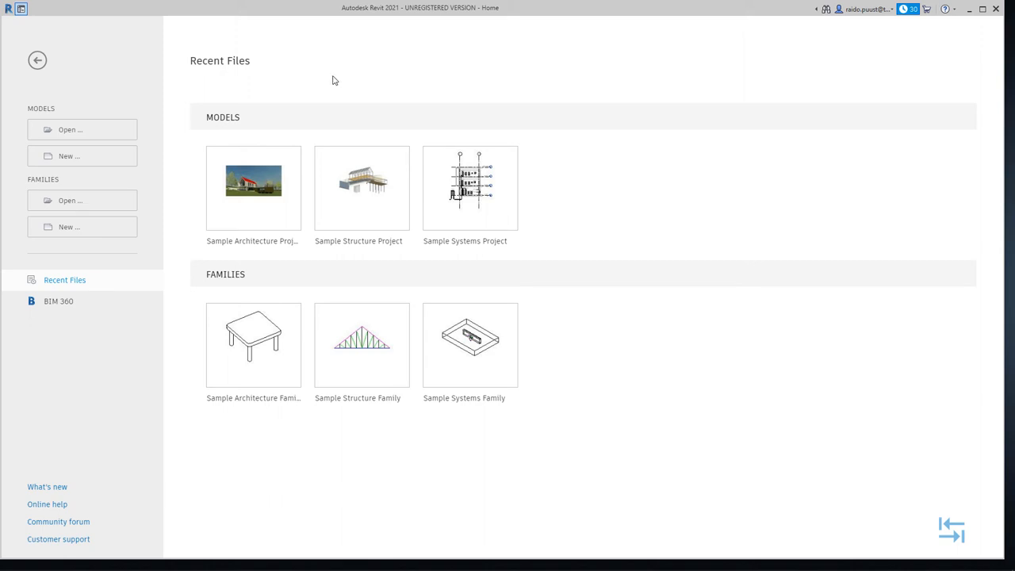
mouse_move(114, 77)
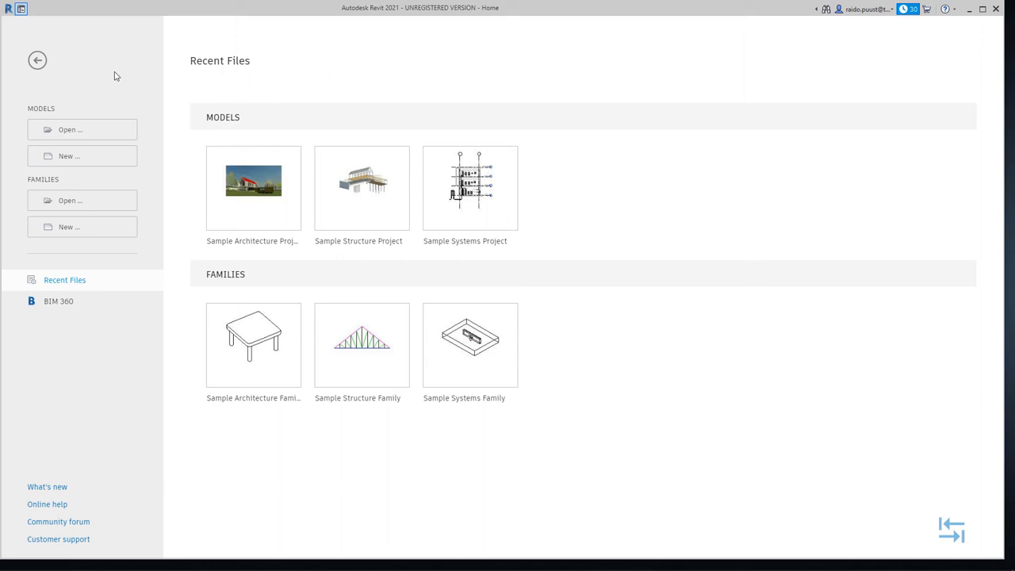
mouse_move(148, 169)
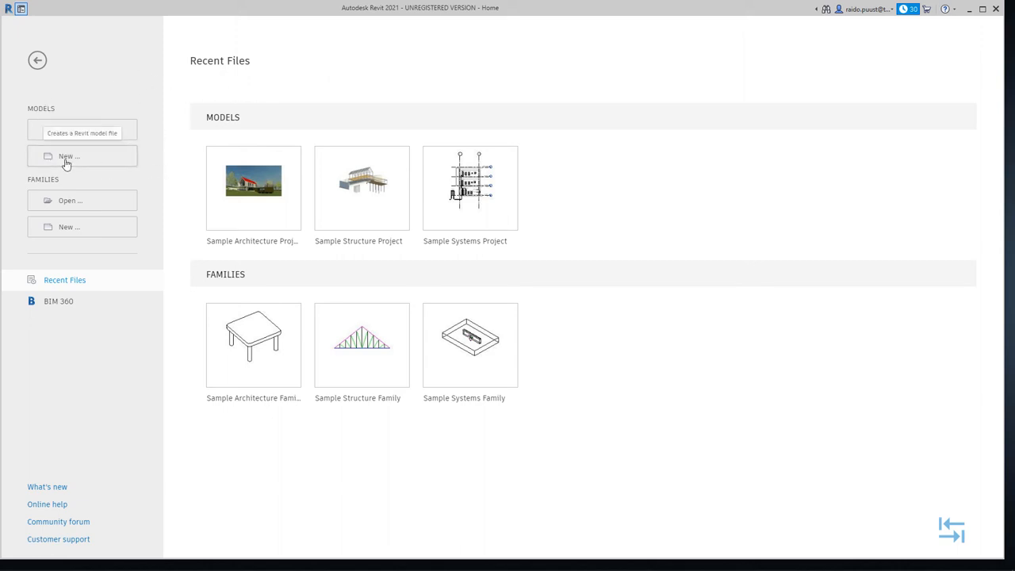
Step: Create a new Project from the Architectural Template, landing on its Level 0 floor plan
left_click(83, 156)
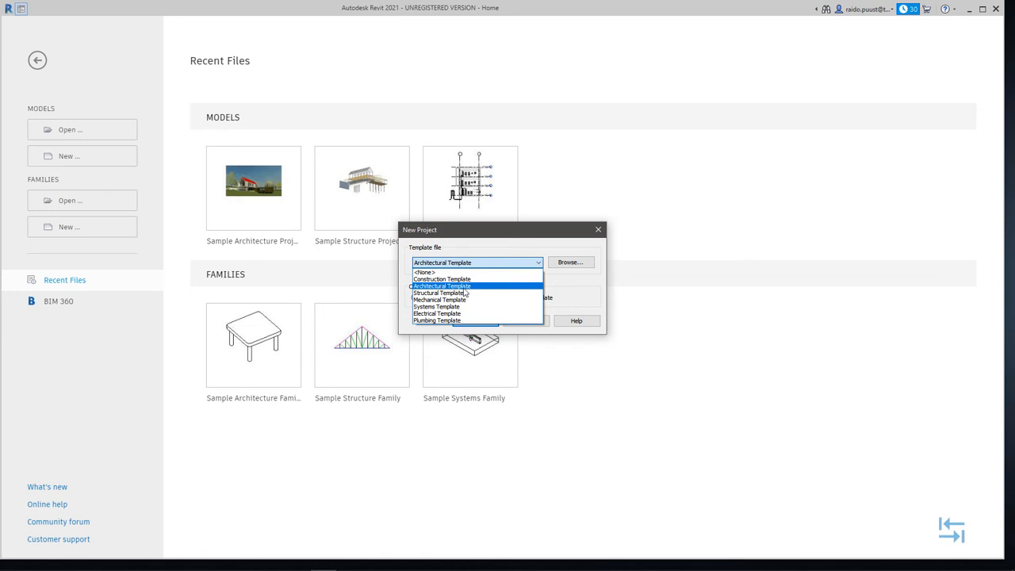
left_click(441, 285)
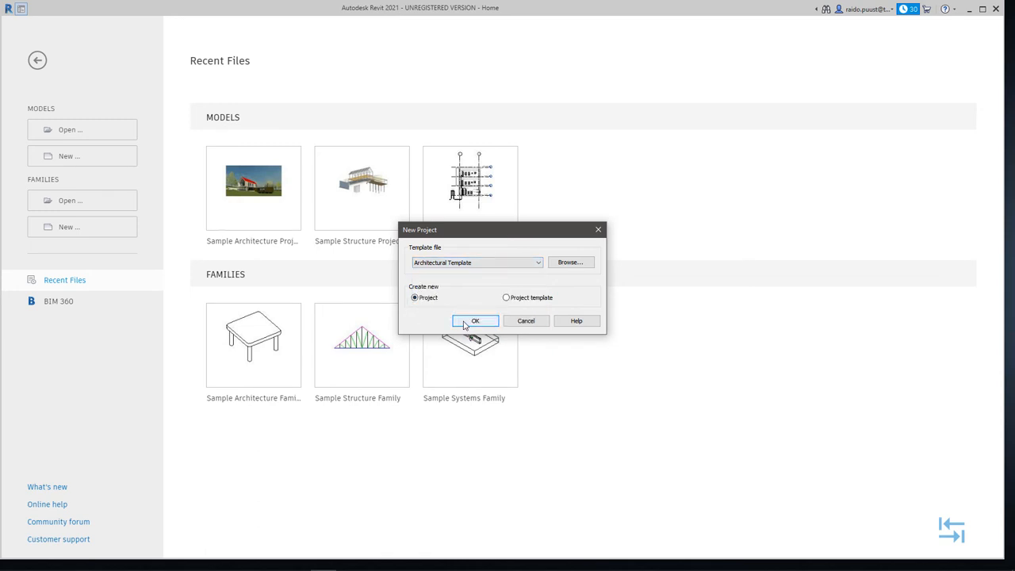
left_click(476, 320)
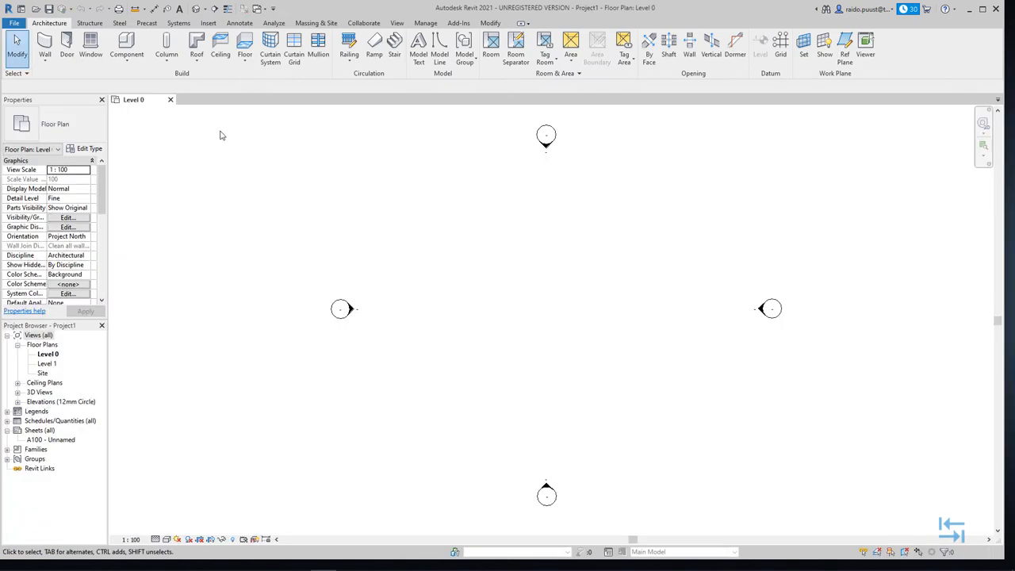
mouse_move(158, 140)
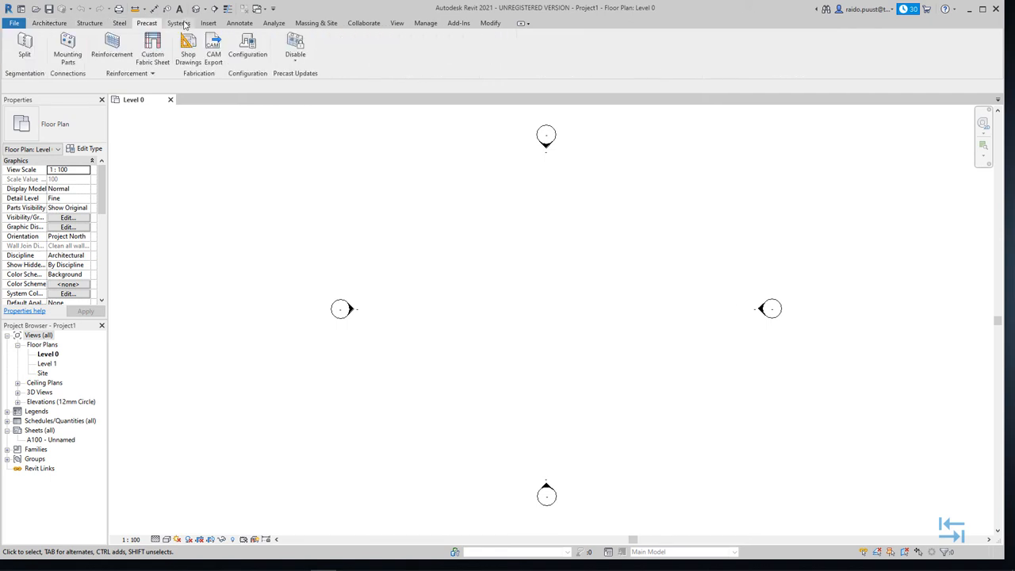
left_click(50, 22)
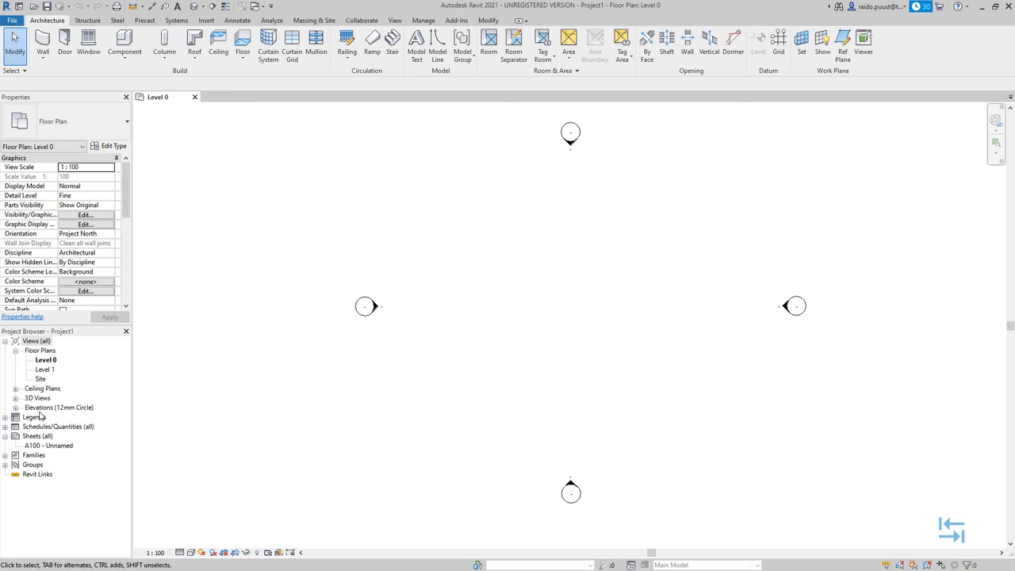
mouse_move(55, 422)
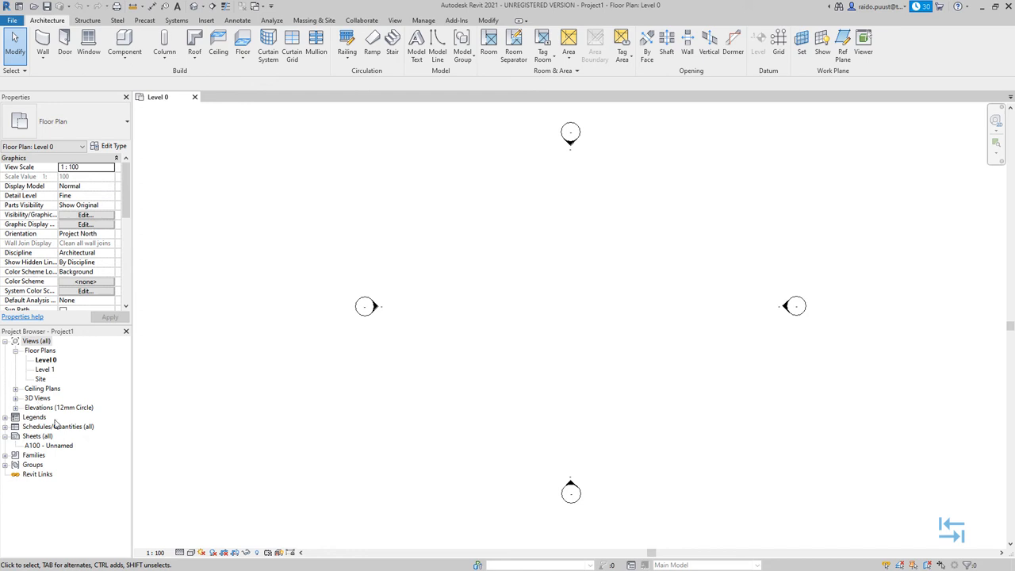
mouse_move(508, 291)
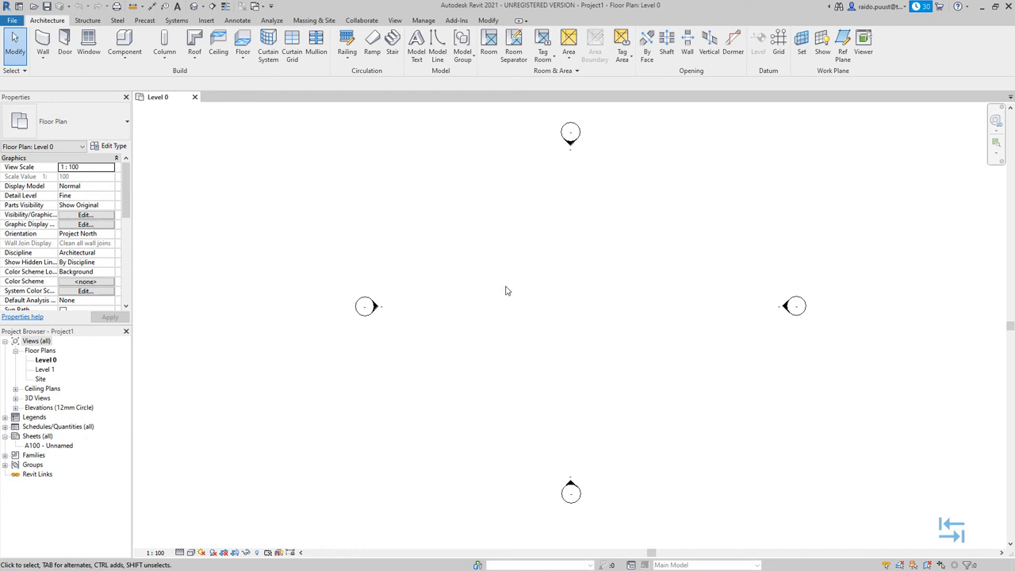
mouse_move(453, 238)
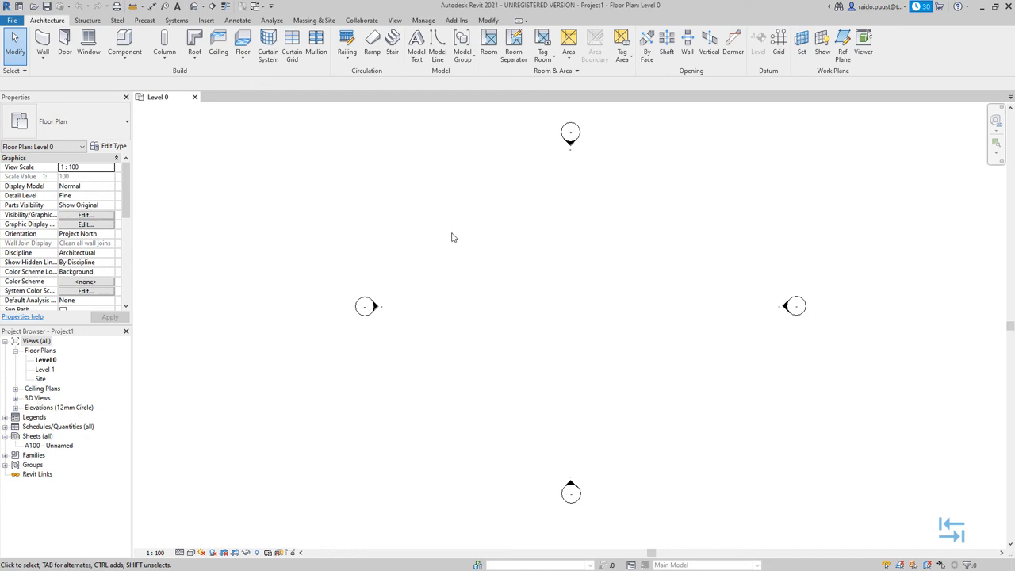
mouse_move(219, 217)
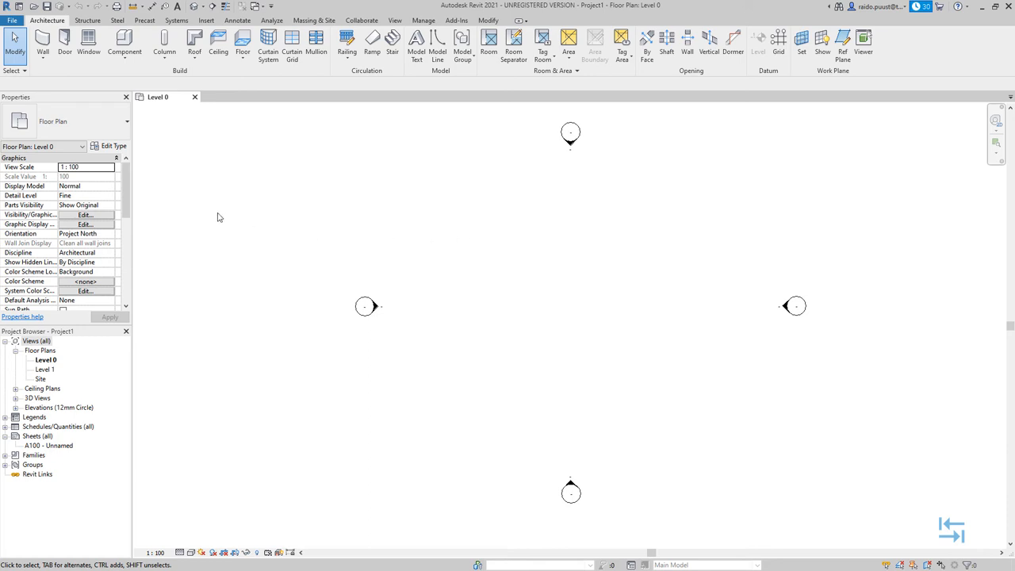
left_click(13, 20)
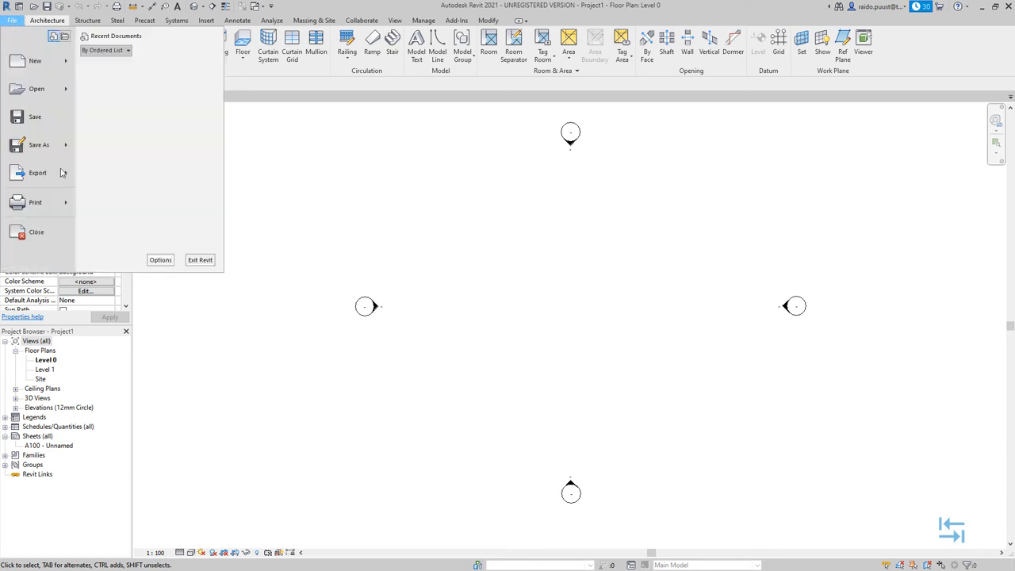
left_click(159, 261)
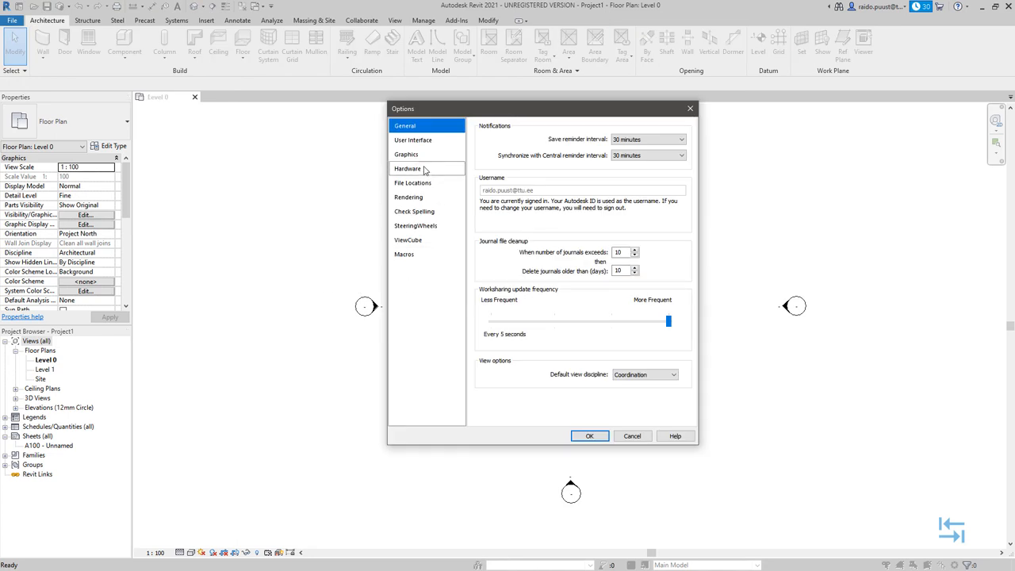
left_click(413, 183)
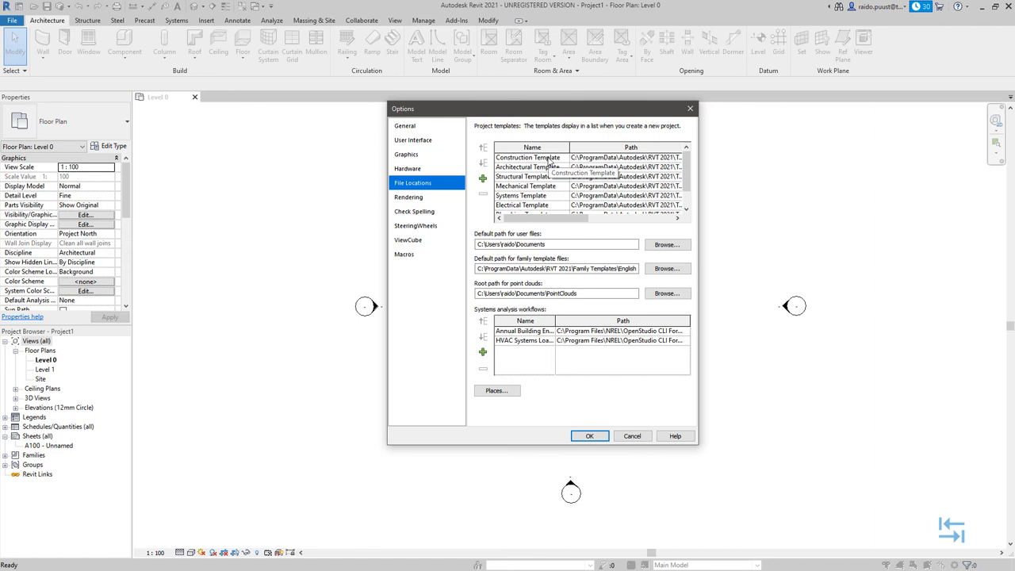
mouse_move(616, 167)
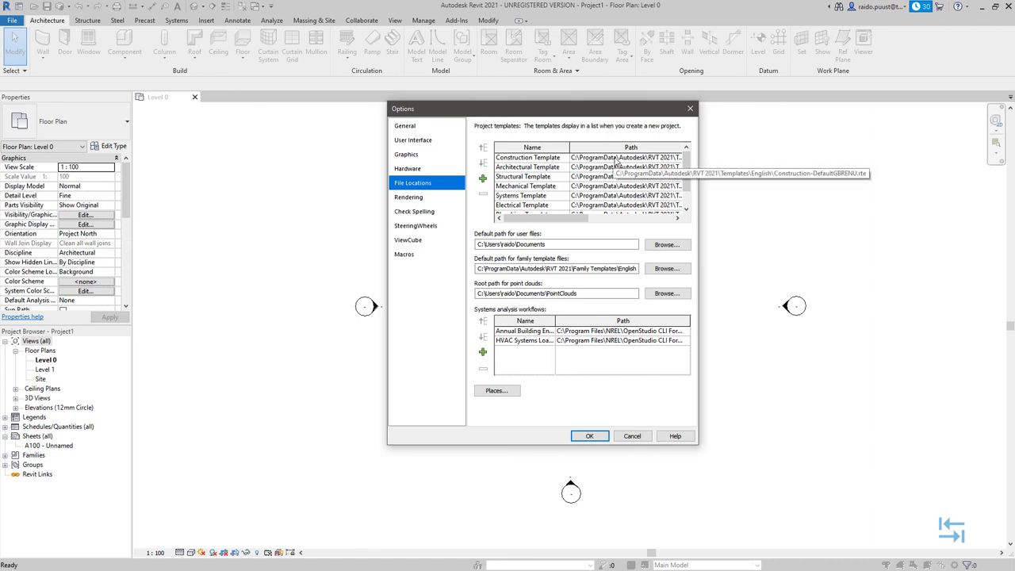
mouse_move(670, 165)
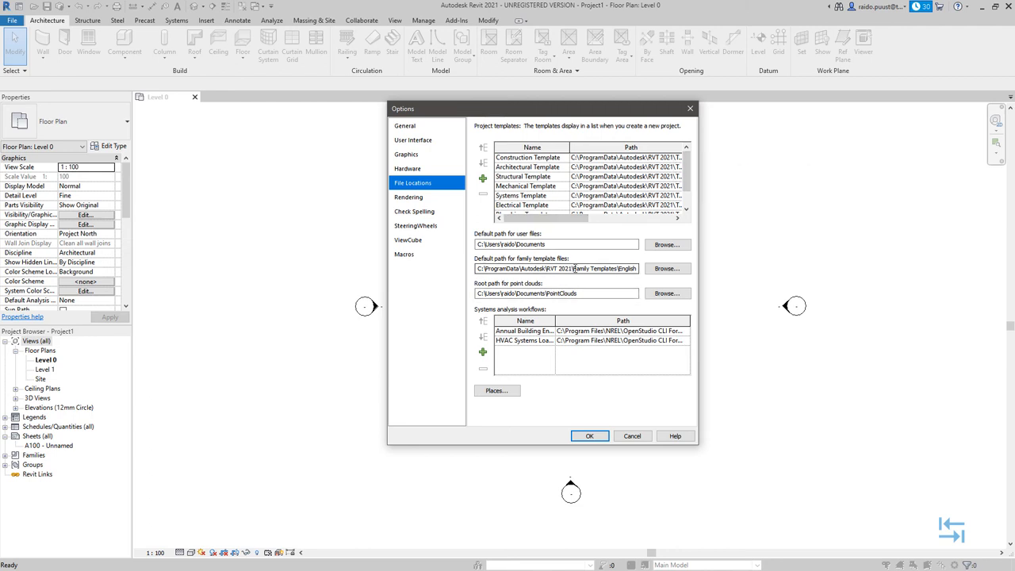
triple_click(556, 268)
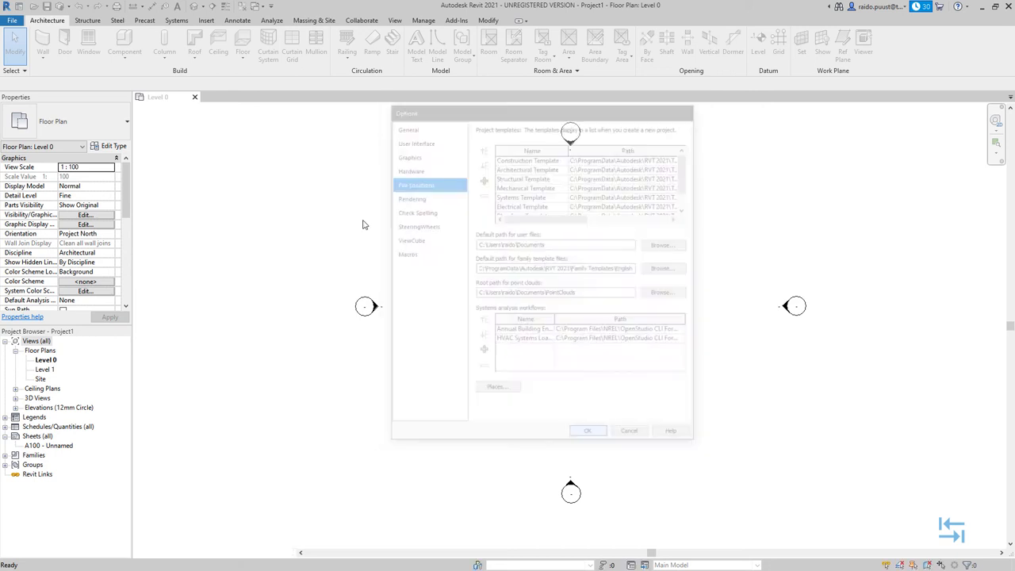
left_click(587, 431)
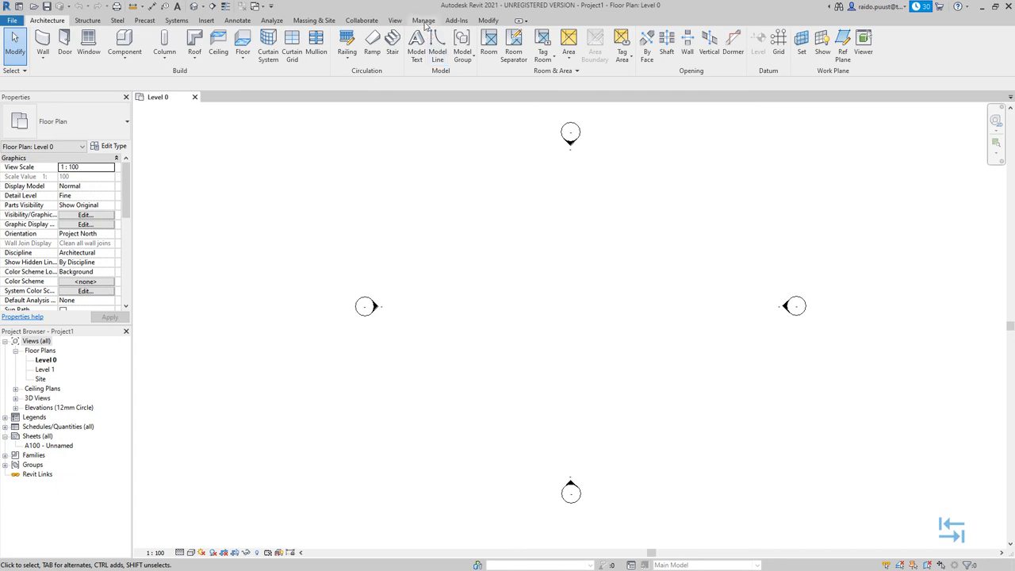
left_click(232, 59)
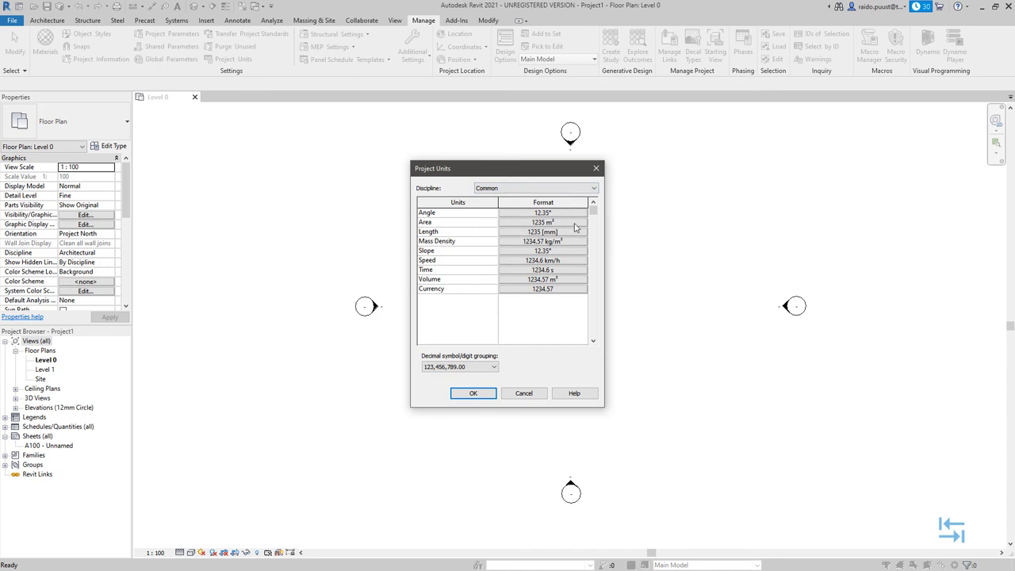
mouse_move(565, 228)
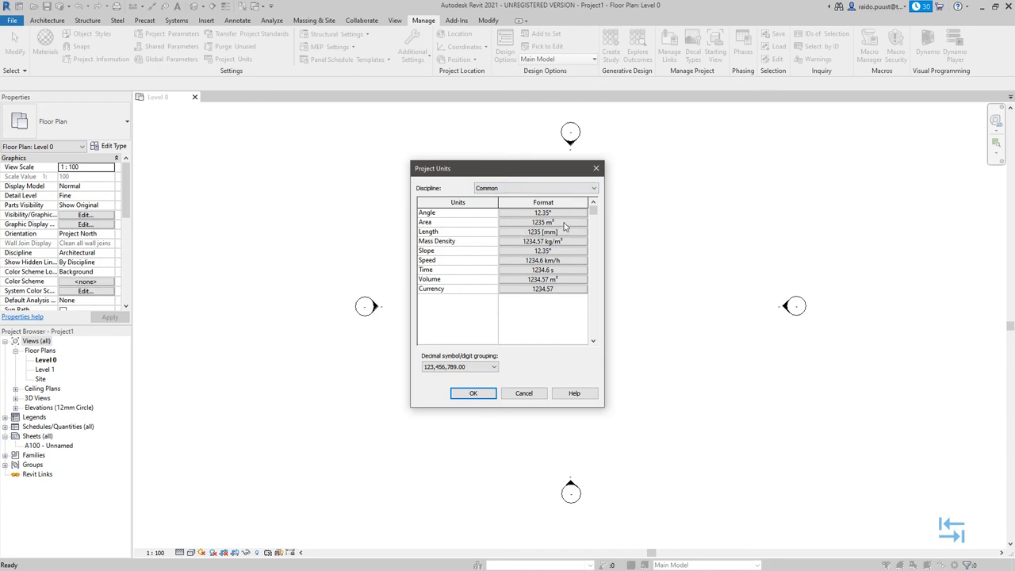
left_click(593, 187)
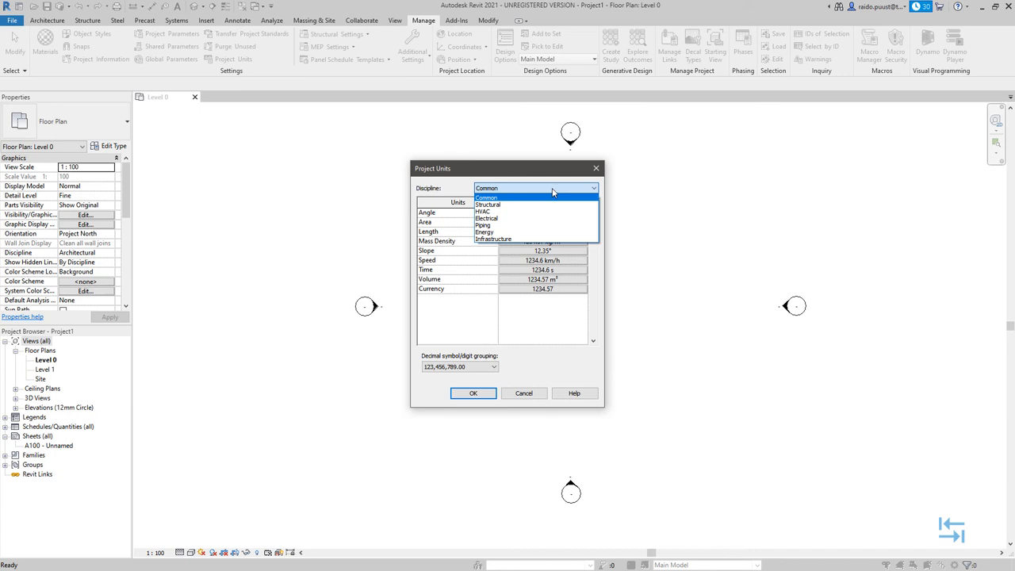
left_click(206, 19)
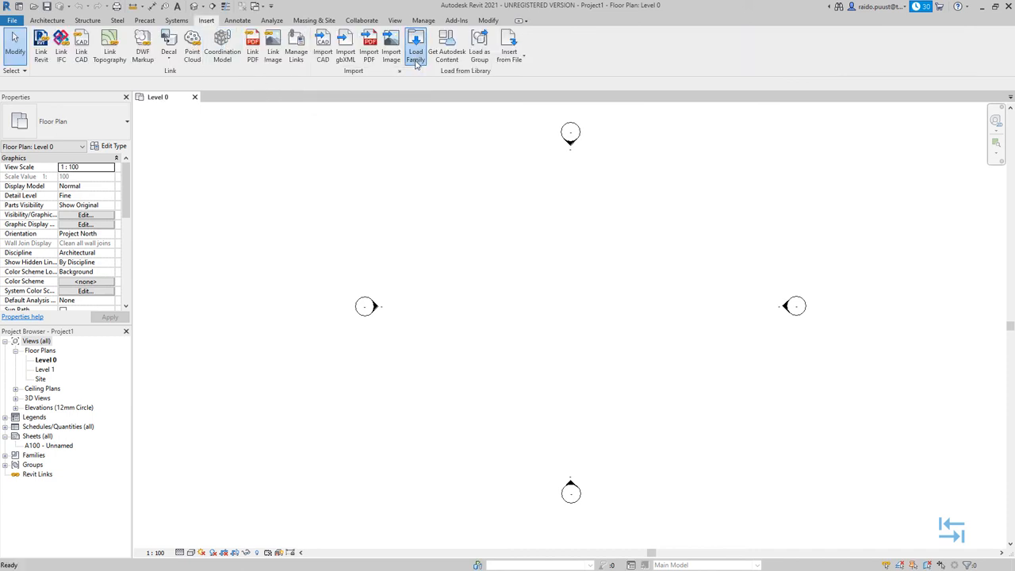
Step: Browse the English and French family libraries and the French Structural Precast folder in Load Family
left_click(416, 46)
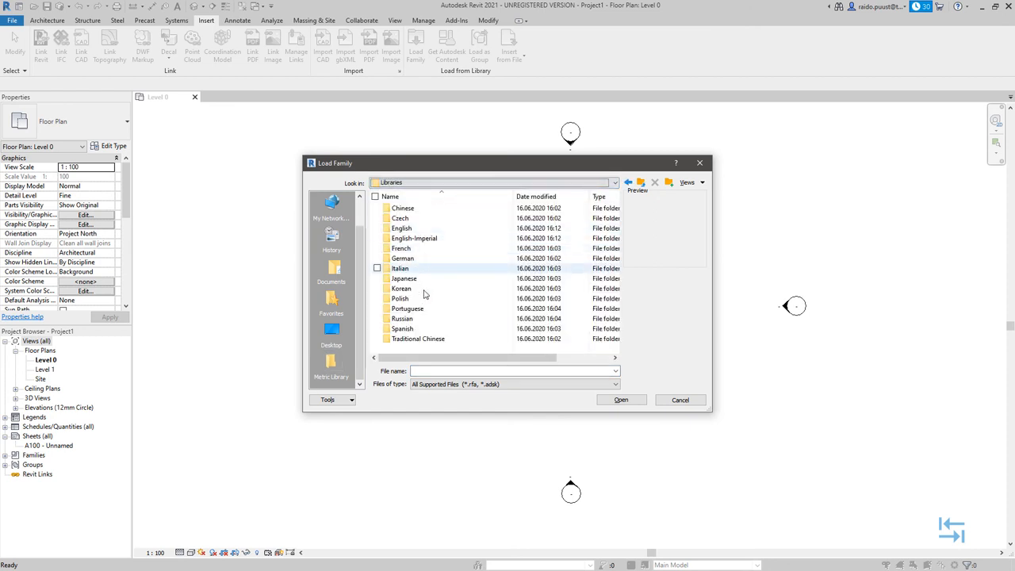
left_click(401, 228)
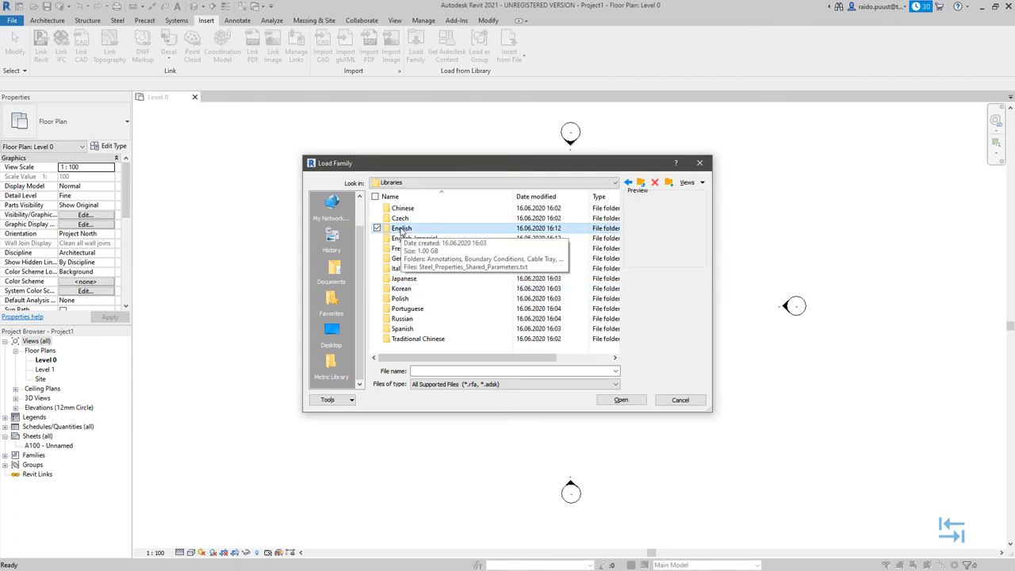
mouse_move(412, 238)
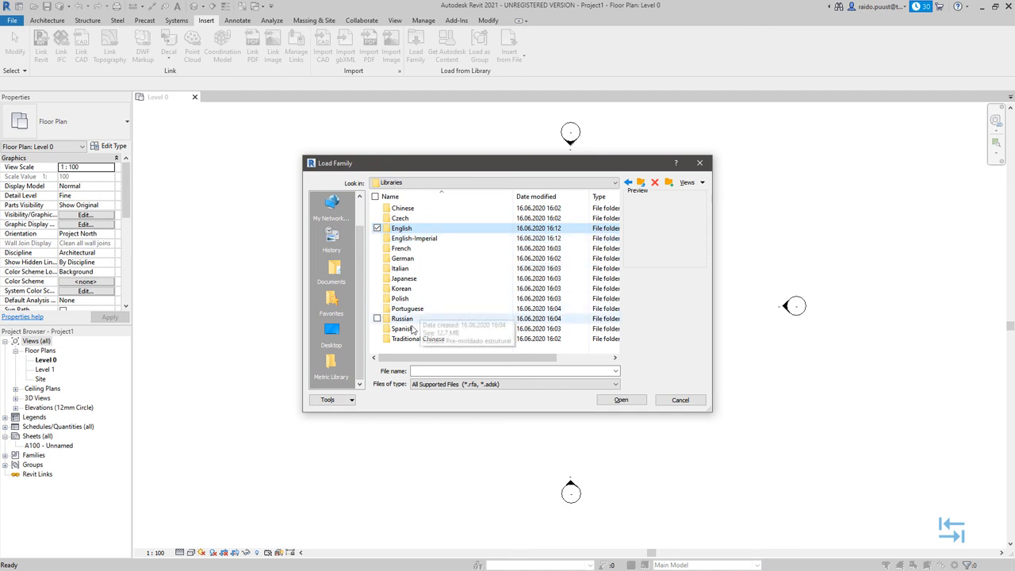
left_click(401, 247)
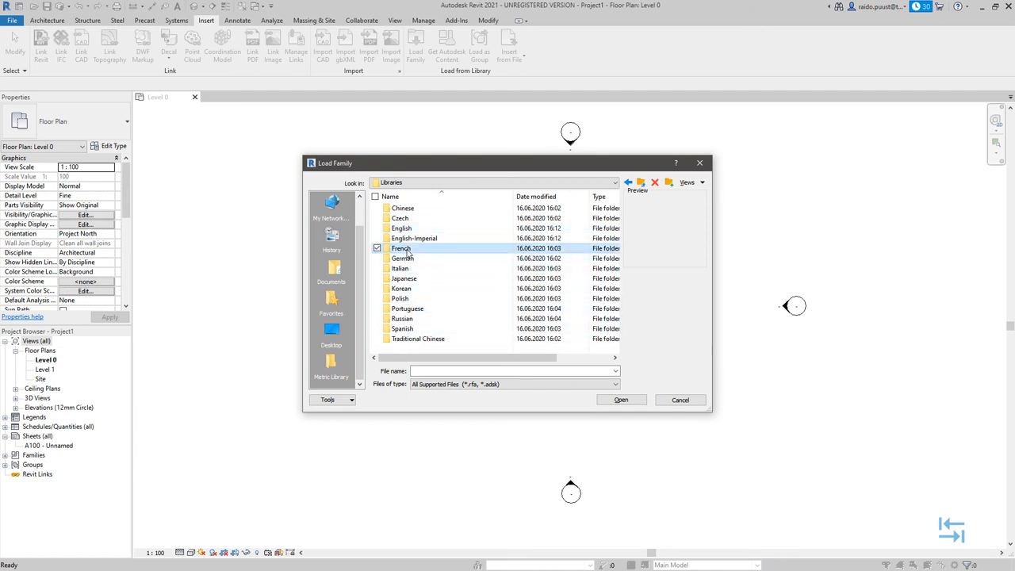
double_click(401, 248)
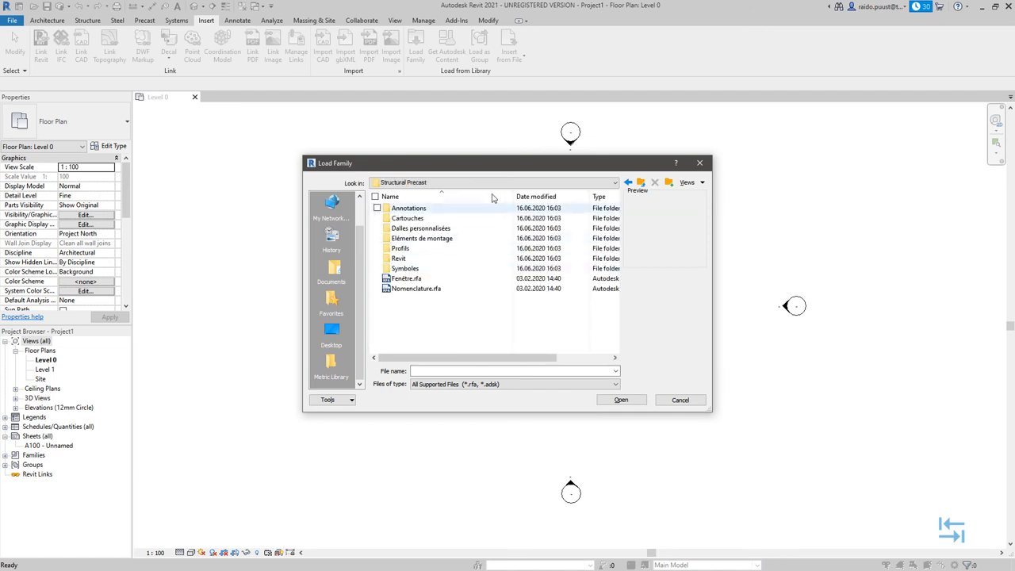
left_click(641, 182)
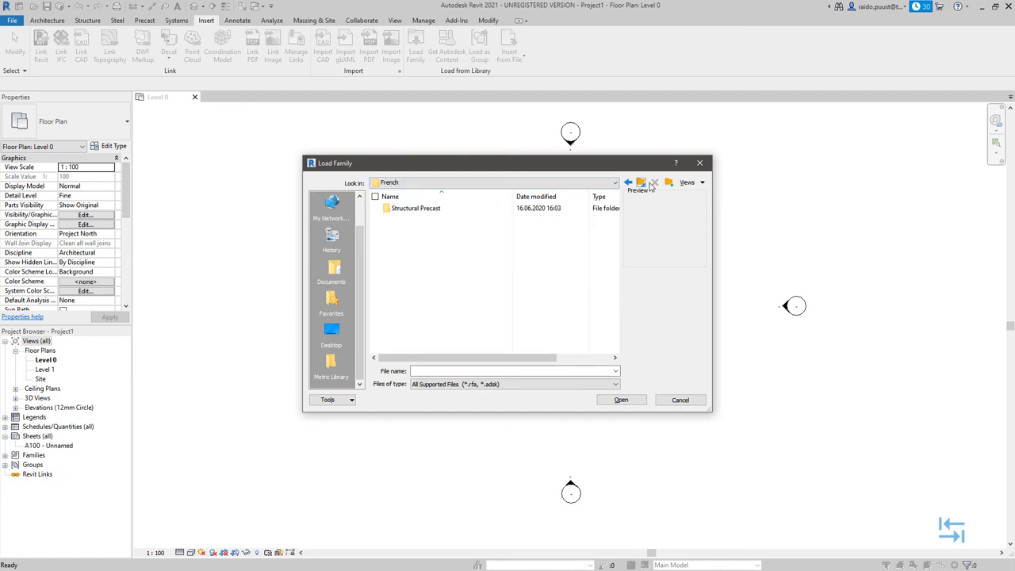
left_click(641, 182)
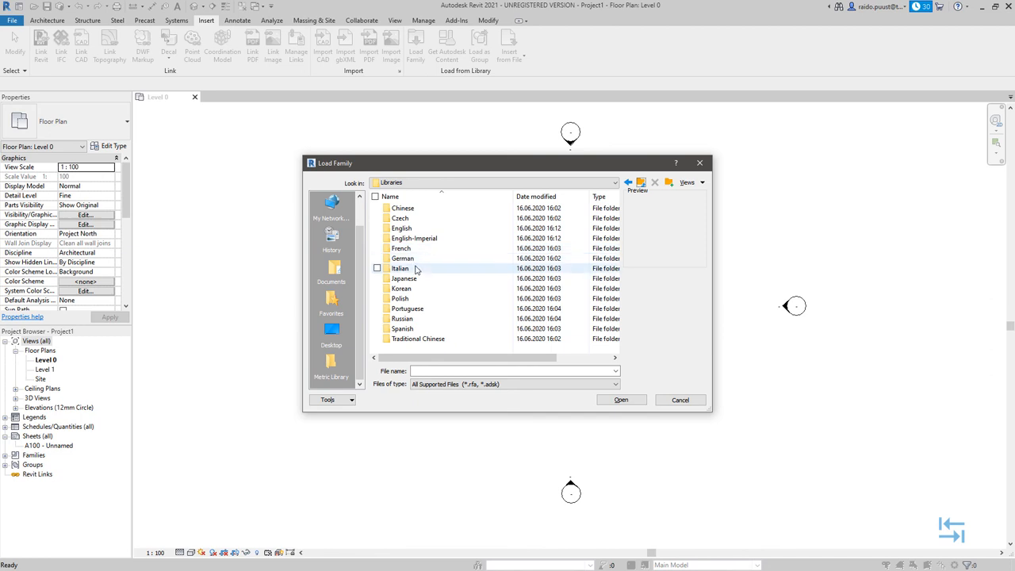
mouse_move(403, 229)
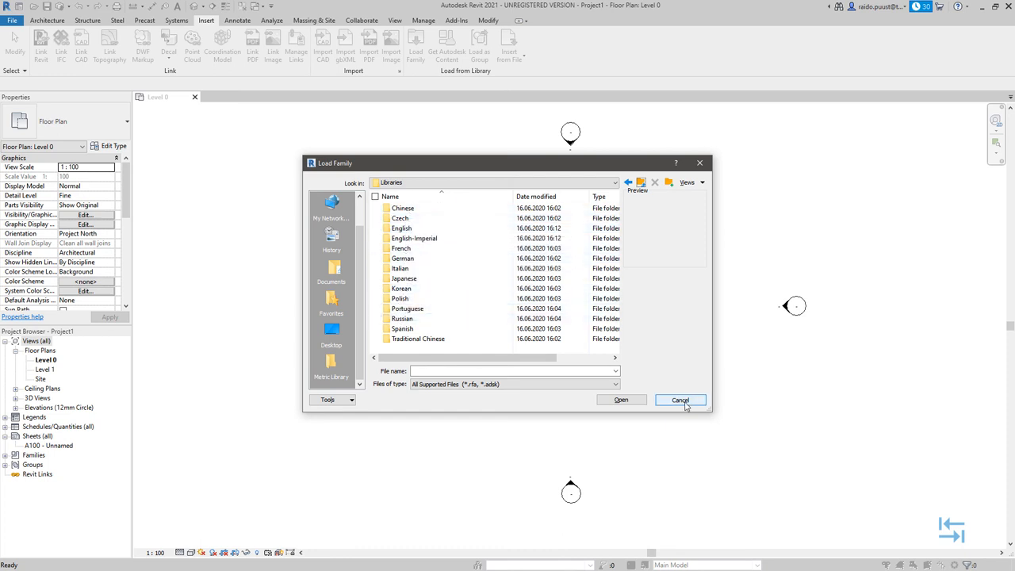
Step: Cancel the Load Family dialog without loading anything, returning to the Level 0 plan
left_click(679, 400)
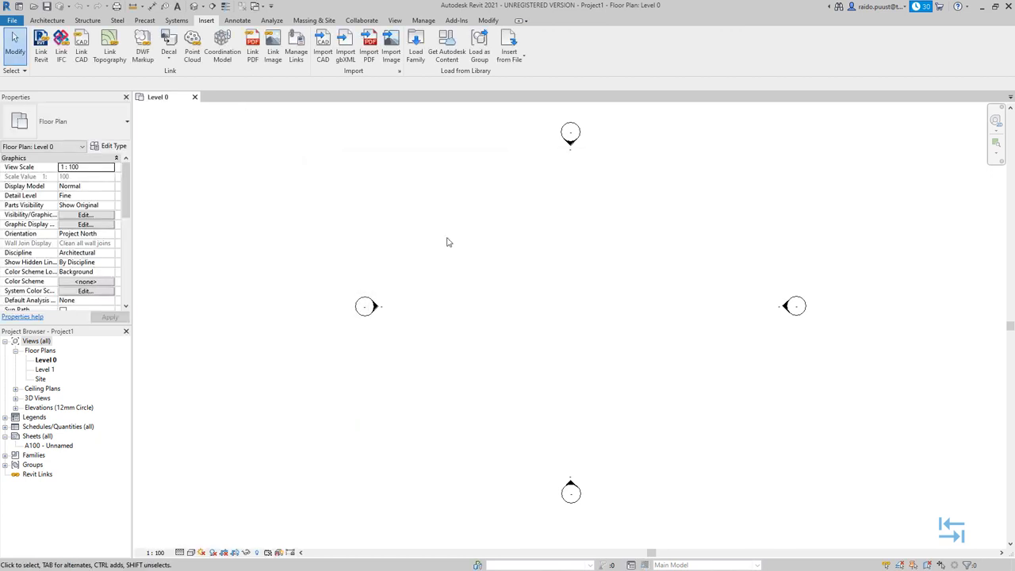
mouse_move(451, 242)
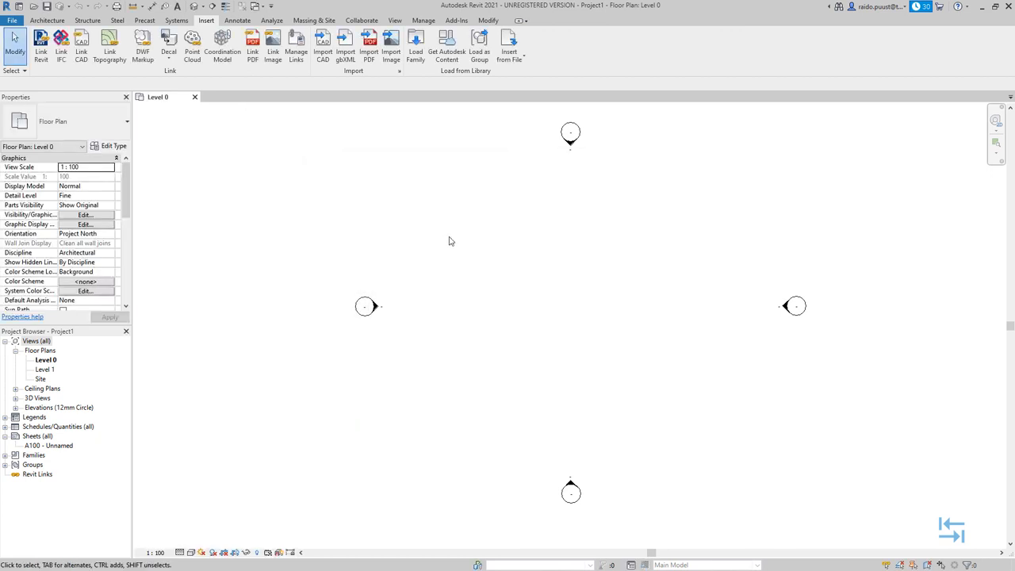
mouse_move(483, 301)
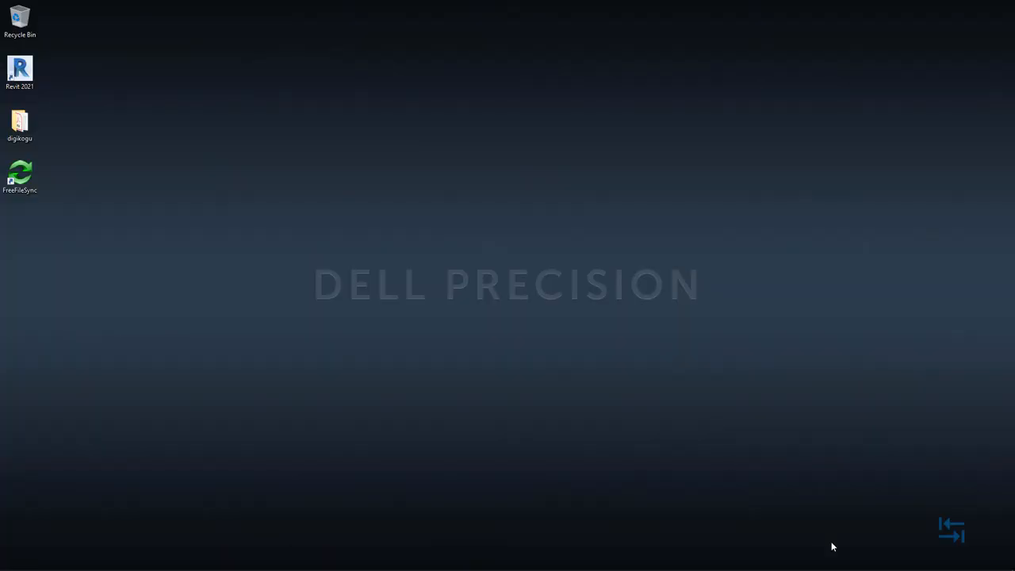
Step: Review My updates in Autodesk Desktop App, scrolling through Revit 2021 Lighting Analysis, Solar Analysis and STL Exporter
left_click(349, 561)
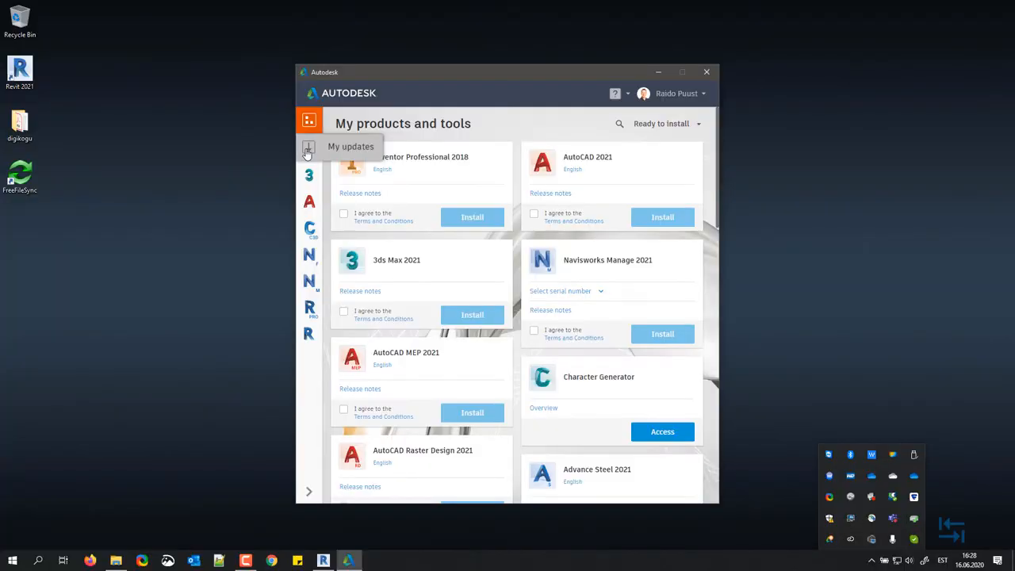
left_click(308, 146)
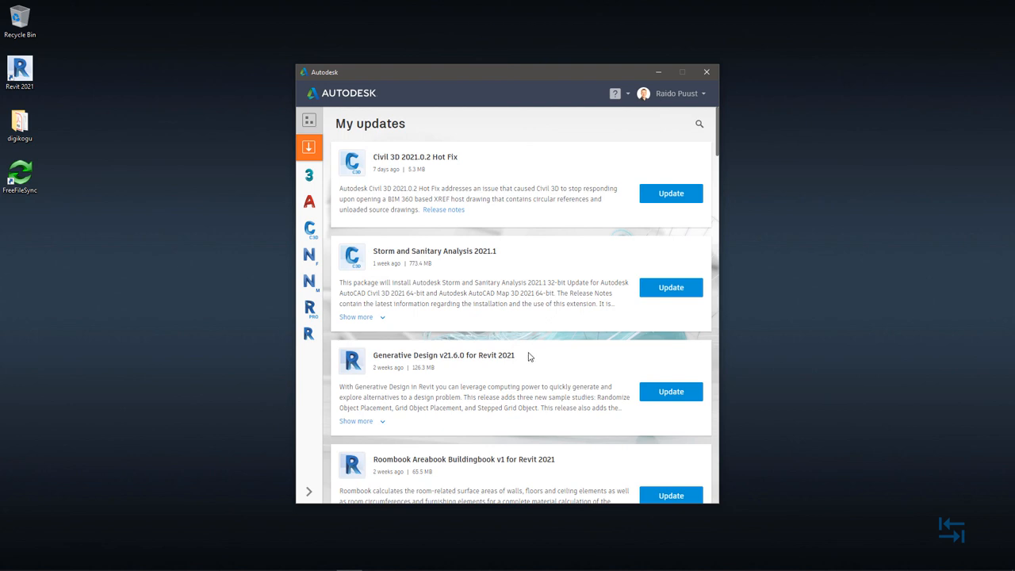
mouse_move(511, 338)
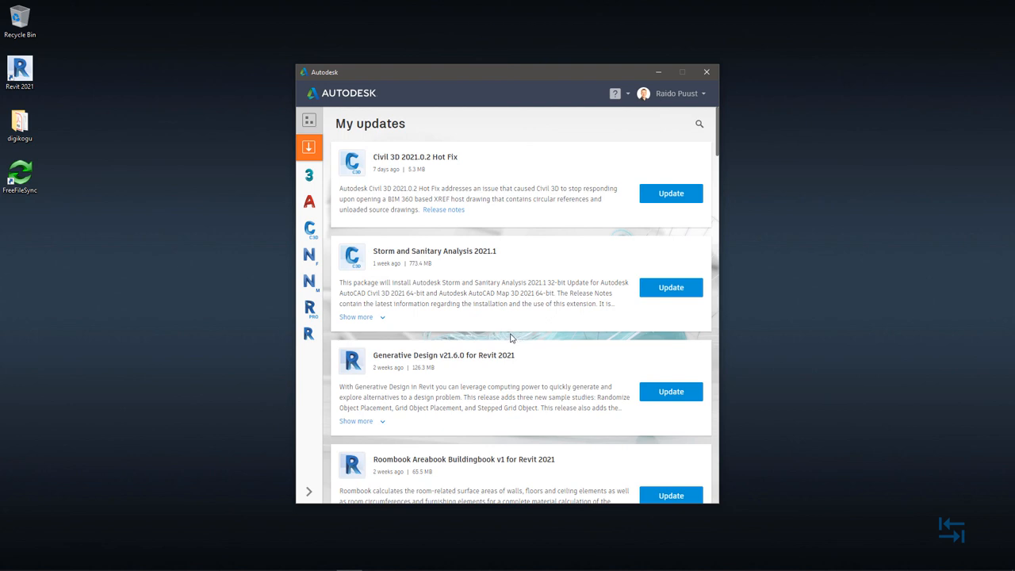
mouse_move(146, 168)
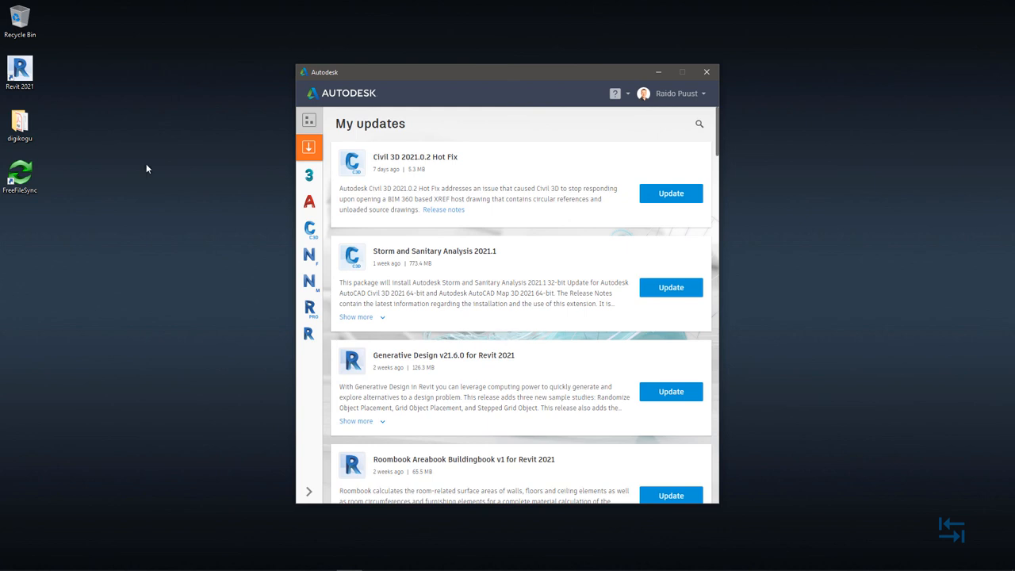
scroll("down", 3)
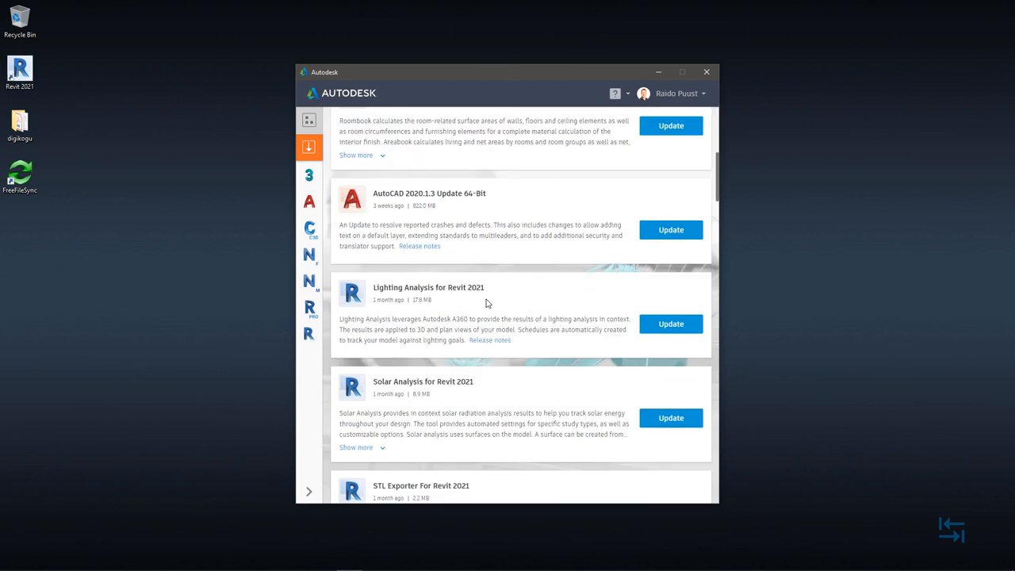
mouse_move(451, 294)
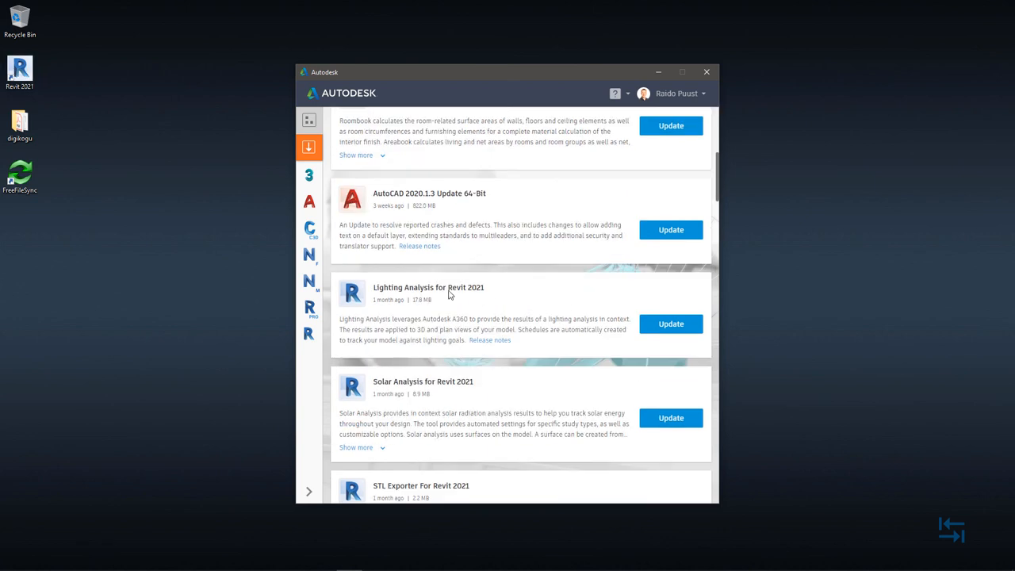
mouse_move(479, 419)
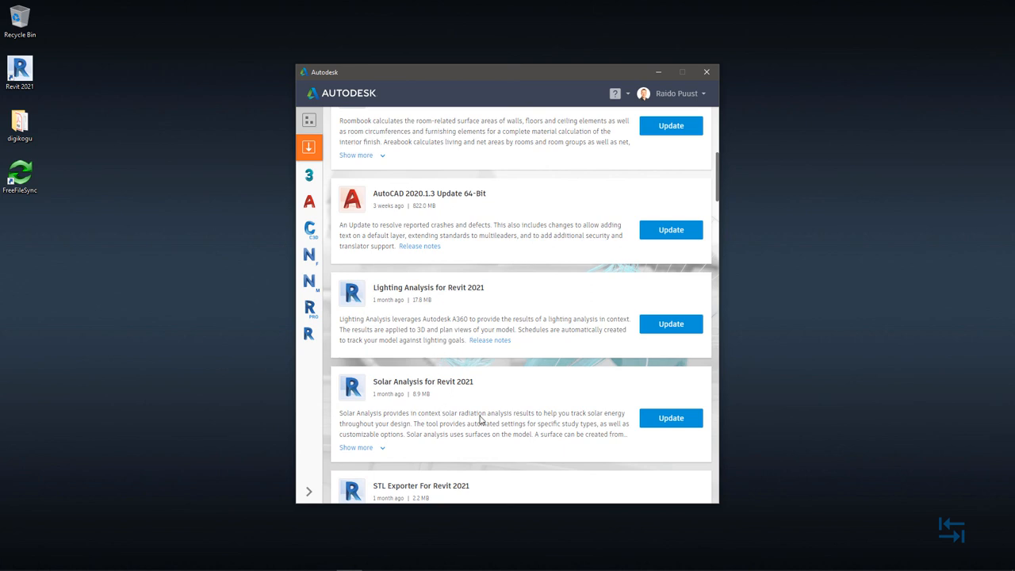
mouse_move(419, 296)
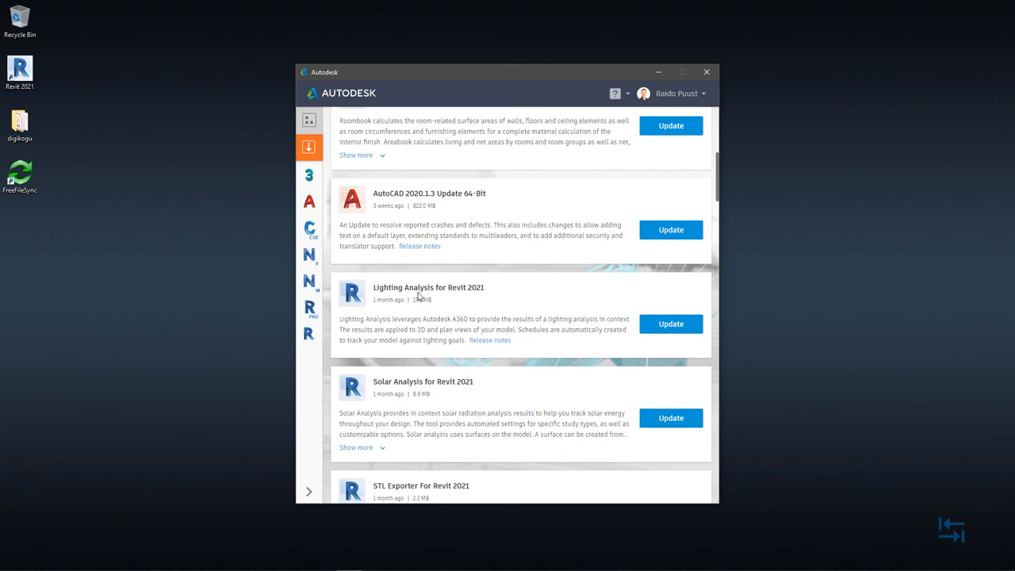
mouse_move(444, 300)
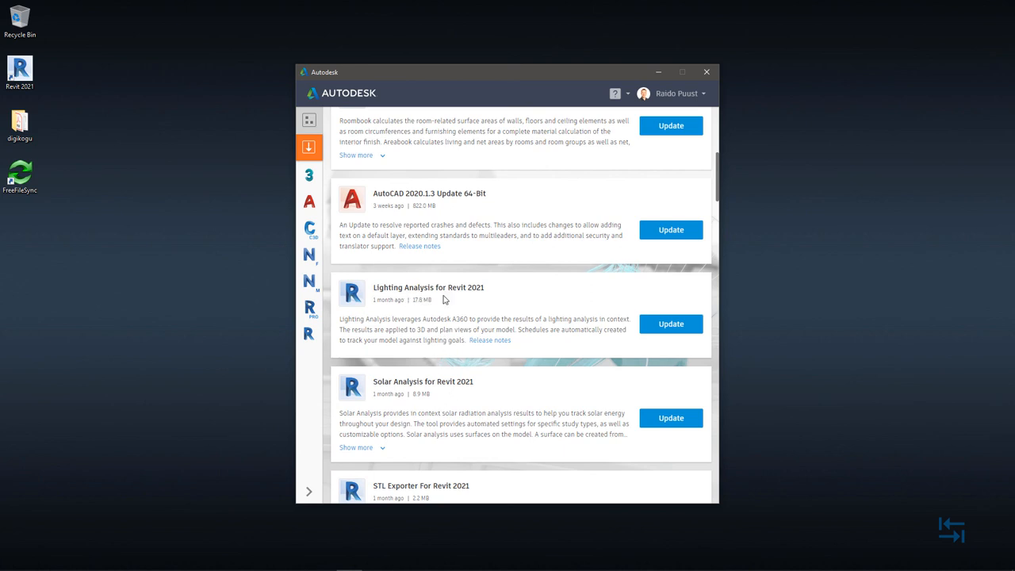
scroll("down", 3)
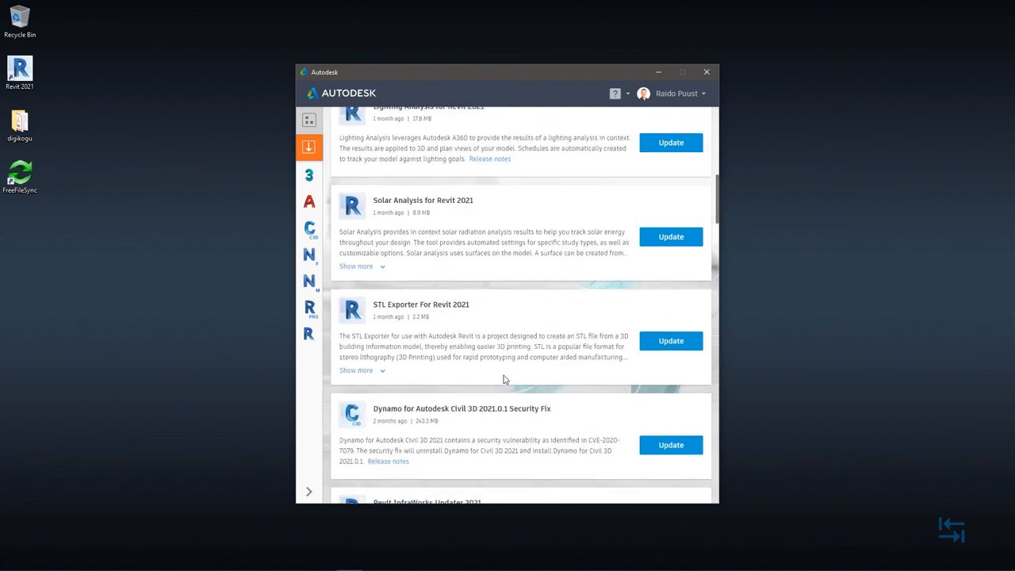
scroll("down", 3)
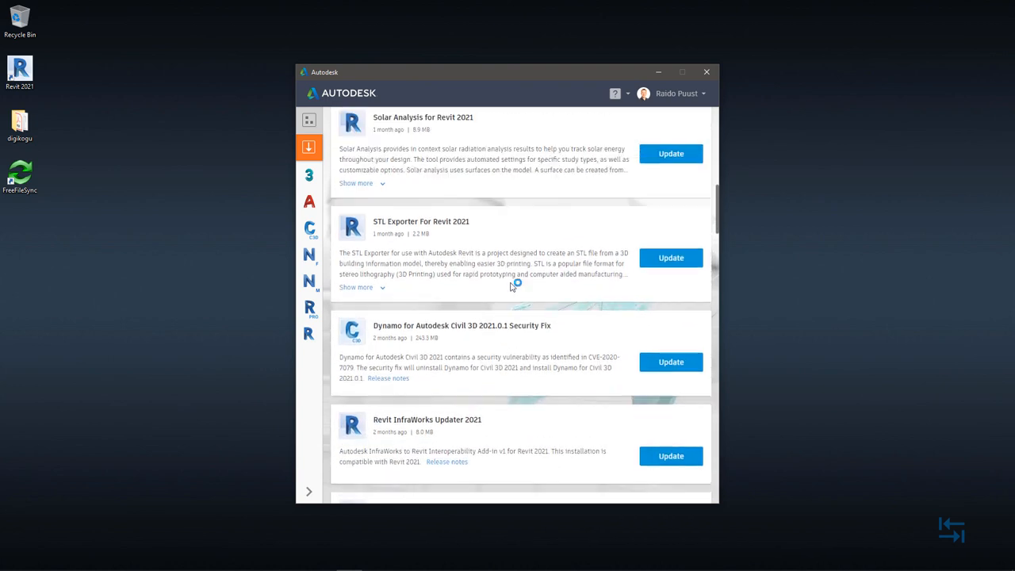
scroll("down", 3)
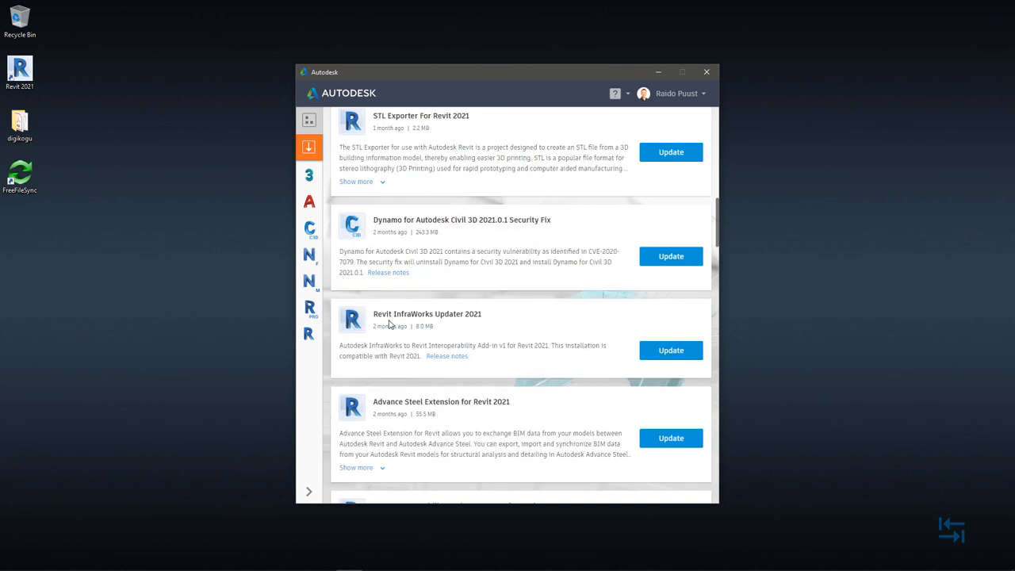
mouse_move(438, 321)
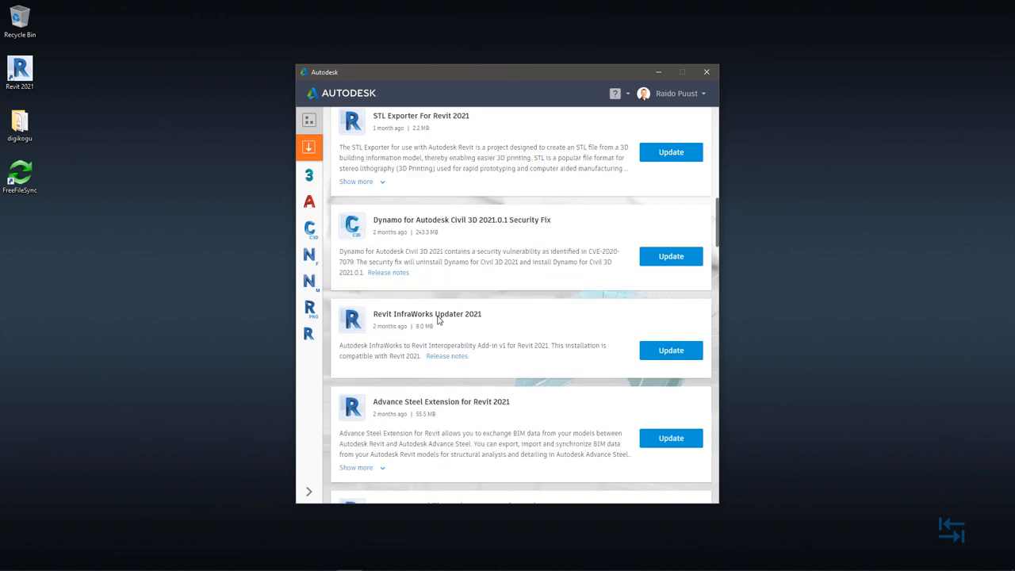
mouse_move(376, 345)
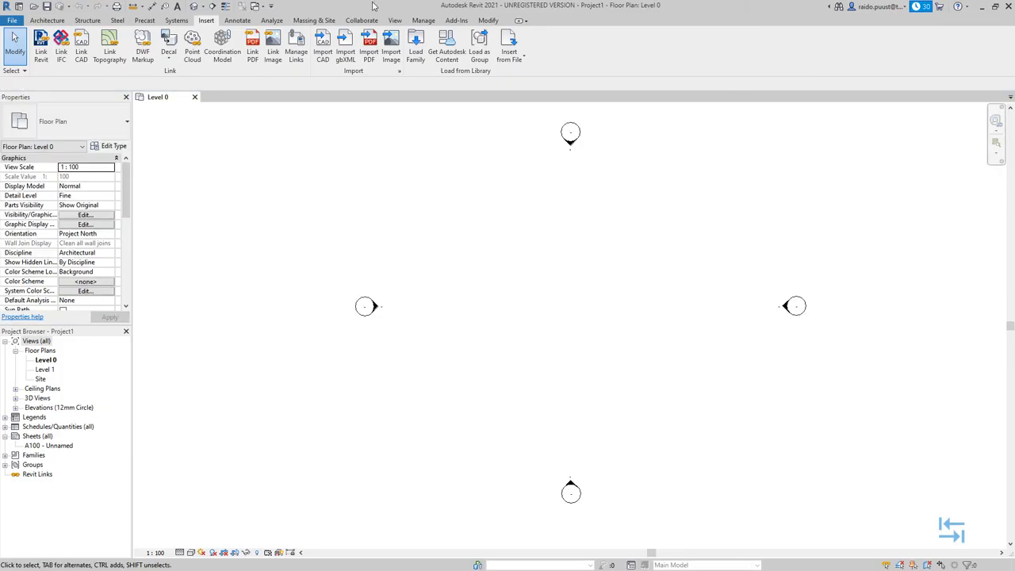
mouse_move(400, 257)
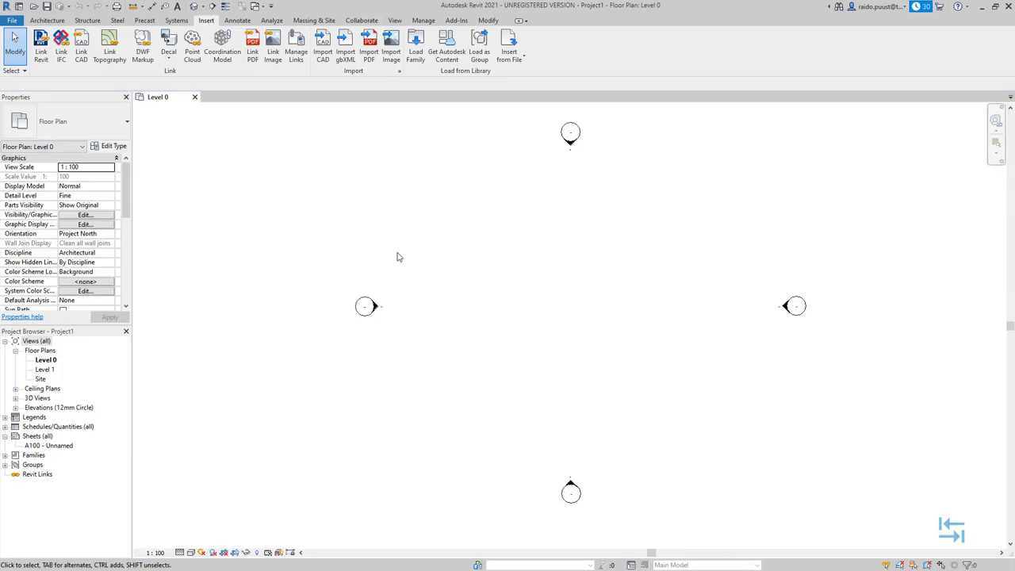